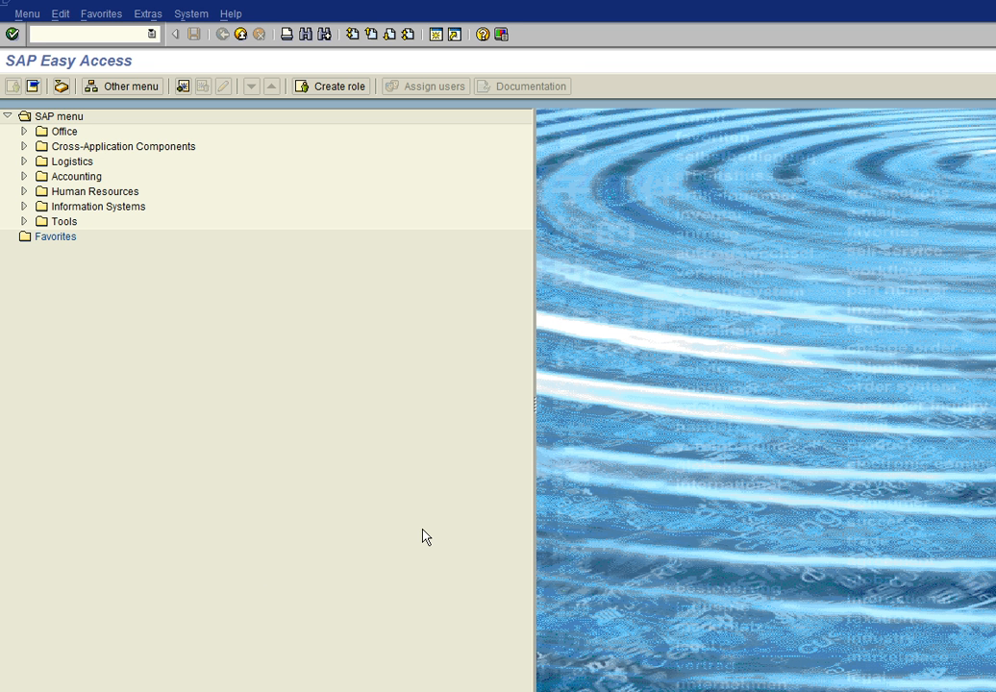
mouse_move(419, 427)
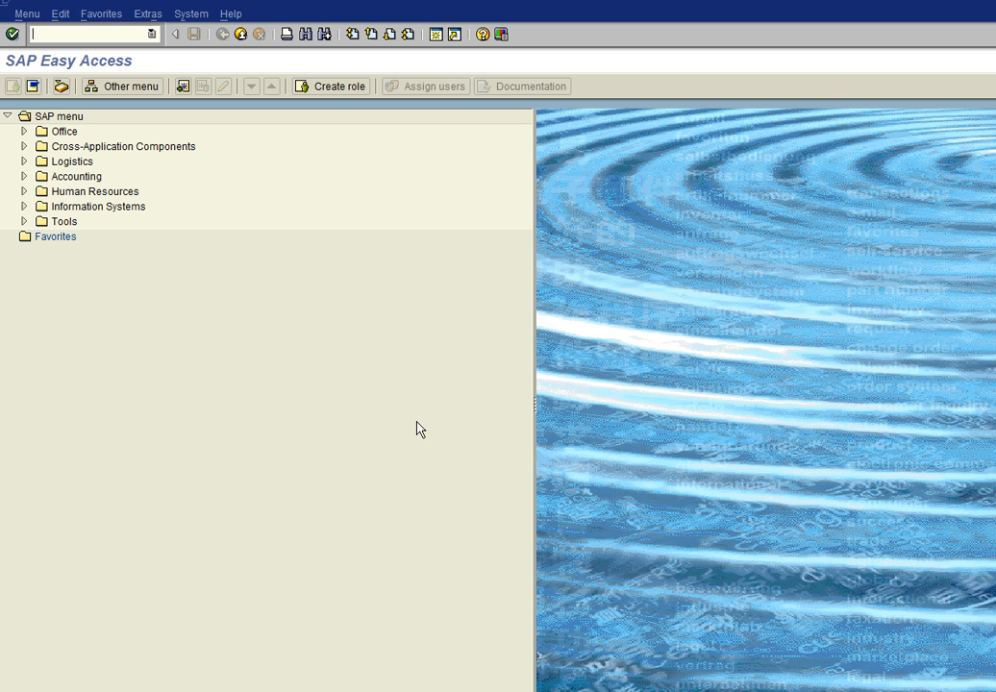
mouse_move(152, 152)
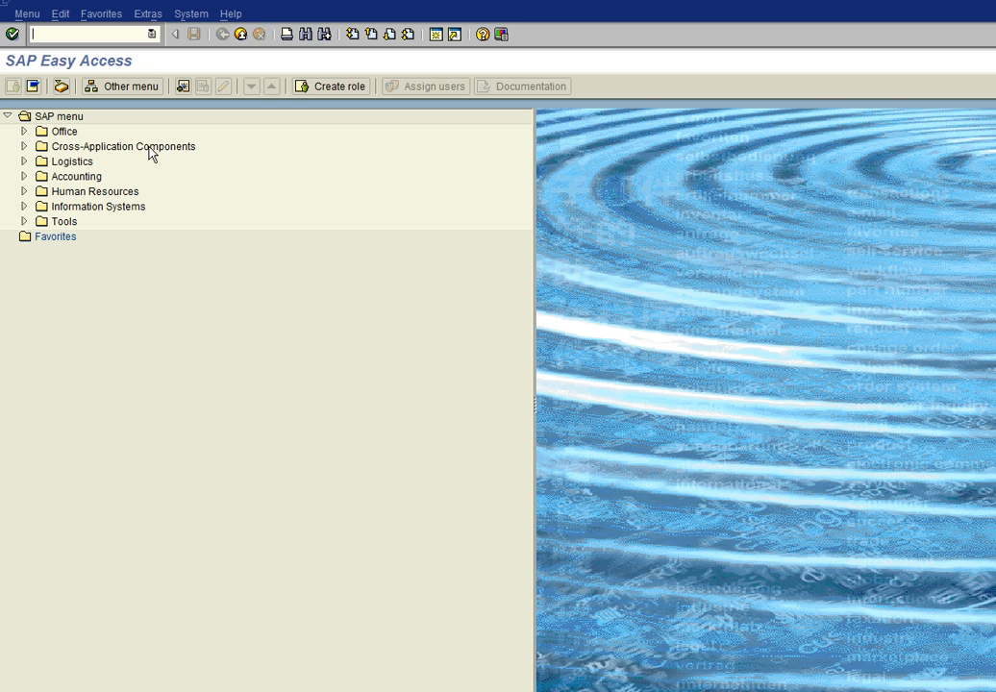
mouse_move(175, 64)
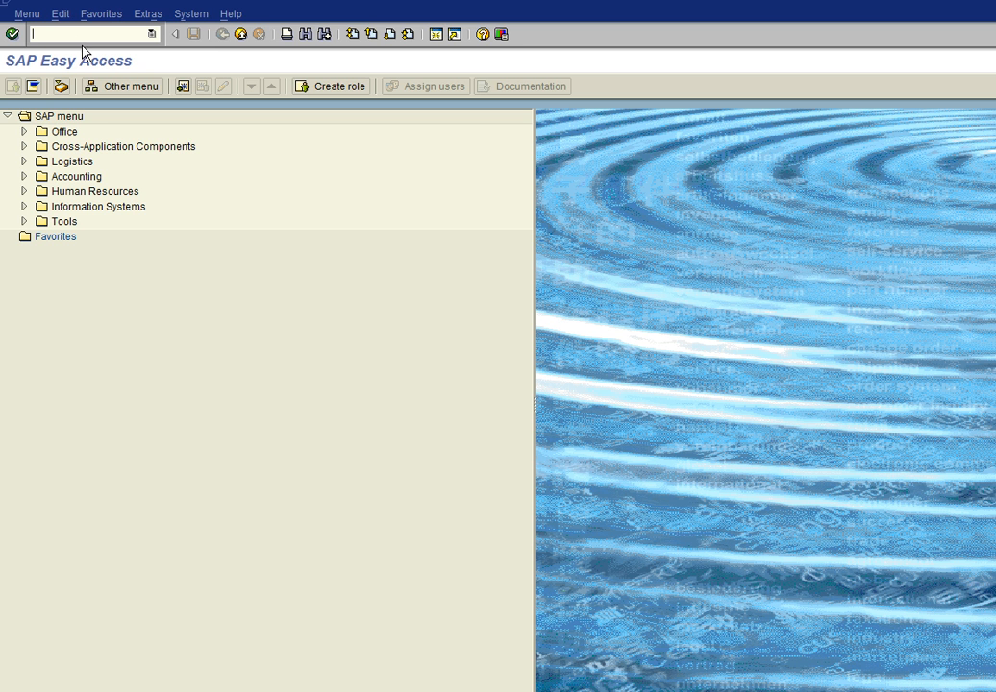
mouse_move(123, 48)
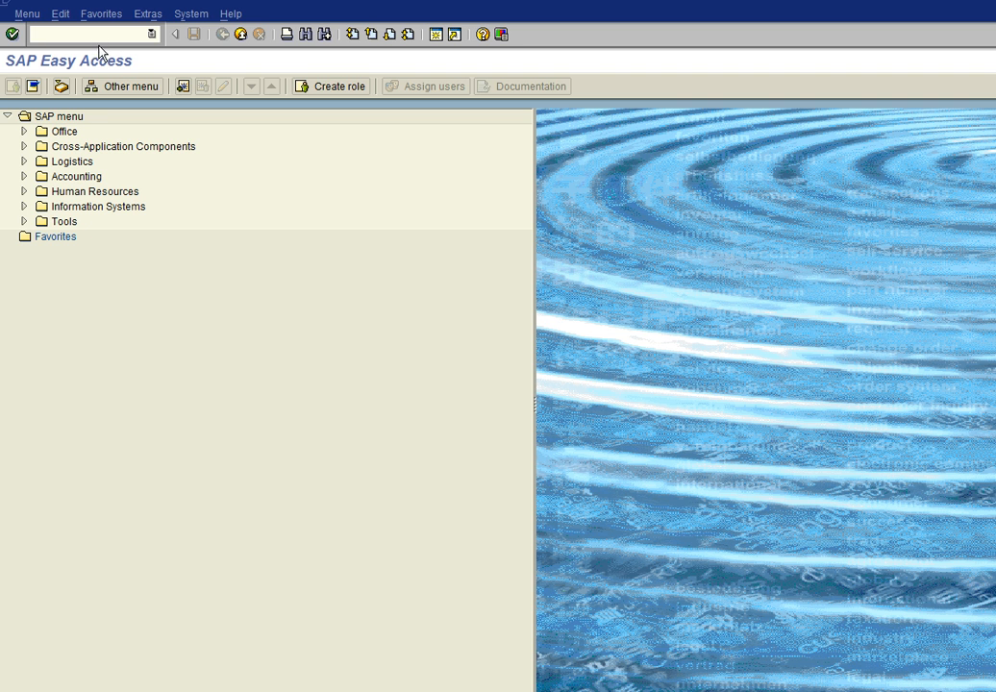
Step: Enter the /n/getpf/ transaction command into the Easy Access command field
type("/")
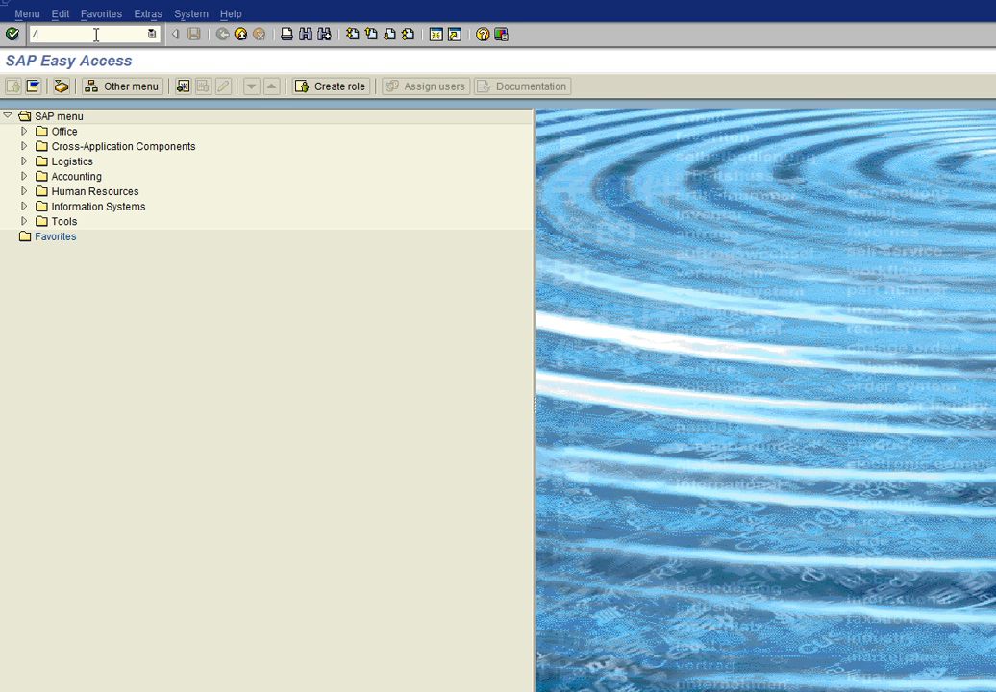
type("/n/getst/")
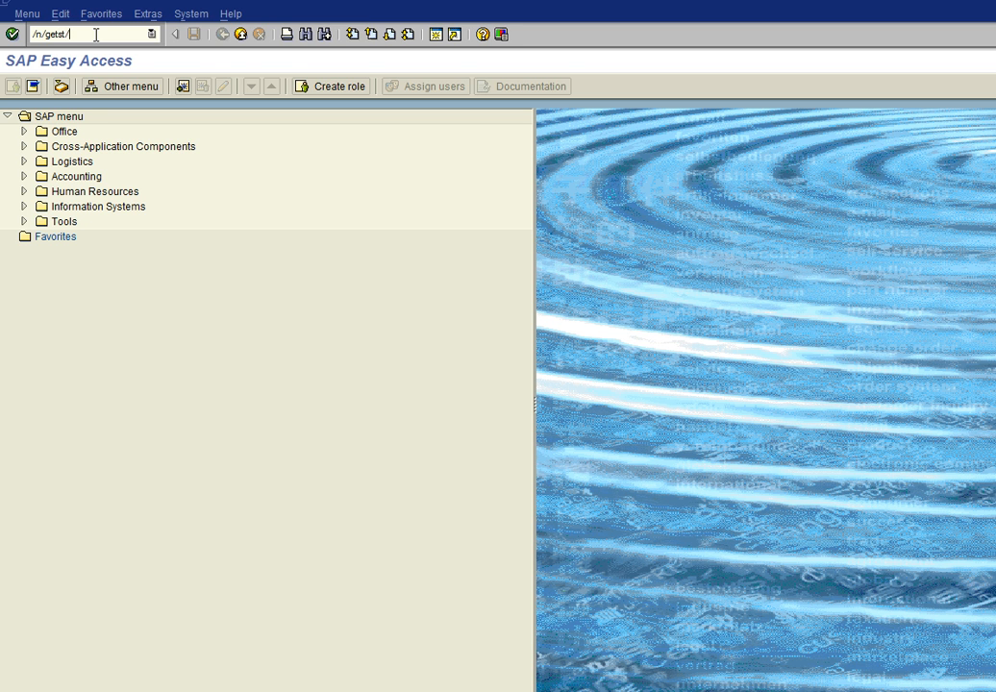
Step: Run the command to reach the Informatica Data Subset menu and expand its Setup folder
key("Enter")
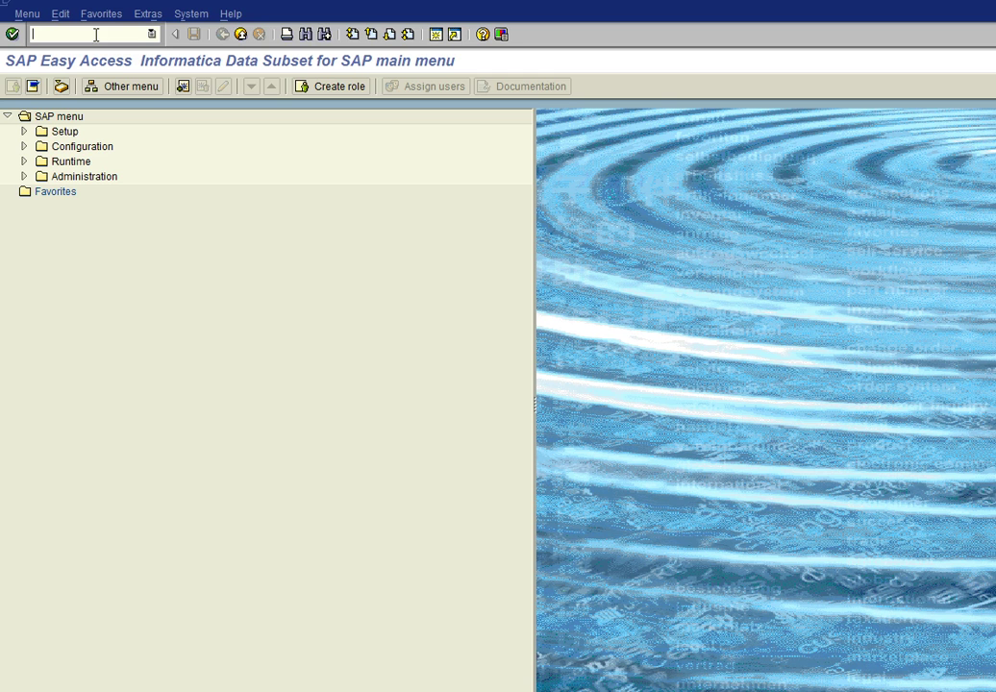
mouse_move(369, 246)
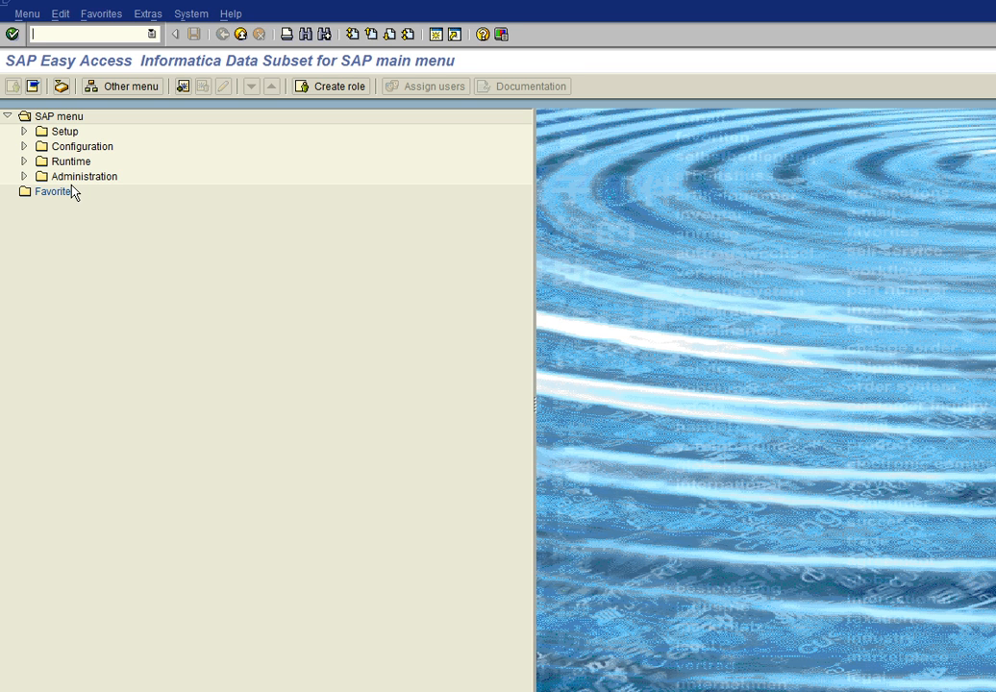
mouse_move(158, 182)
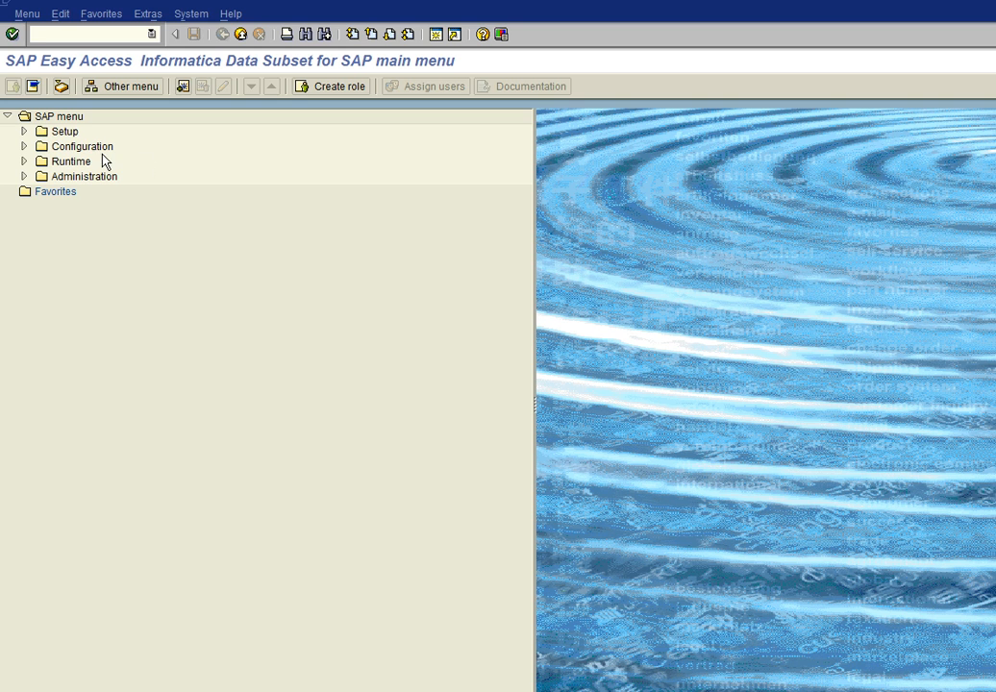
mouse_move(10, 150)
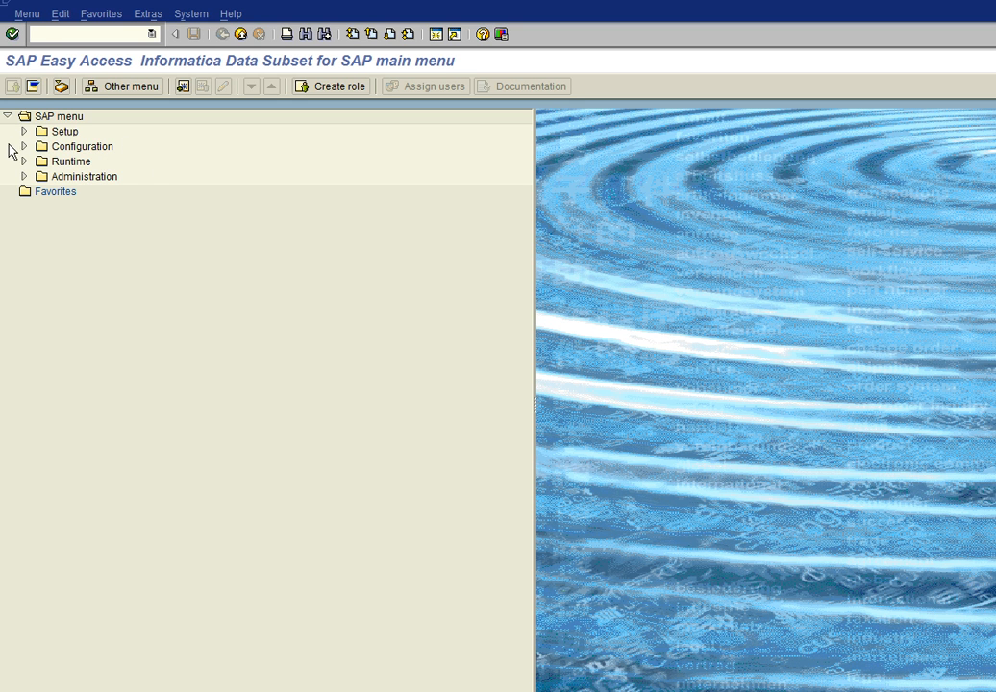
left_click(23, 130)
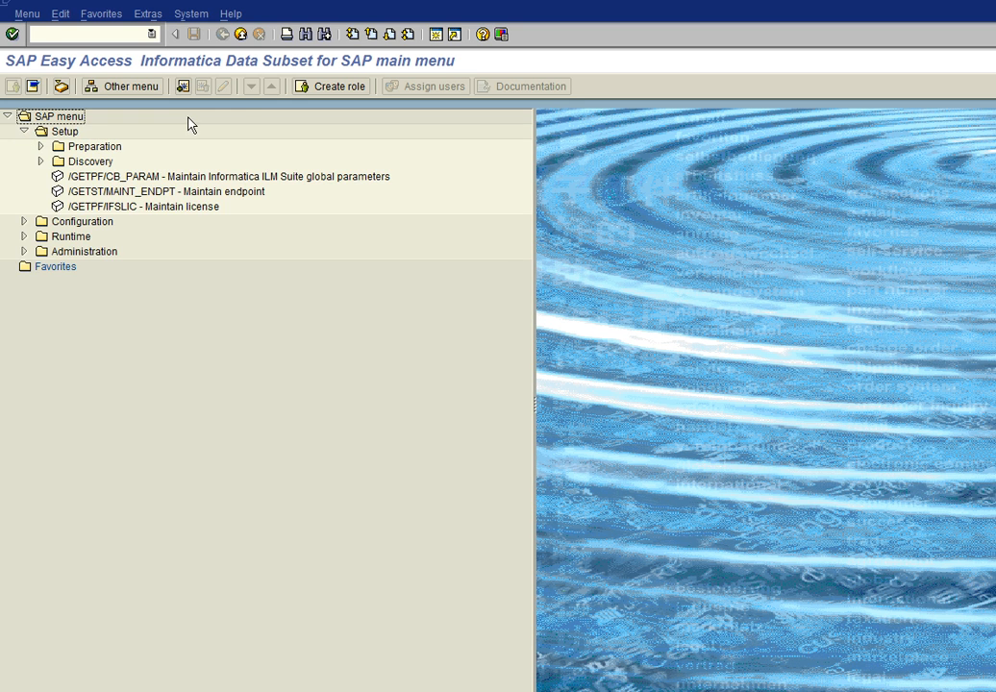
mouse_move(202, 192)
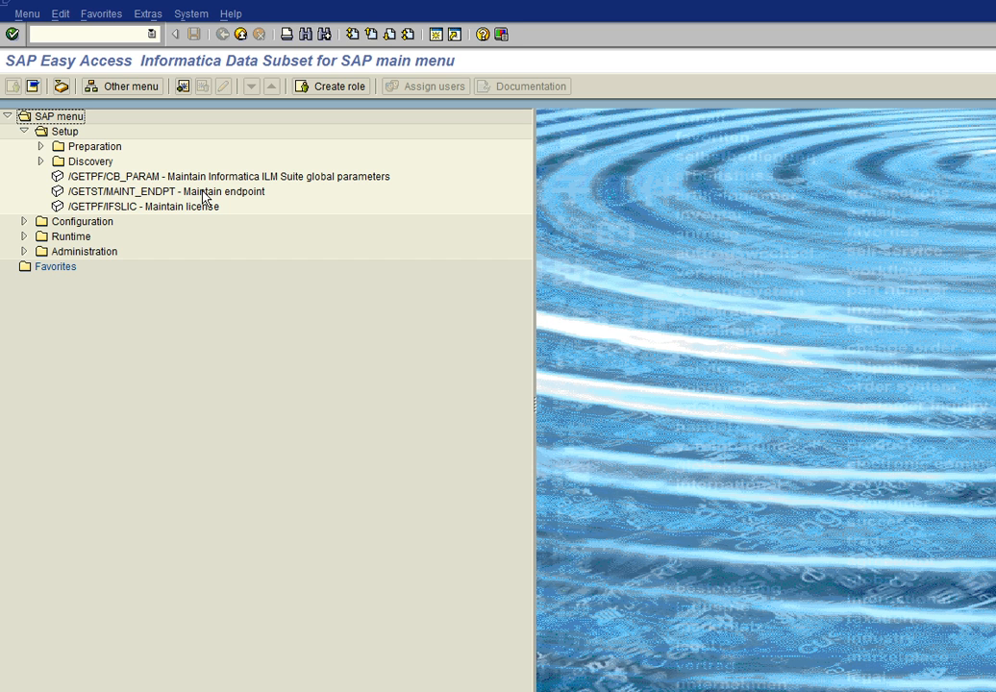
mouse_move(172, 198)
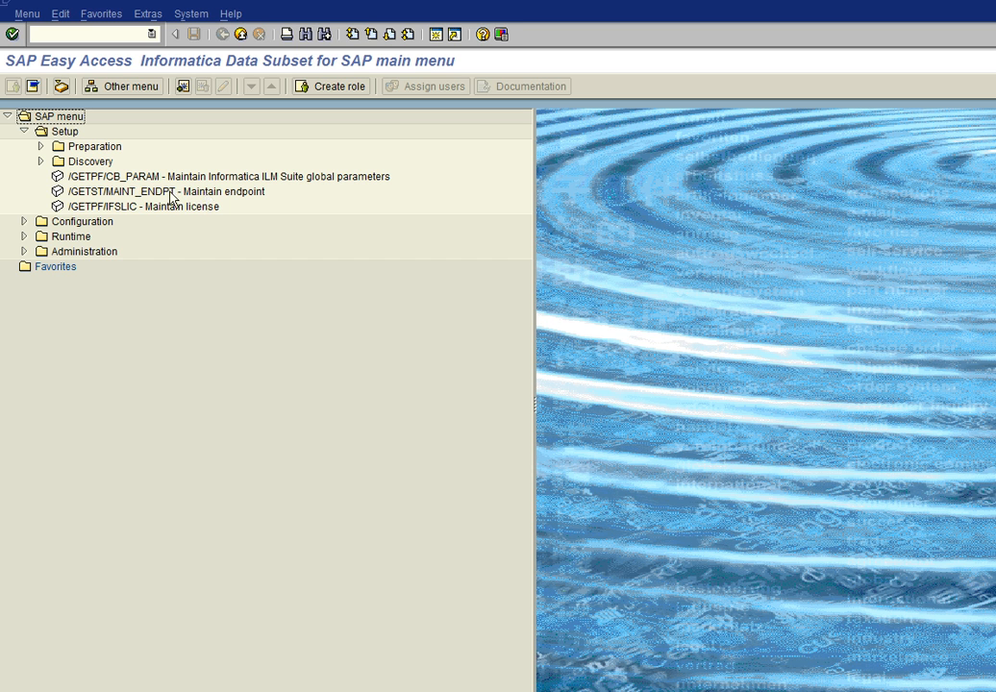
Step: Start a new endpoint from the Maintain endpoint transaction under Setup
double_click(164, 192)
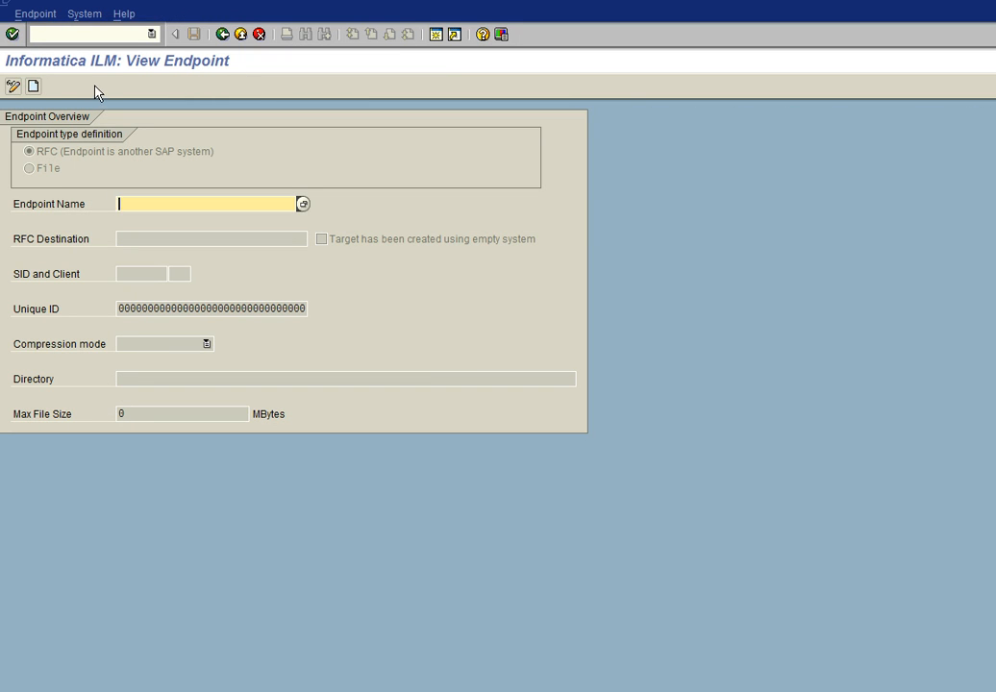
mouse_move(33, 84)
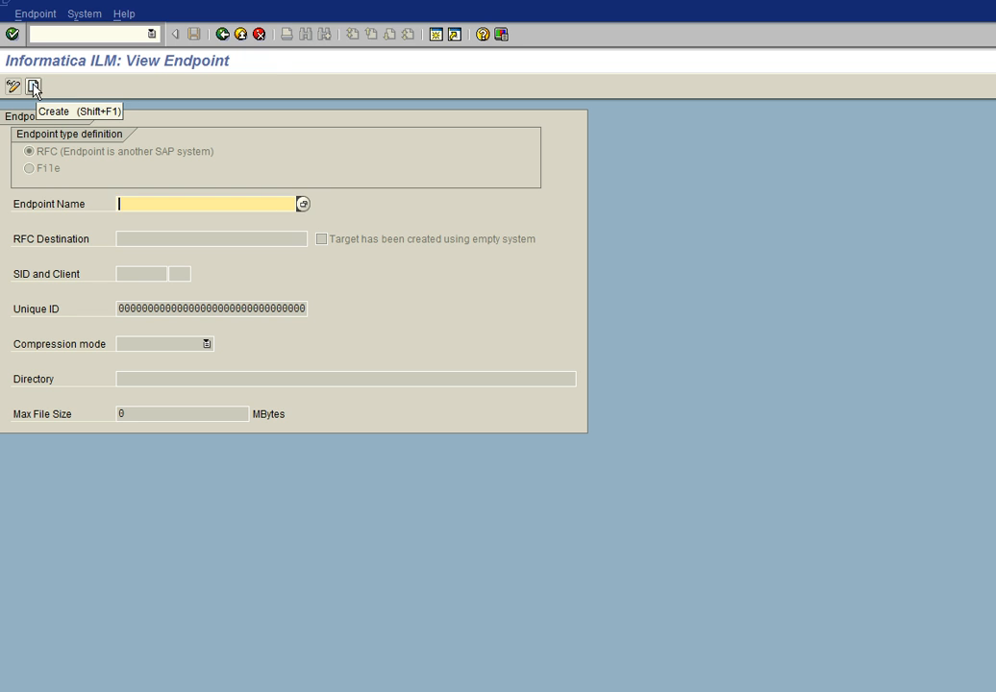
left_click(35, 87)
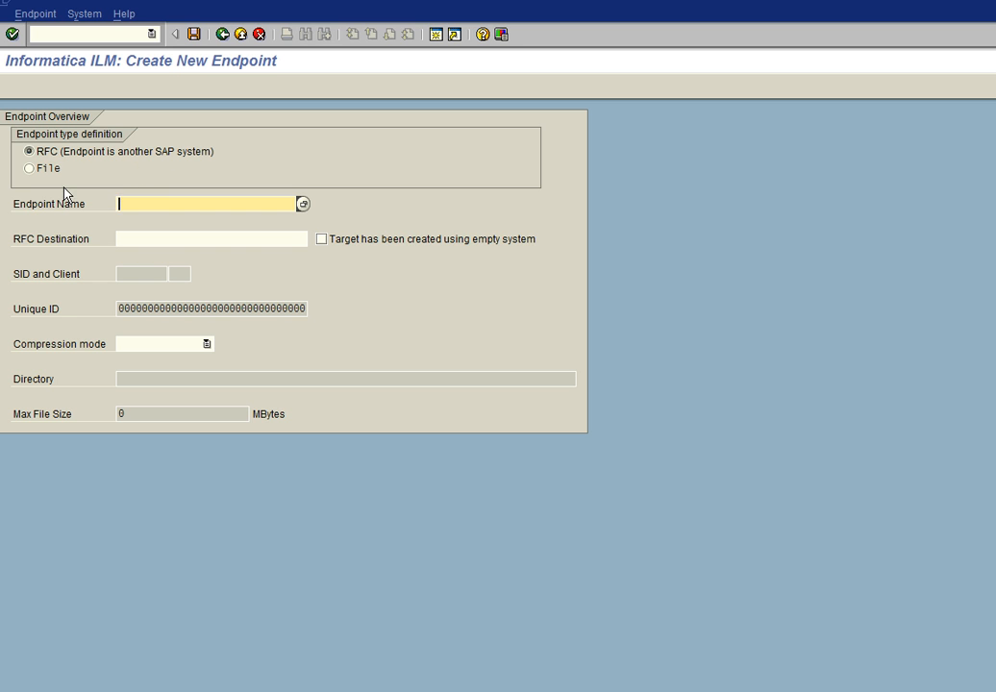
mouse_move(33, 183)
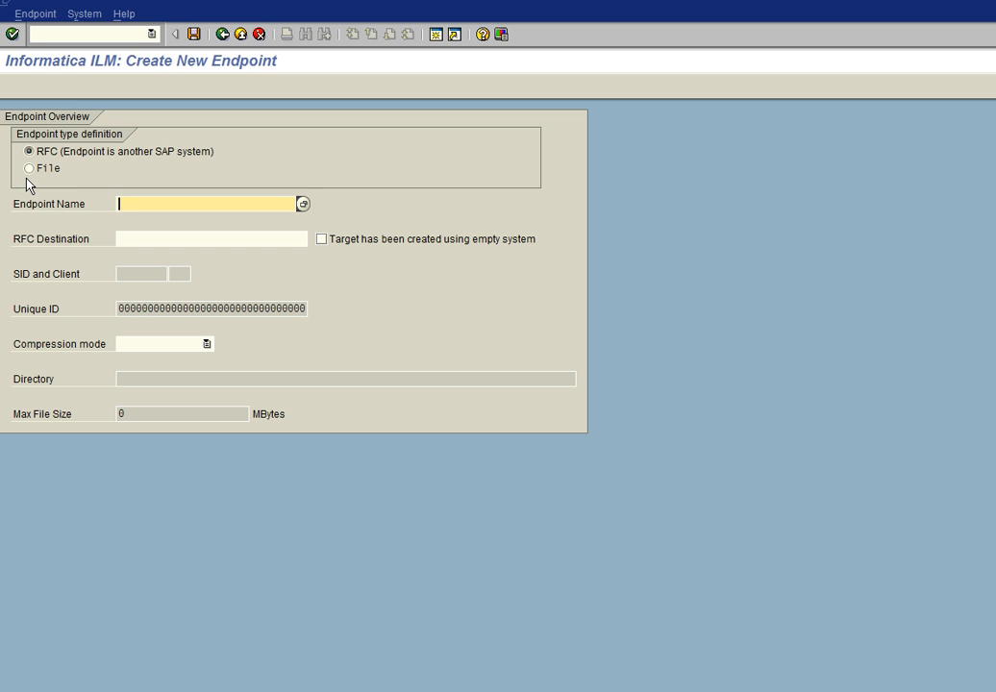
mouse_move(77, 173)
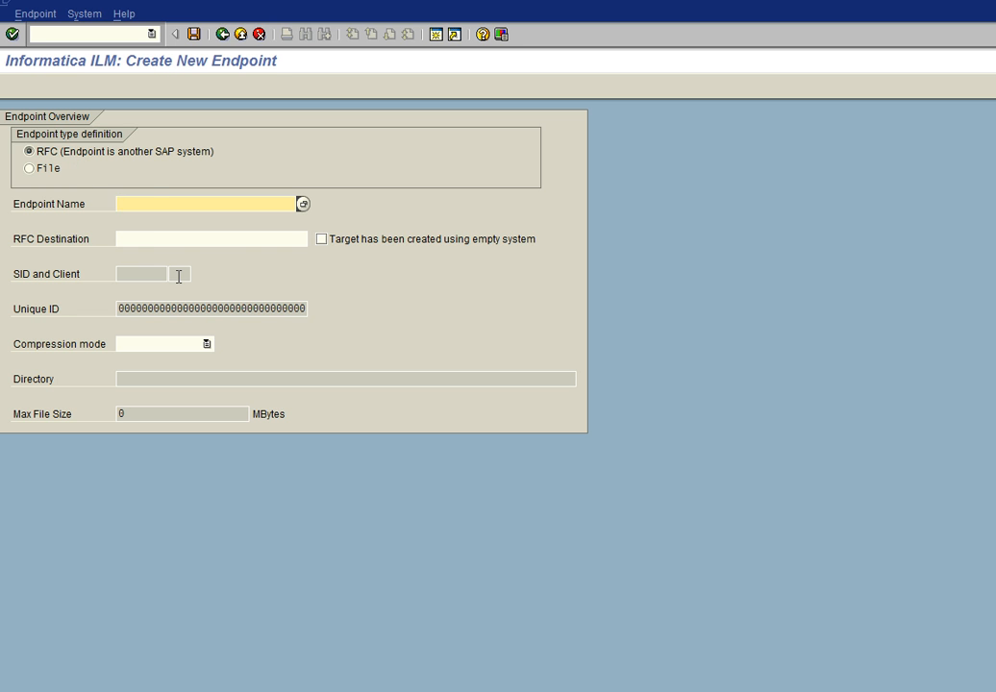
mouse_move(262, 240)
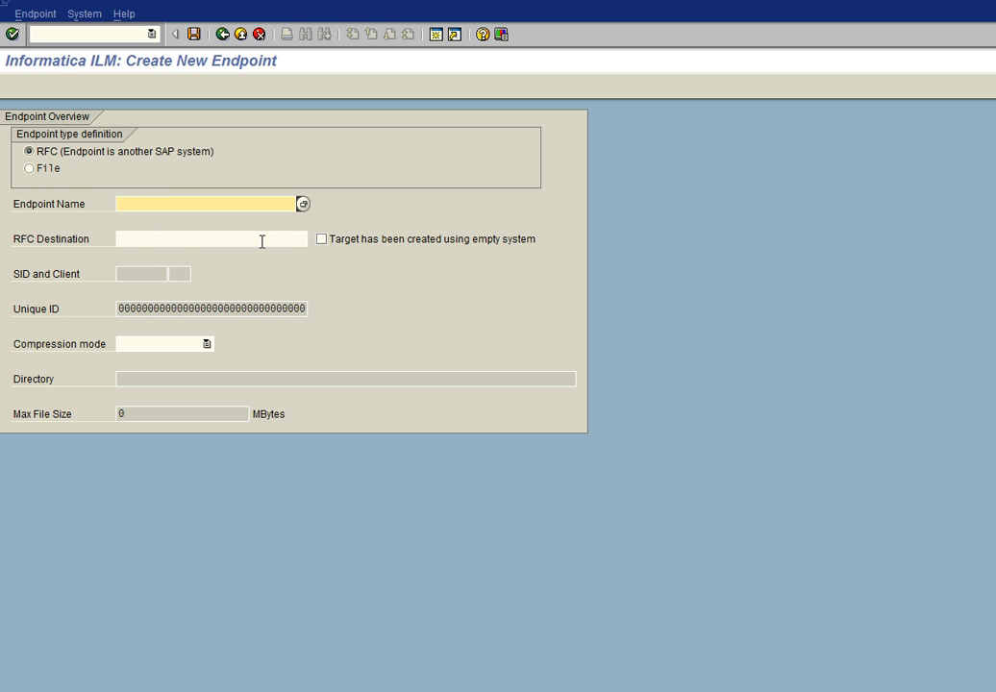
Step: Choose UB0CLNT102 from the value help as the endpoint's RFC destination
left_click(208, 238)
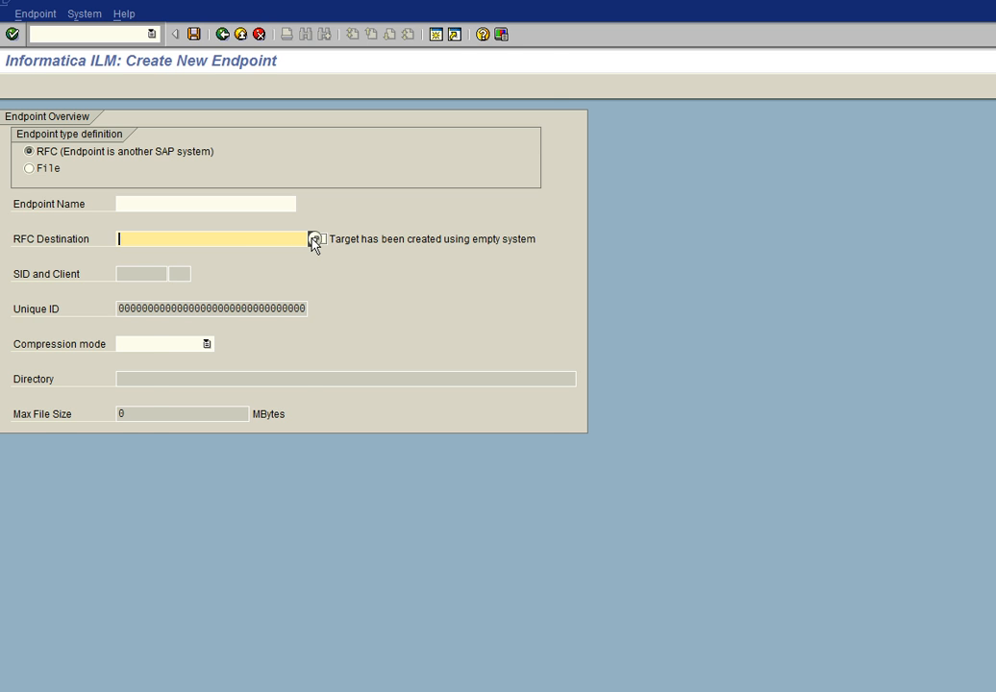
left_click(316, 238)
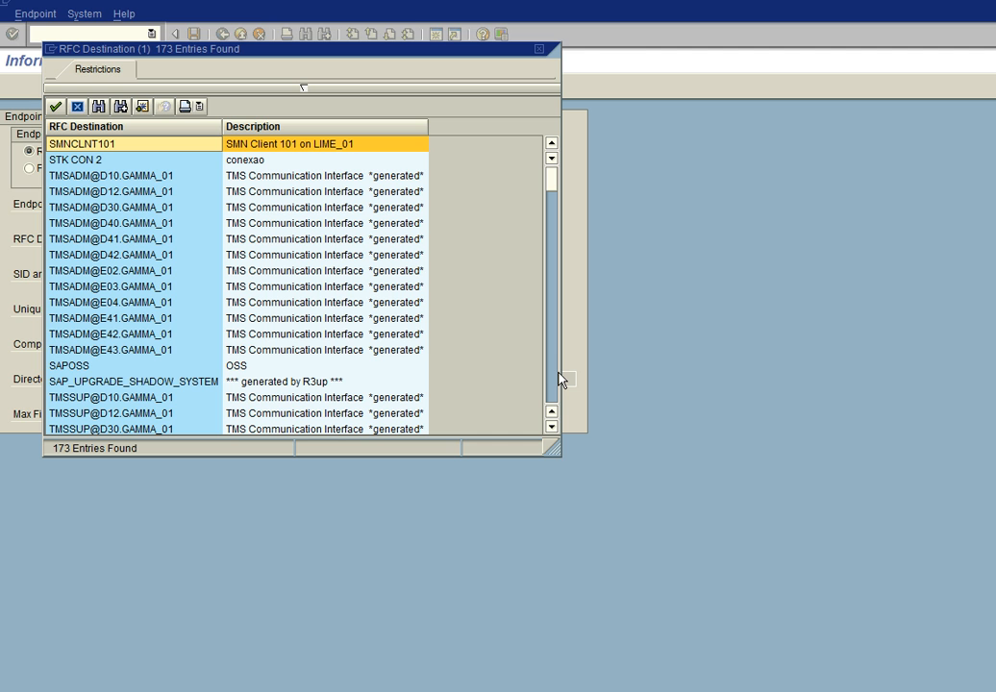
mouse_move(554, 383)
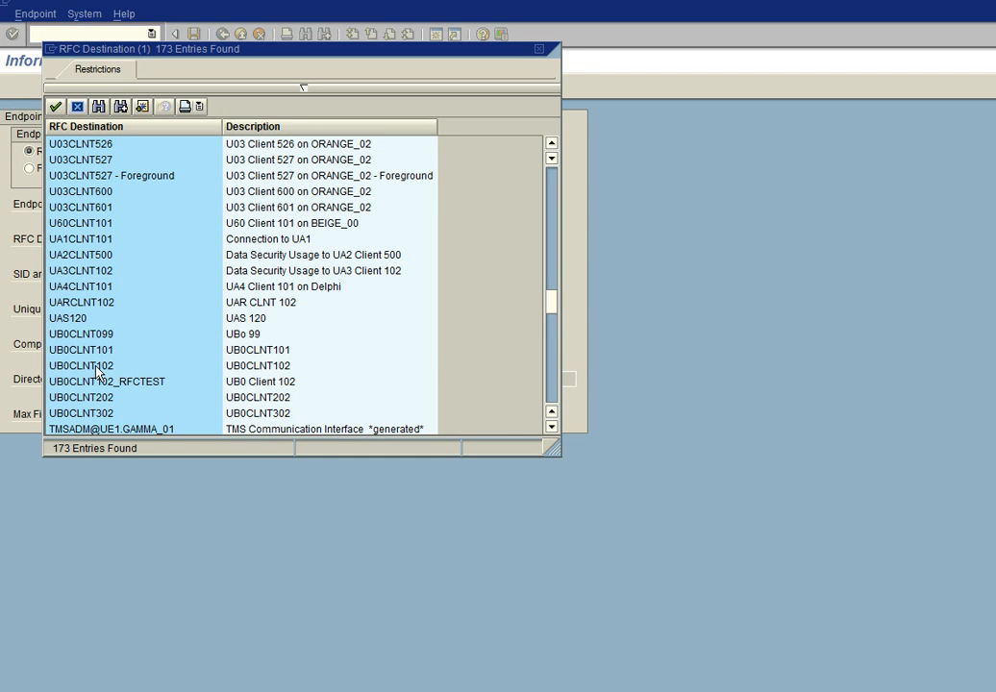
double_click(81, 365)
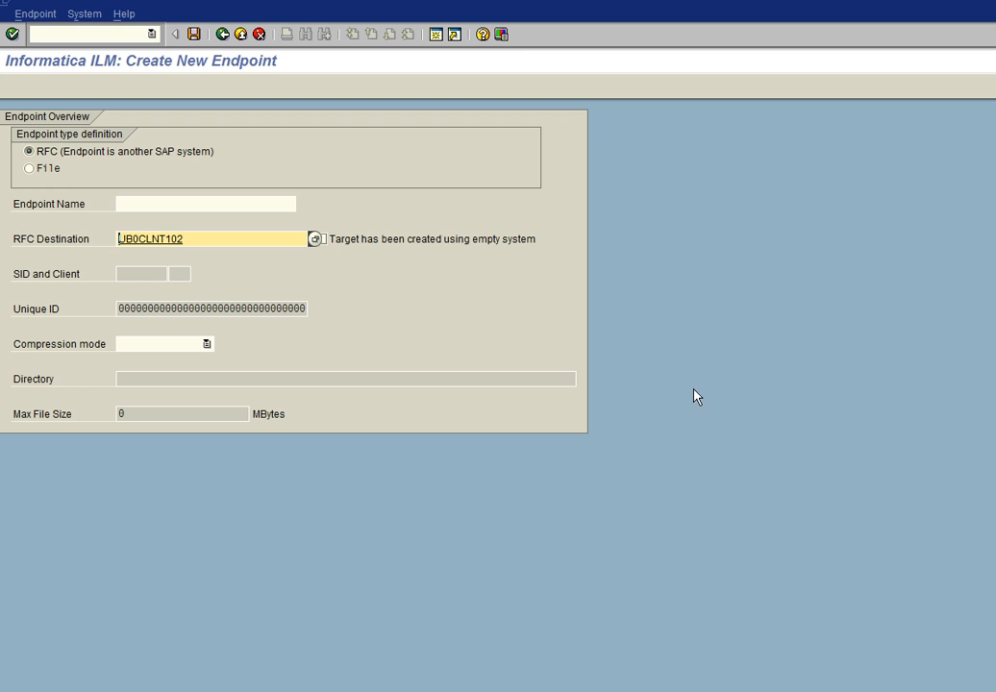
mouse_move(188, 254)
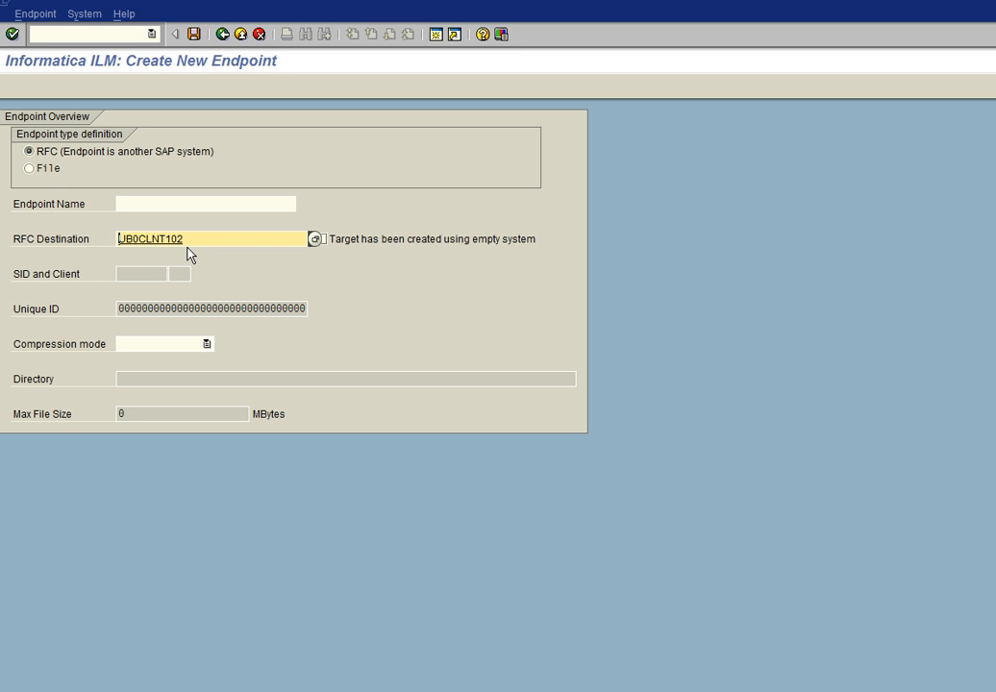
mouse_move(761, 454)
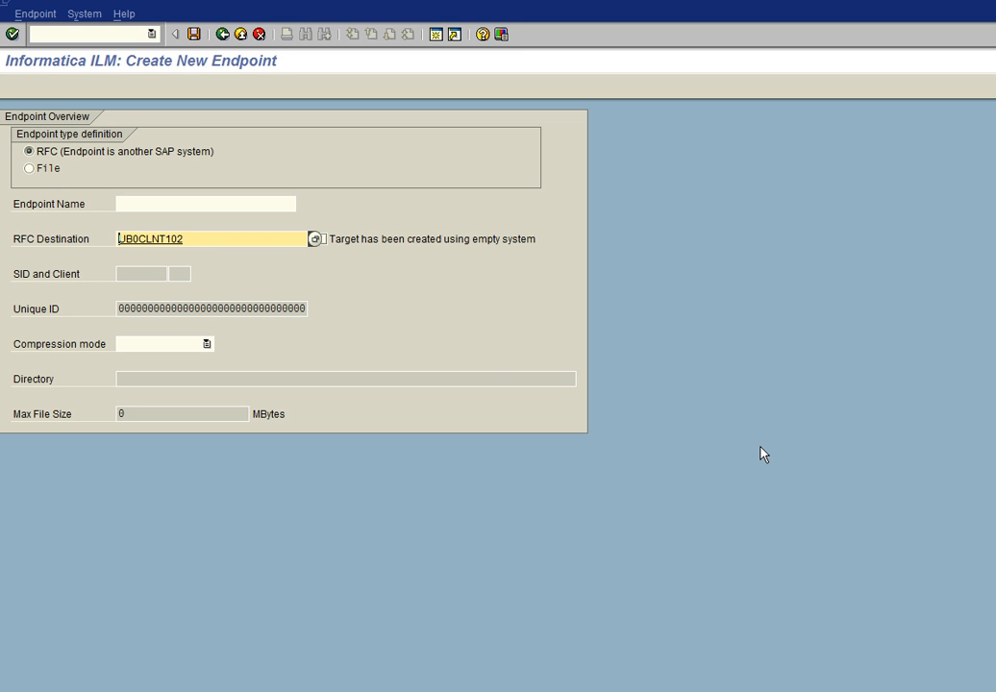
mouse_move(306, 300)
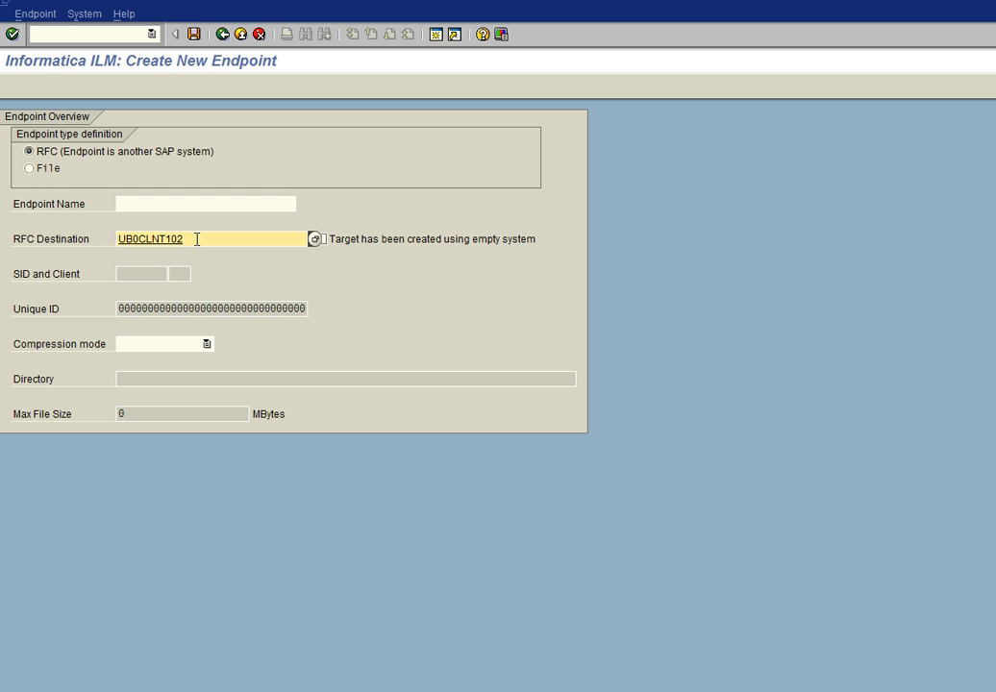
mouse_move(188, 242)
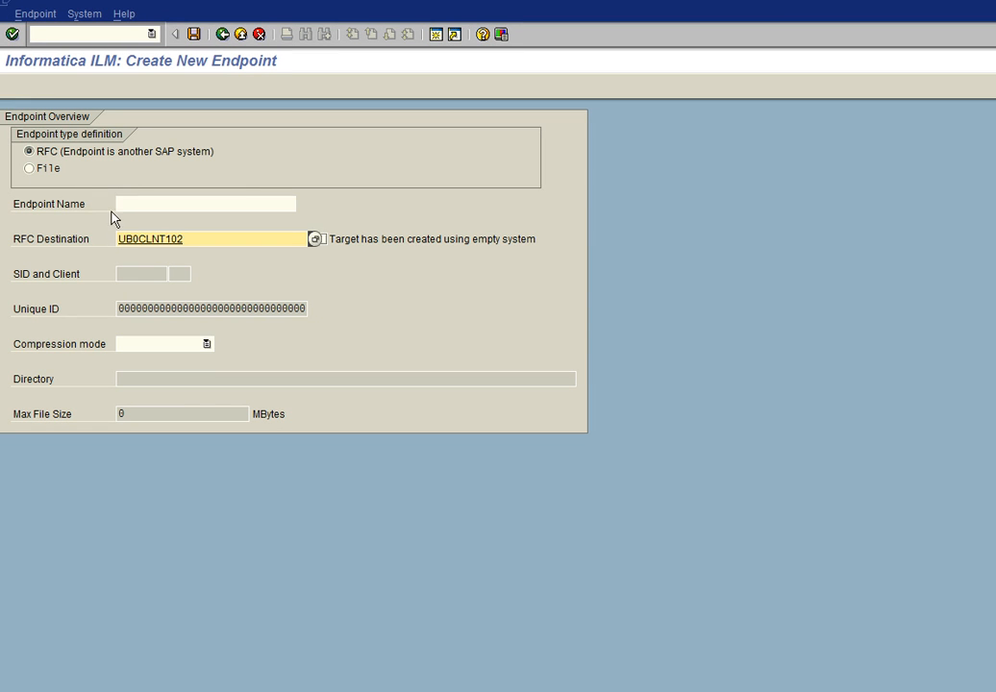
Step: Name the endpoint 'Connection to UB0 CLNT 102' using the suggested entry
left_click(202, 203)
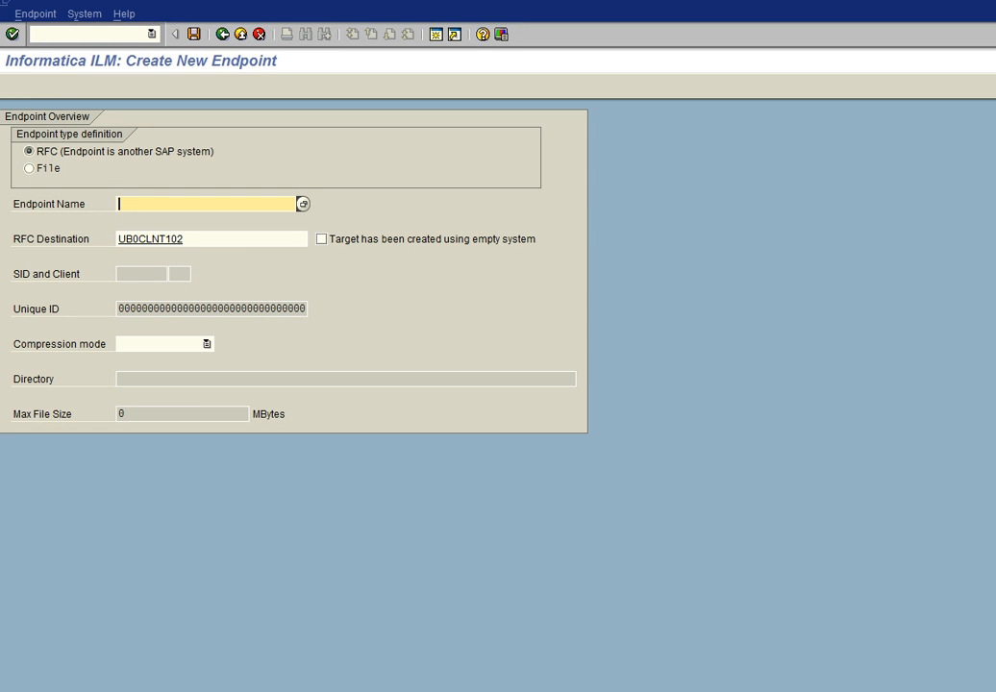
type("C")
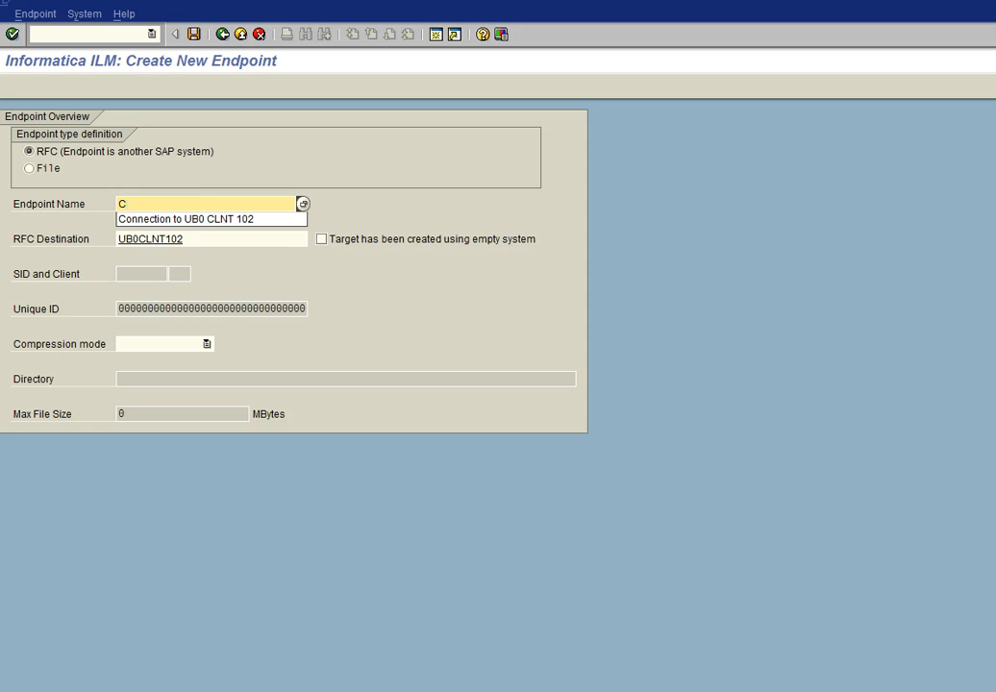
type("Connection to")
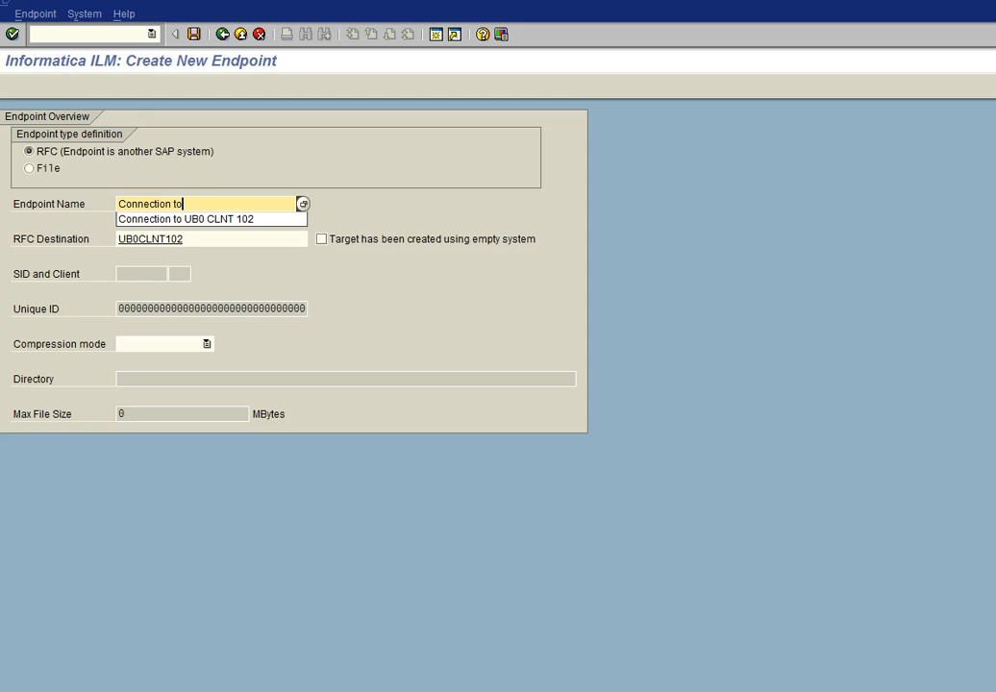
type("UB0 CL")
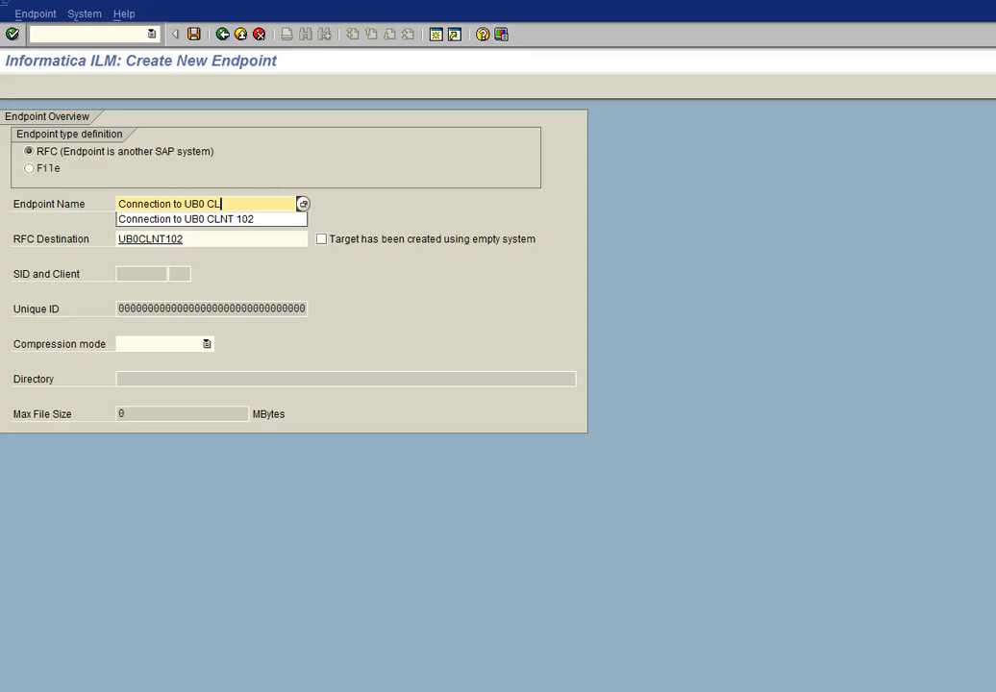
type("NT")
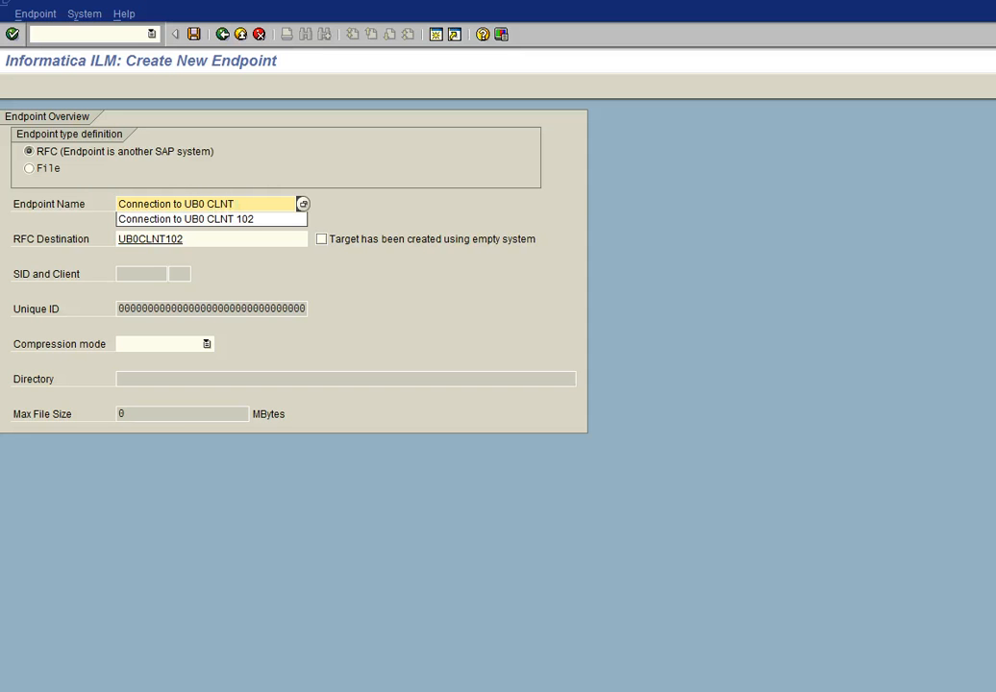
left_click(196, 219)
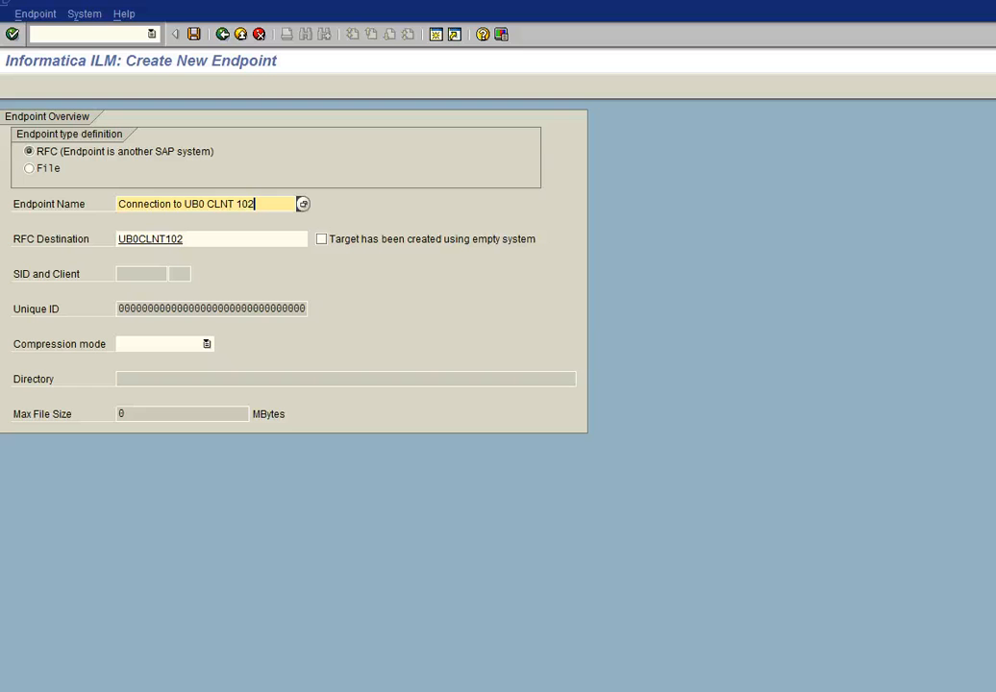
mouse_move(313, 255)
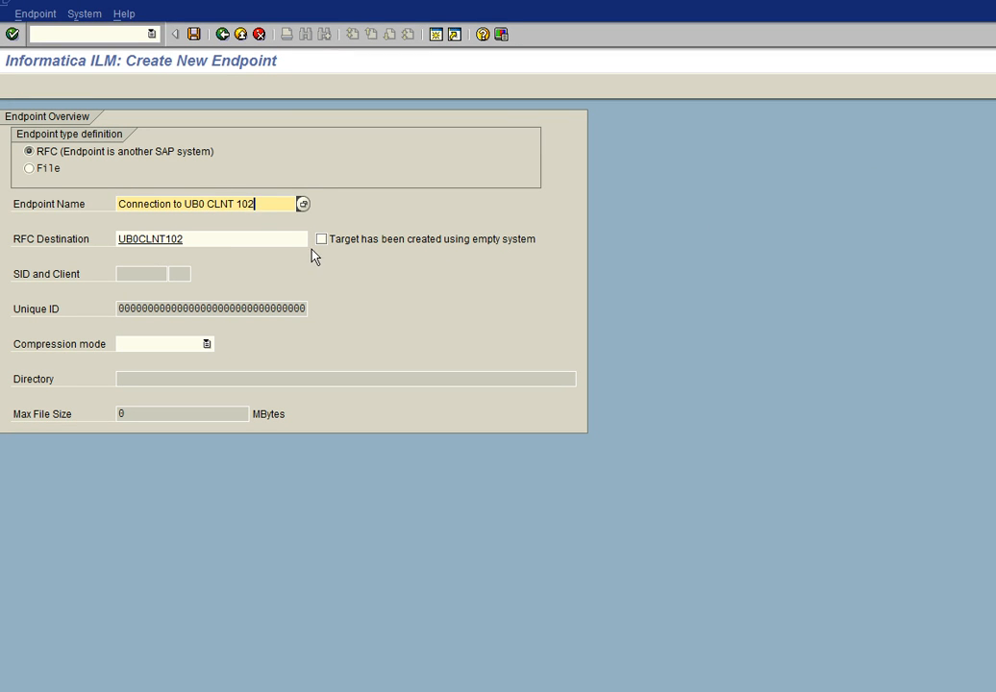
mouse_move(410, 254)
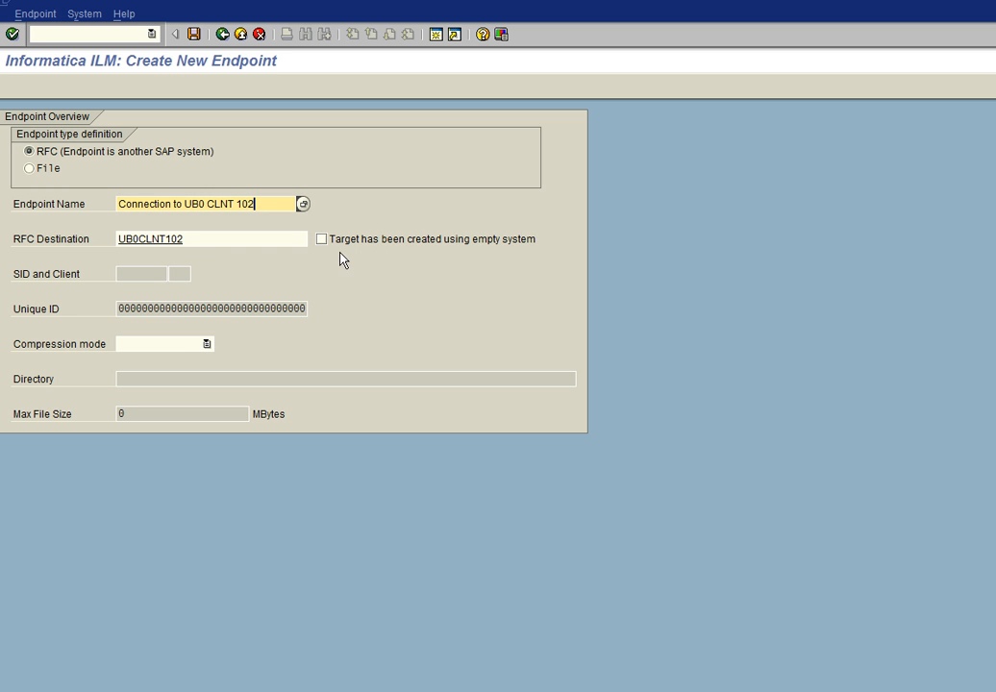
mouse_move(133, 359)
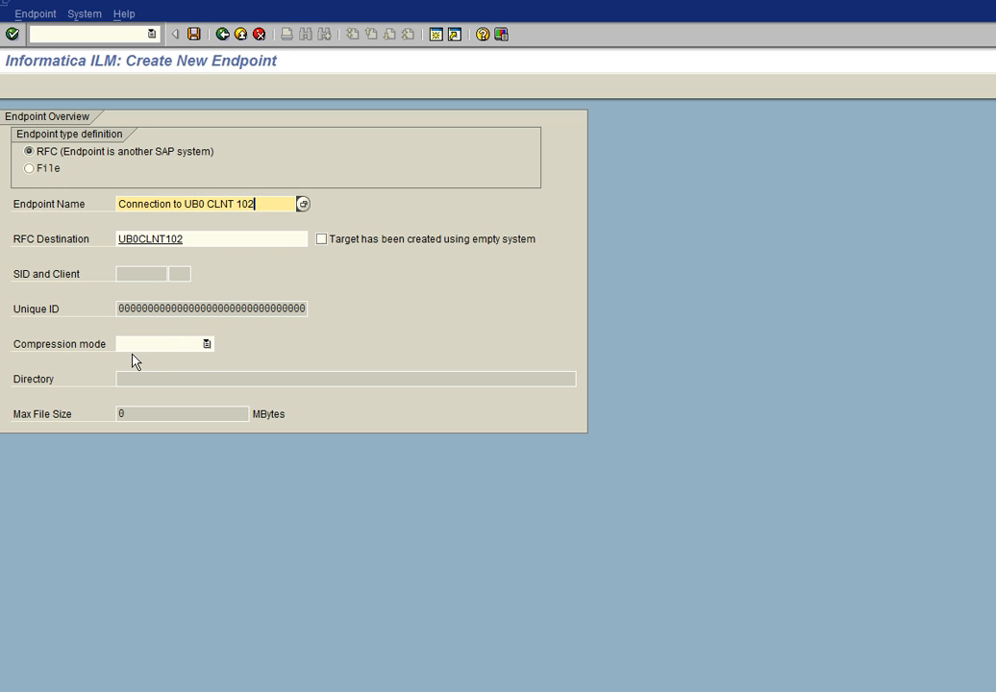
Step: Set compression mode to No Compression, save the endpoint and confirm the success message
left_click(202, 342)
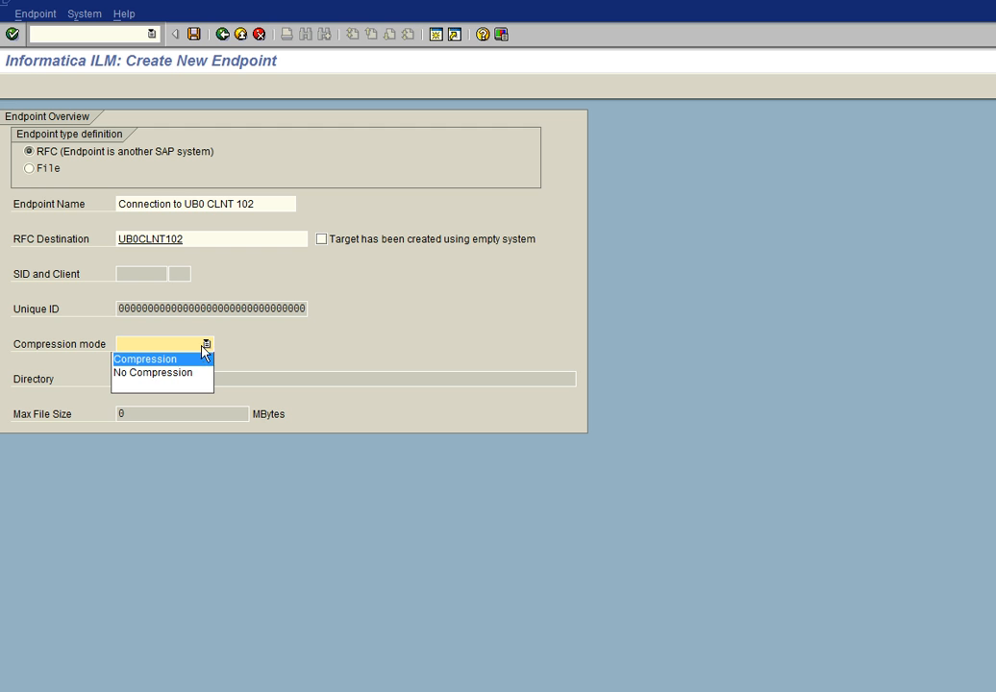
left_click(150, 373)
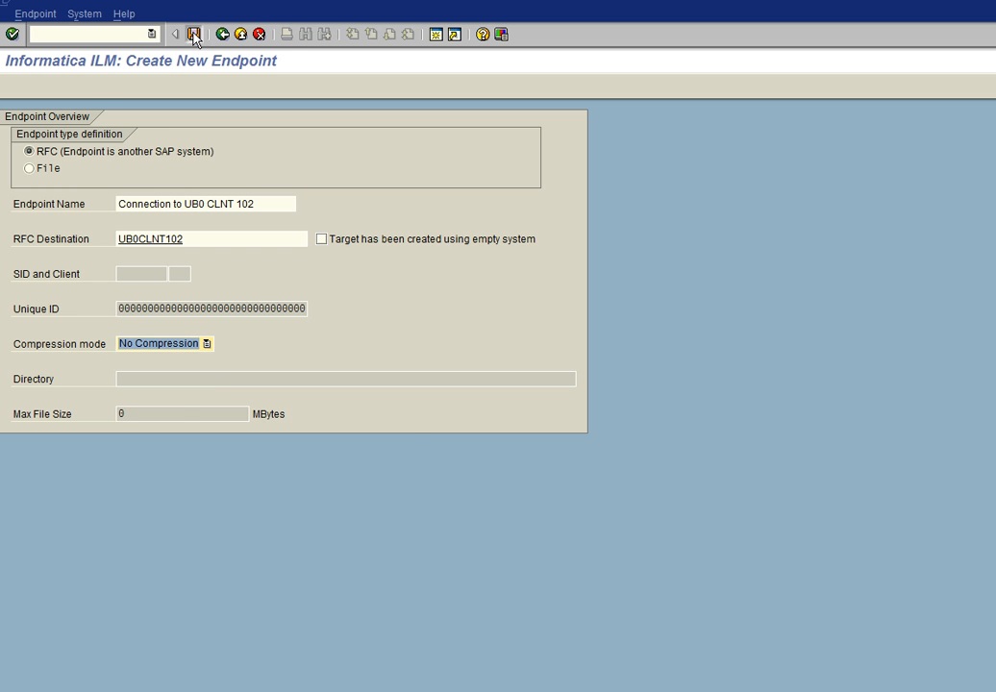
left_click(196, 32)
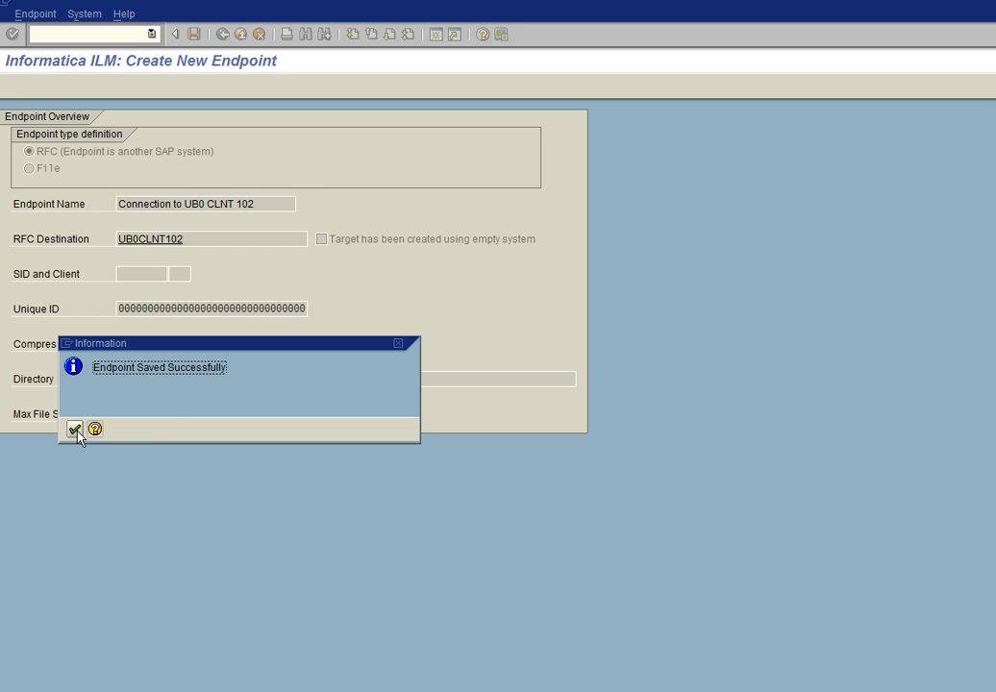
left_click(77, 429)
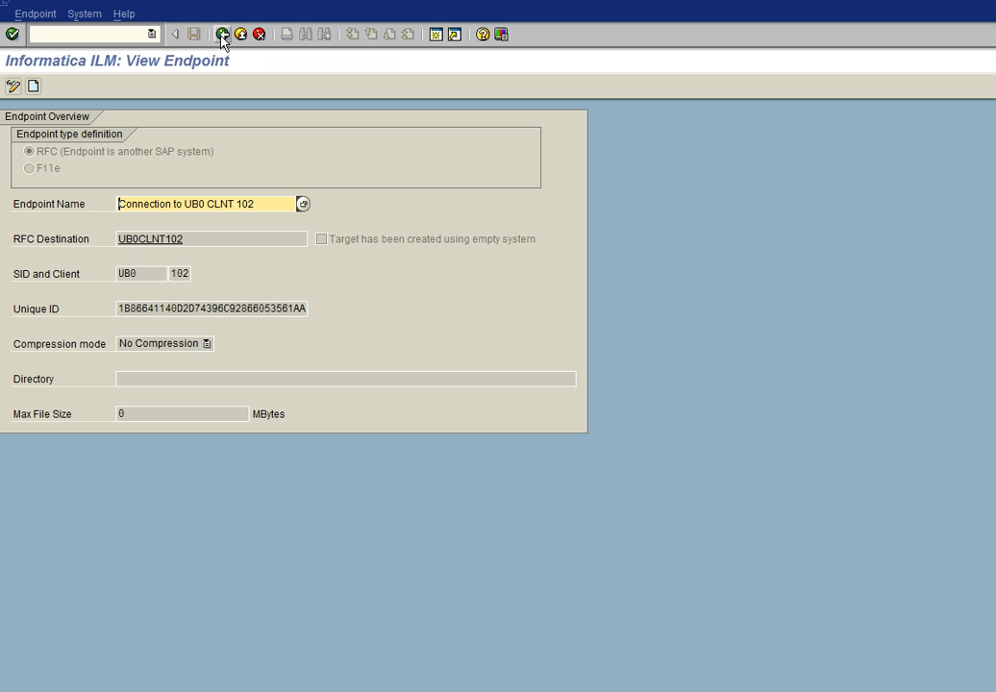
Step: Return to the main menu and launch Project Builder from the Runtime folder
left_click(223, 35)
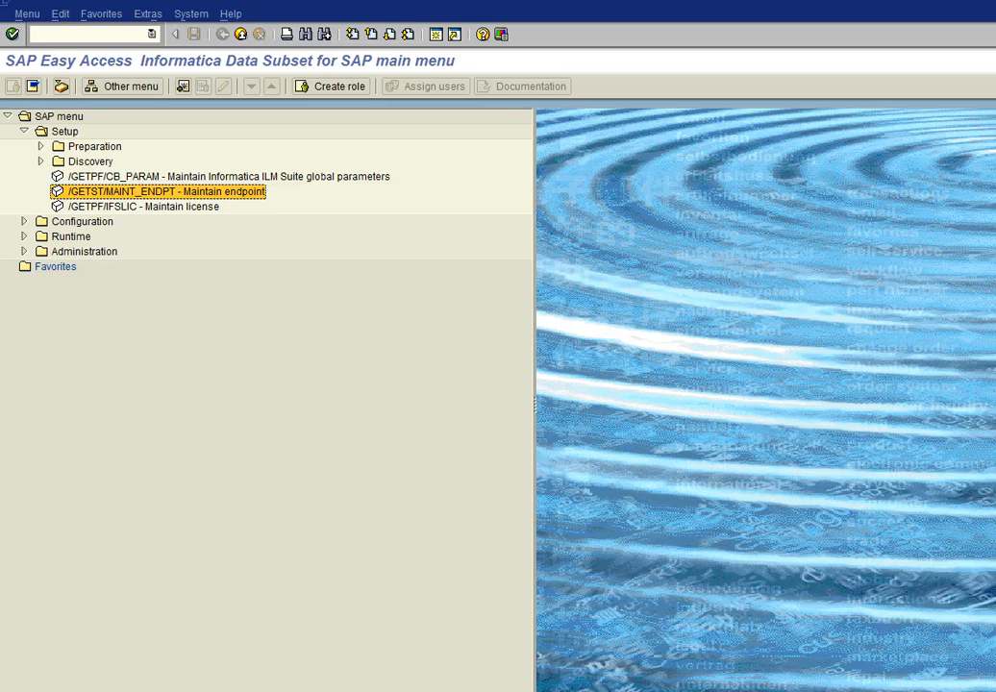
mouse_move(427, 132)
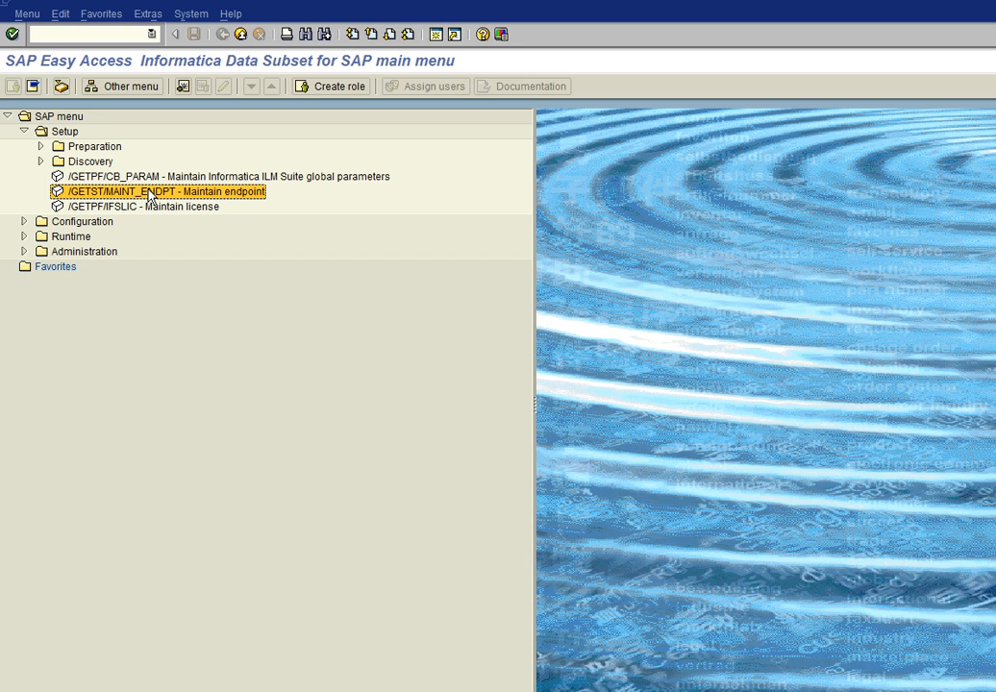
mouse_move(135, 206)
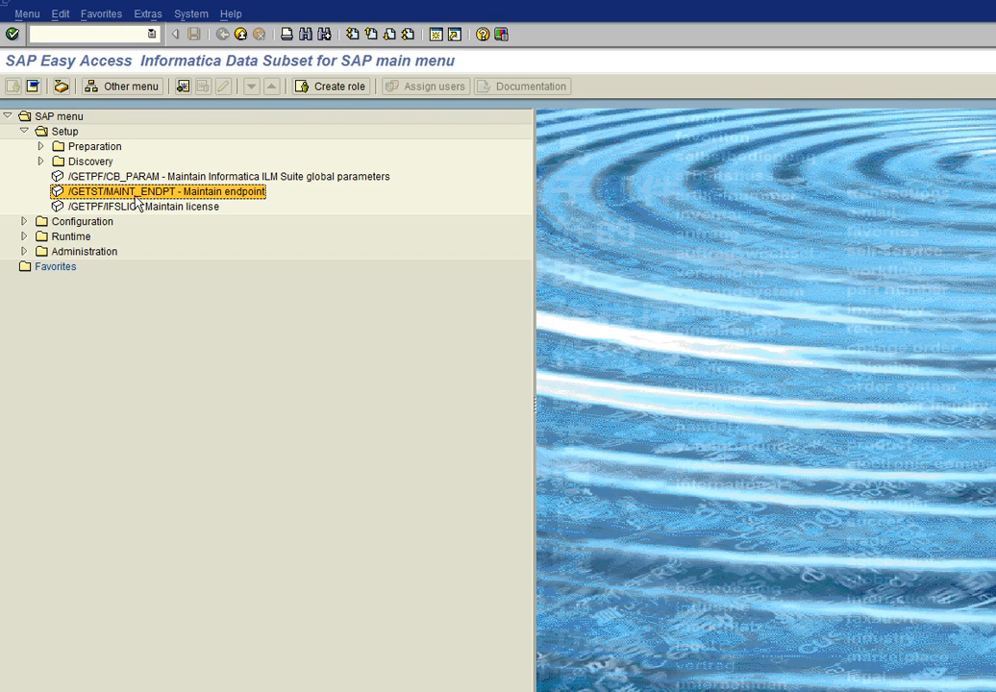
mouse_move(23, 242)
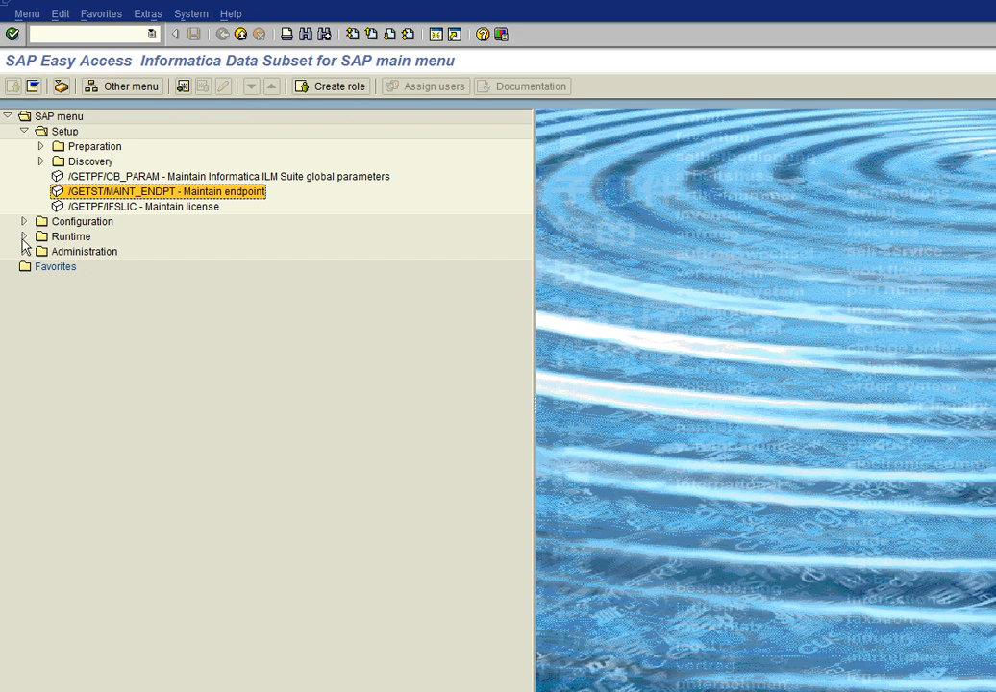
left_click(23, 235)
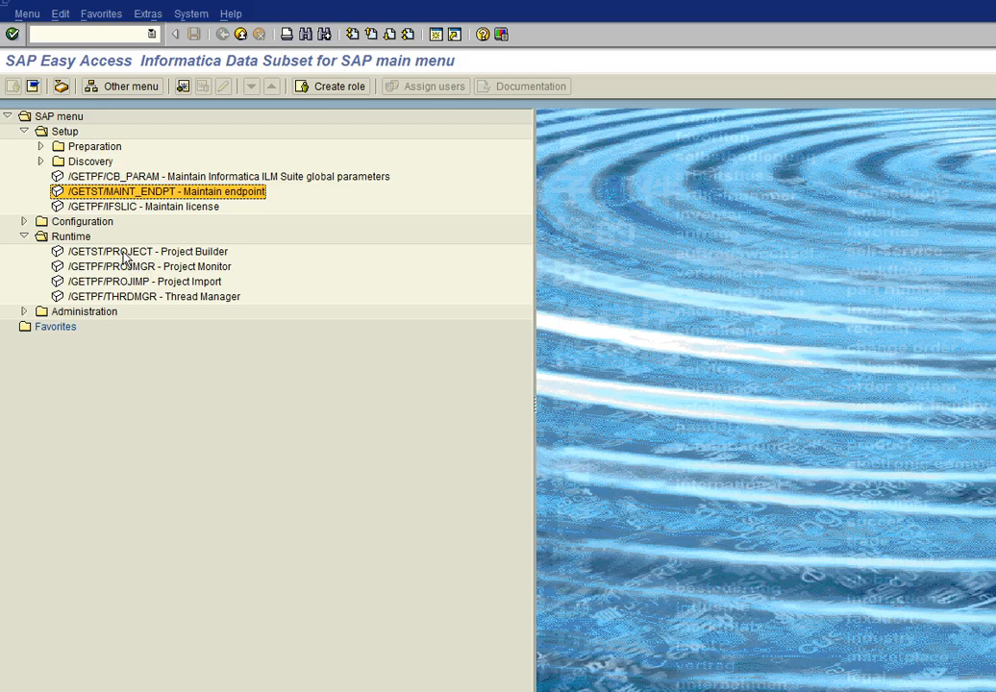
double_click(134, 250)
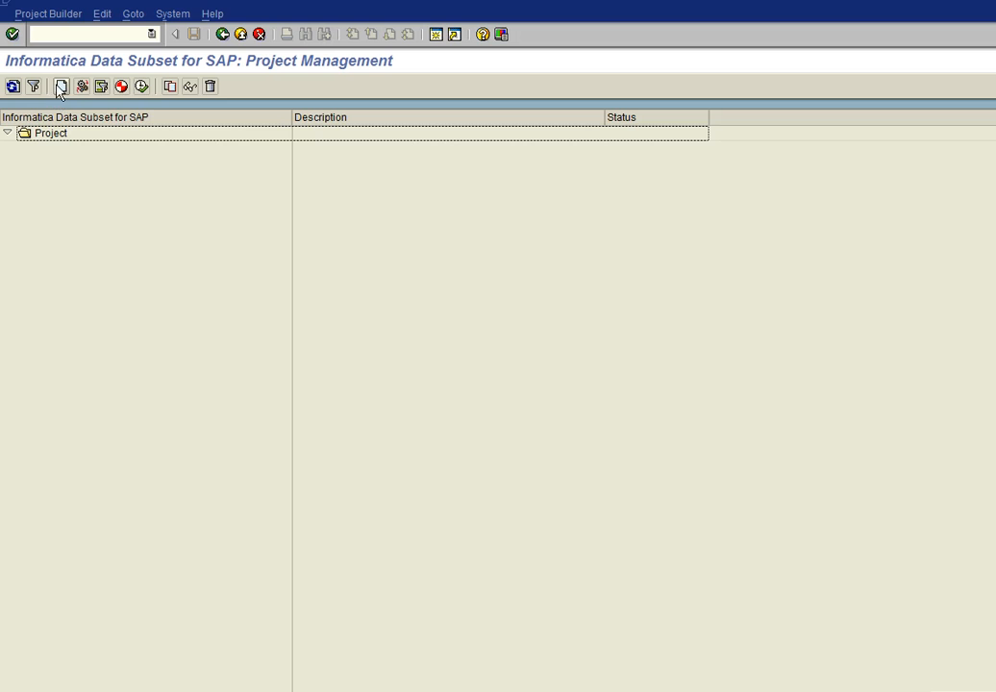
Step: Start a new project named DEMO Project with description 'Demo Projecty'
left_click(61, 85)
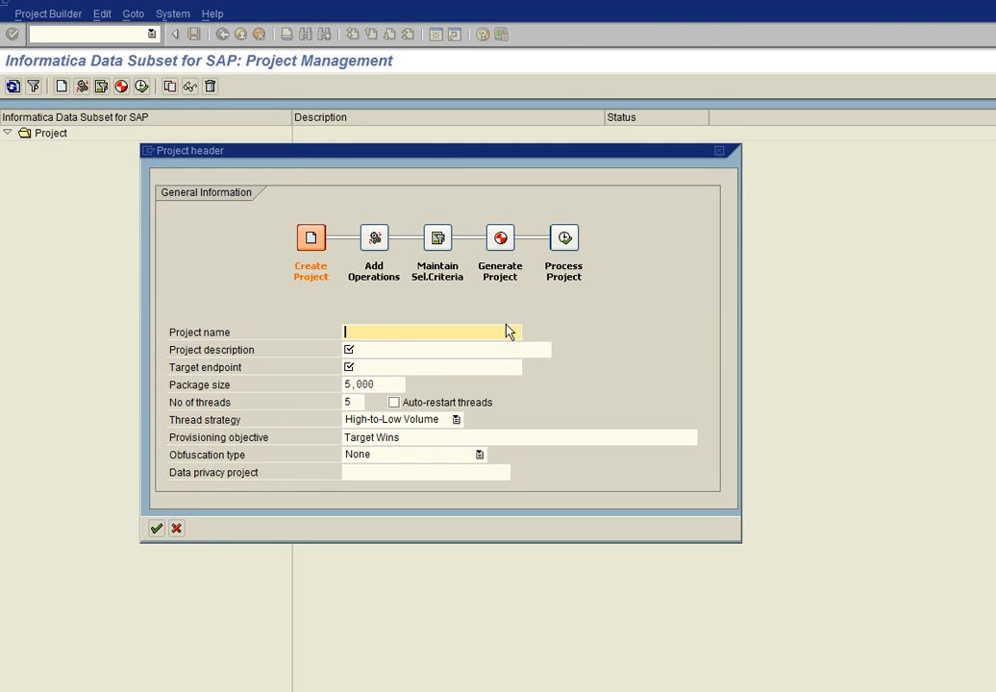
type("DEMO")
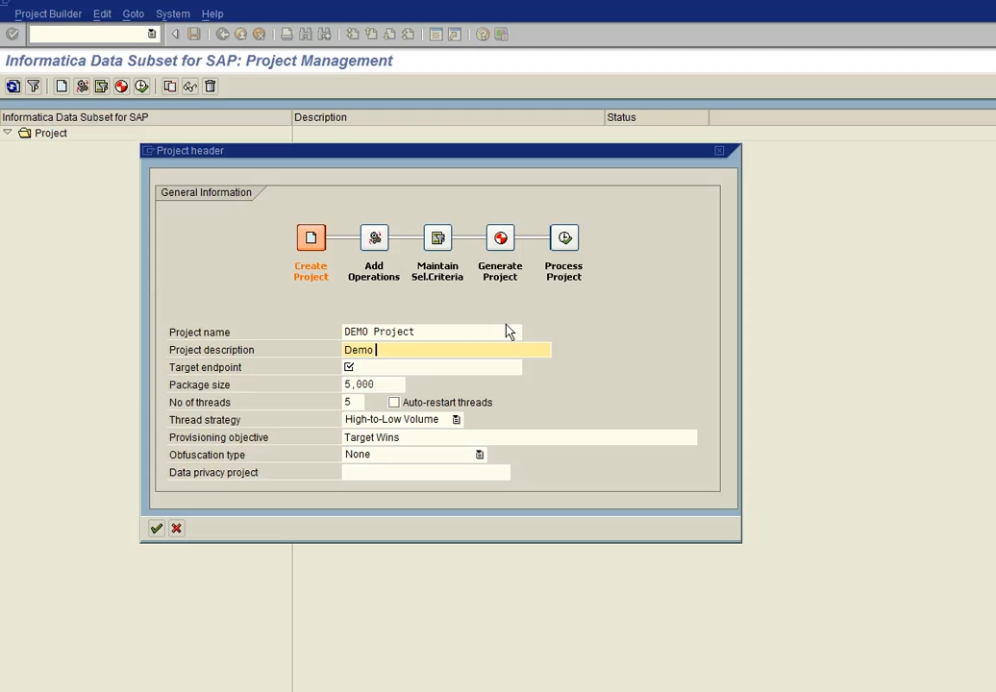
type("Projecty")
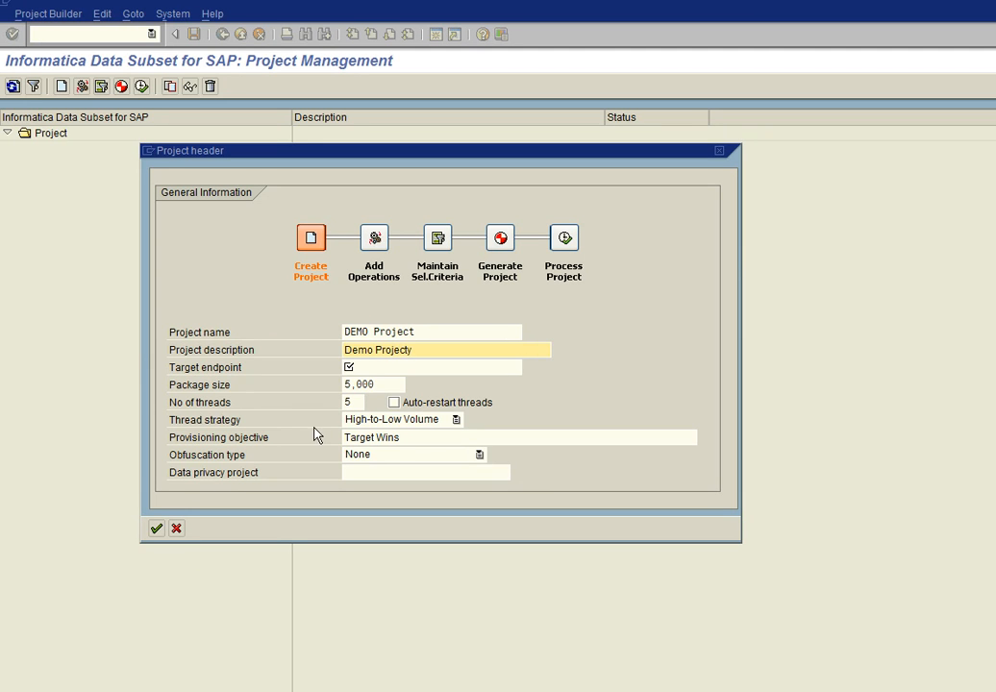
left_click(433, 367)
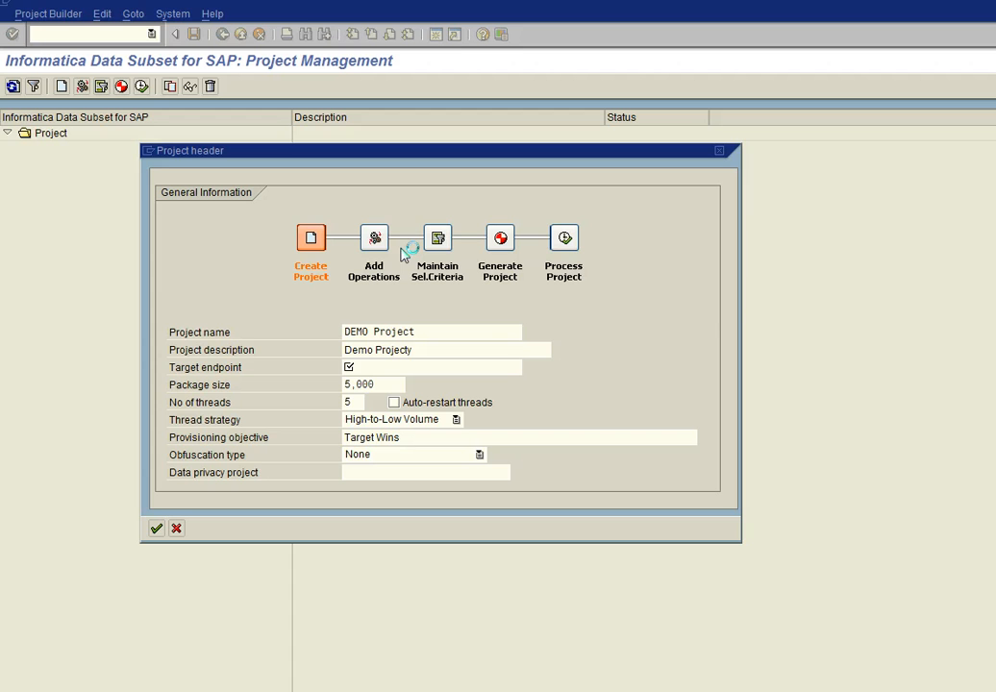
mouse_move(248, 377)
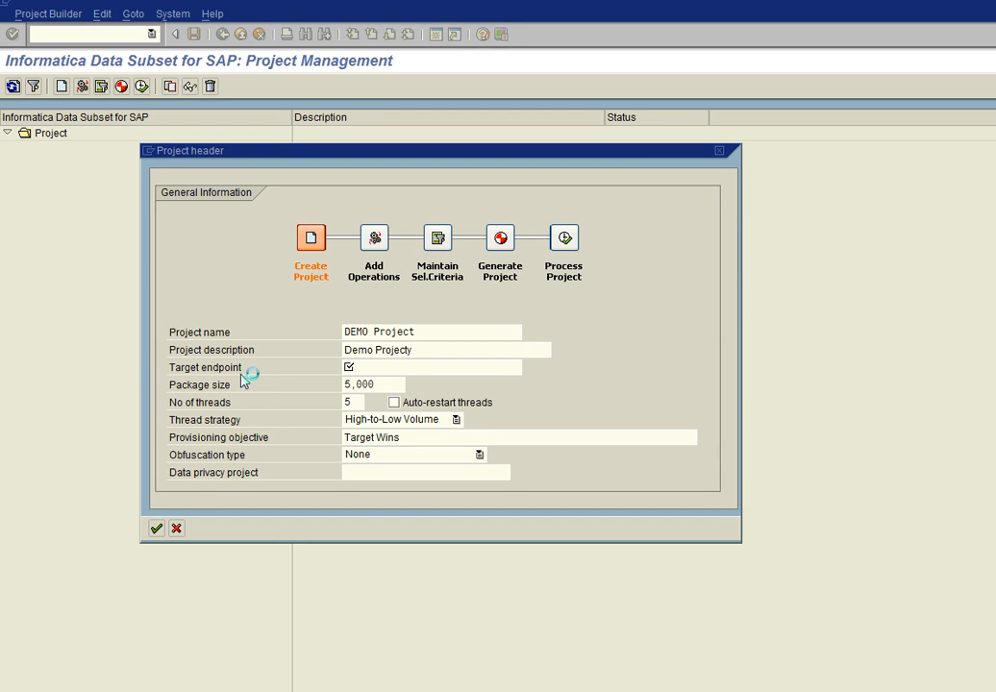
mouse_move(252, 388)
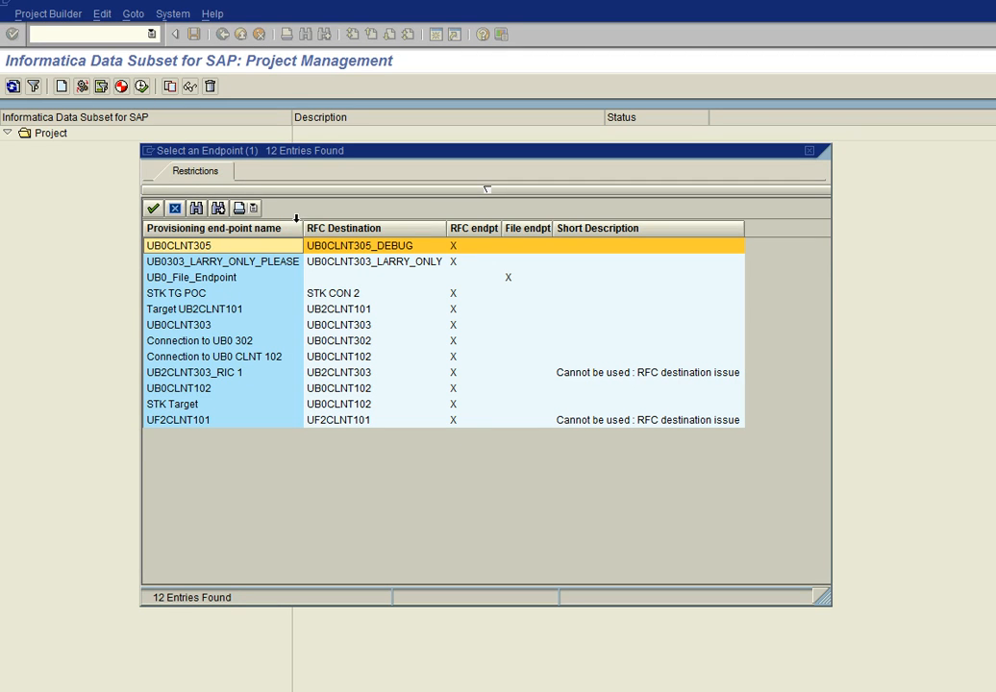
mouse_move(223, 307)
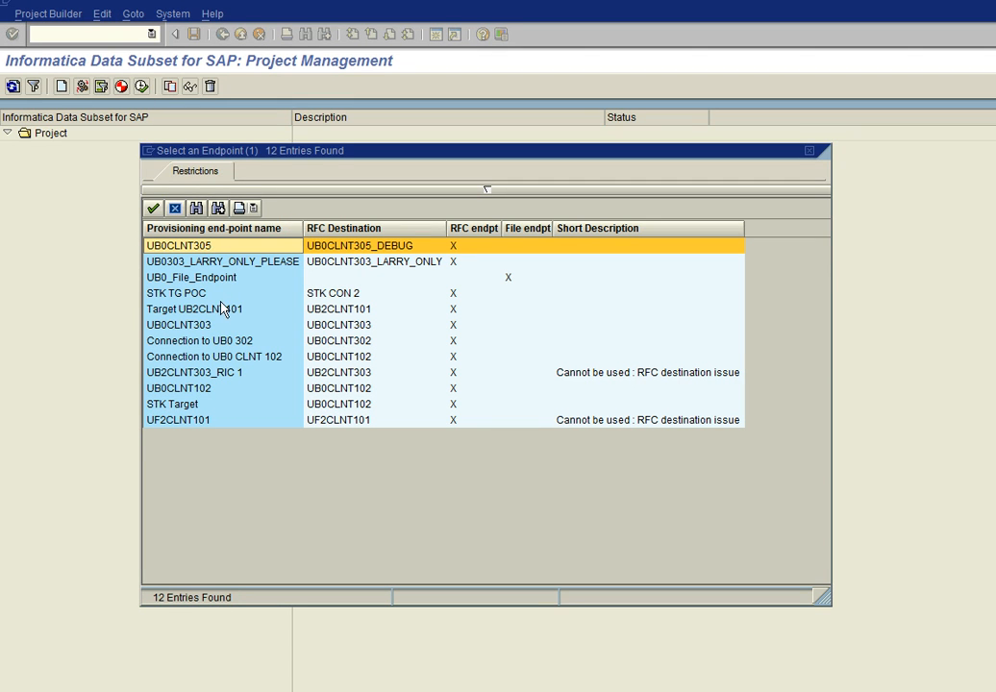
mouse_move(242, 373)
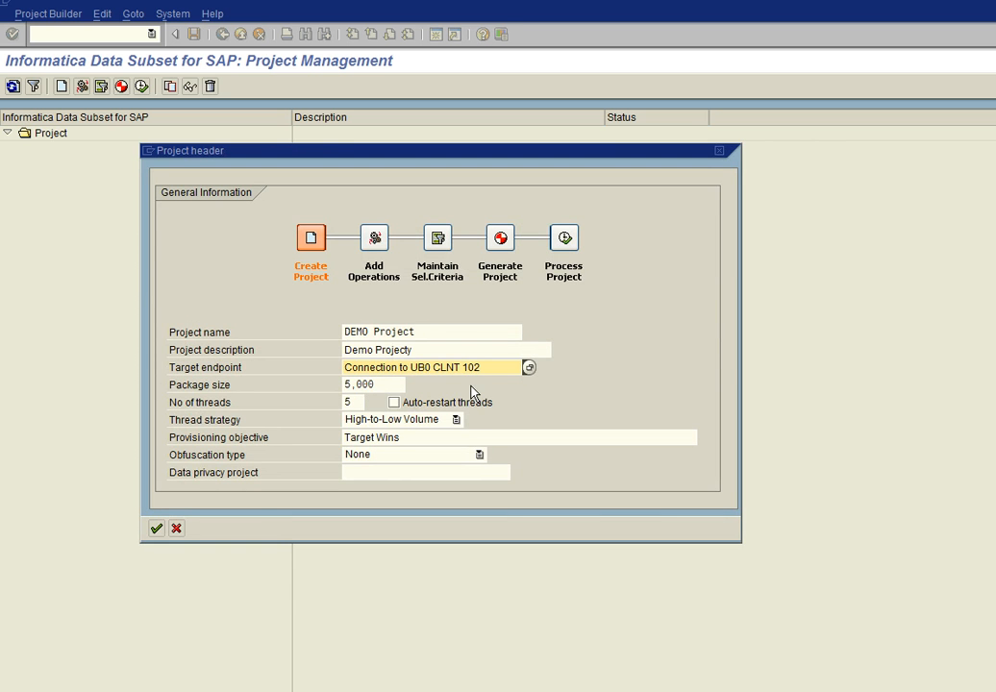
mouse_move(366, 404)
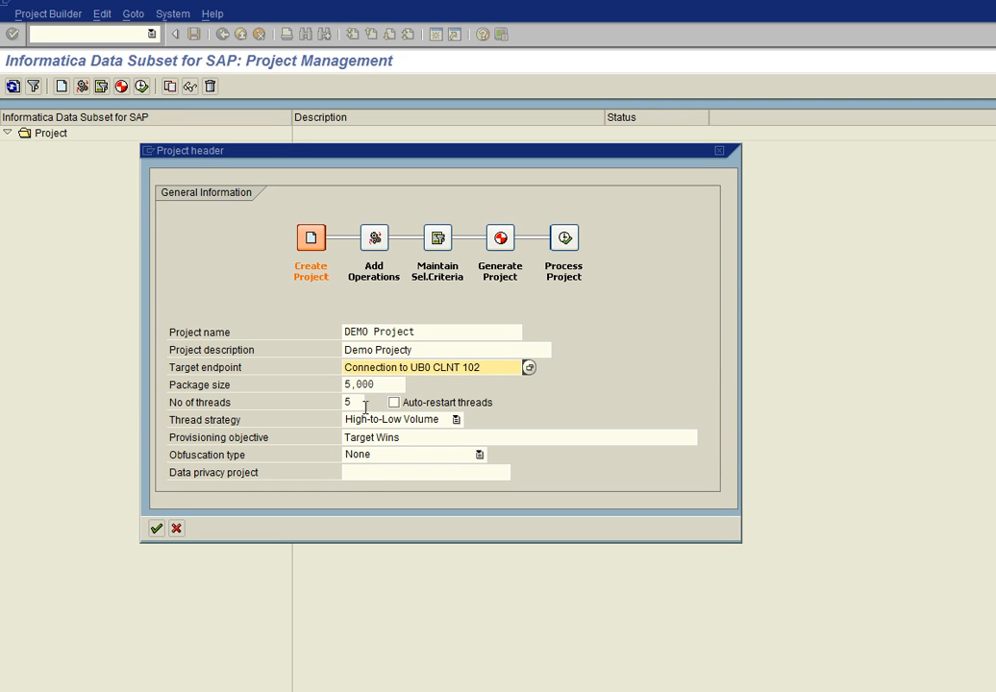
mouse_move(377, 481)
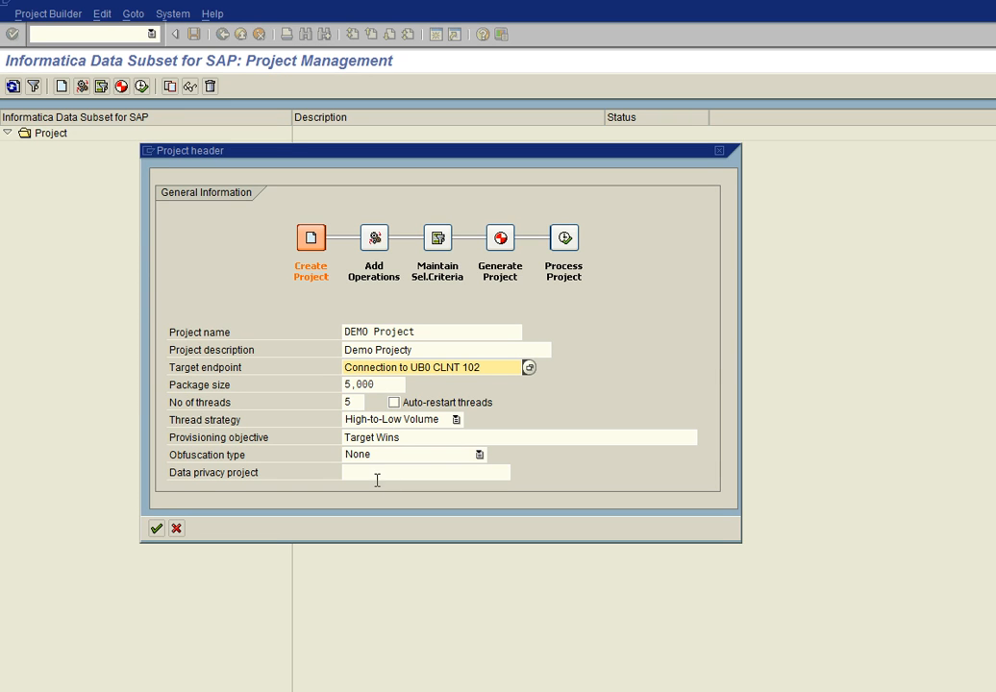
mouse_move(431, 162)
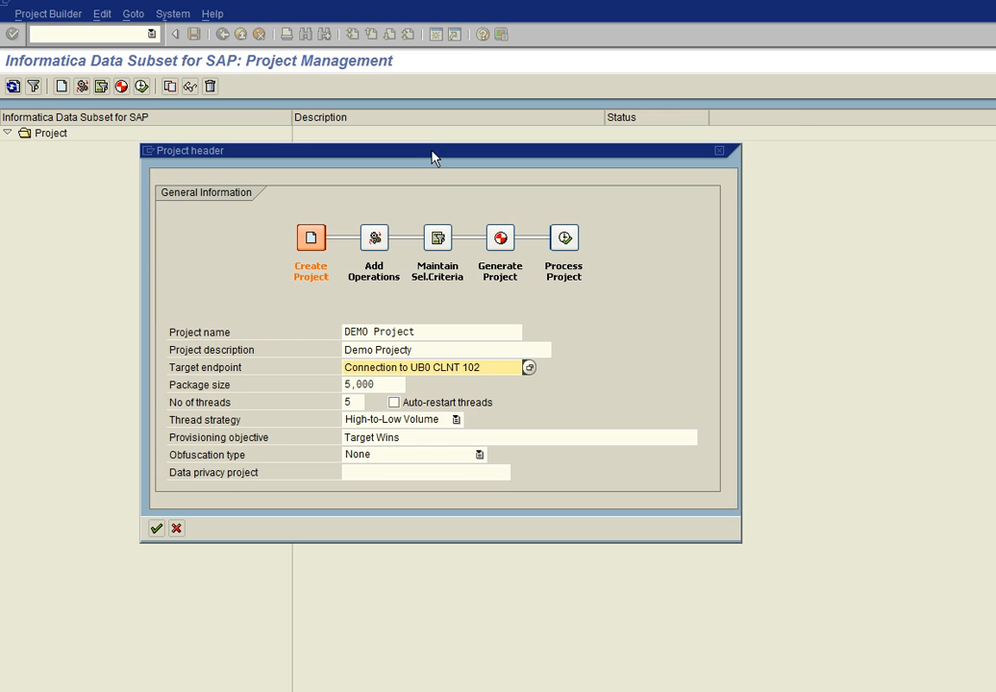
Step: Move the Project header dialog aside after setting endpoint Connection to UB0 CLNT 102 and package size 5,000
left_click_drag(435, 150, 498, 133)
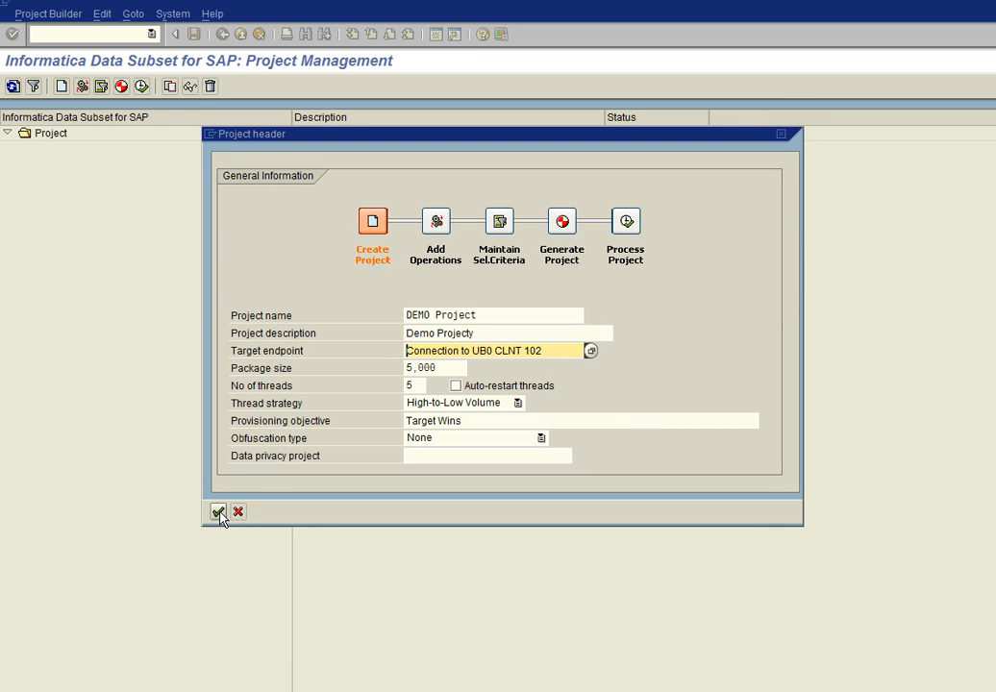
Step: Confirm the header so DEMO PROJECT is listed with status New
left_click(218, 511)
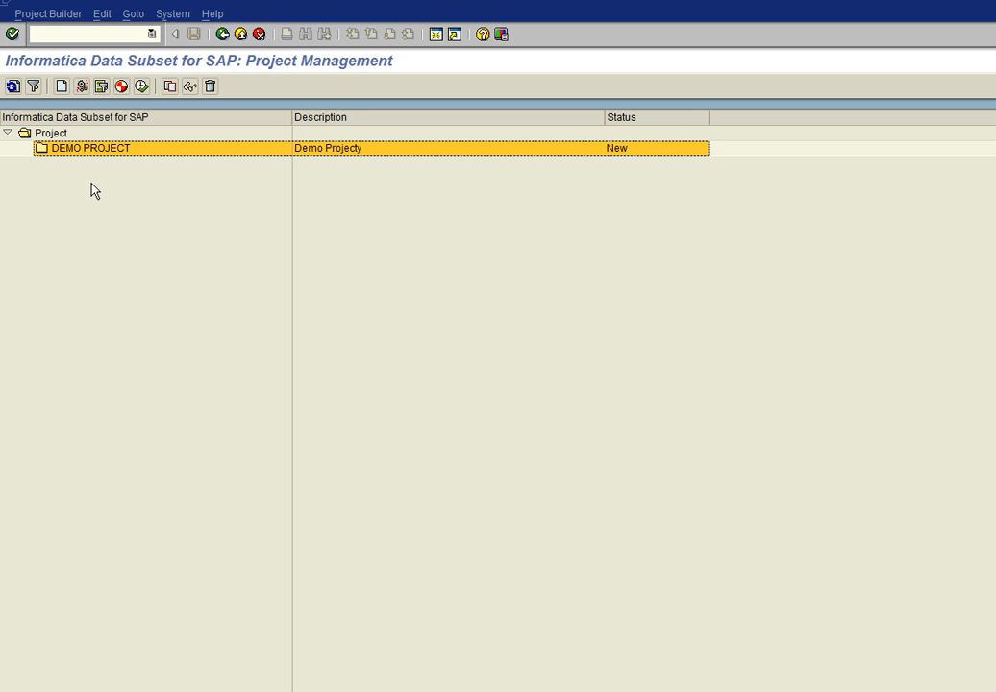
mouse_move(50, 177)
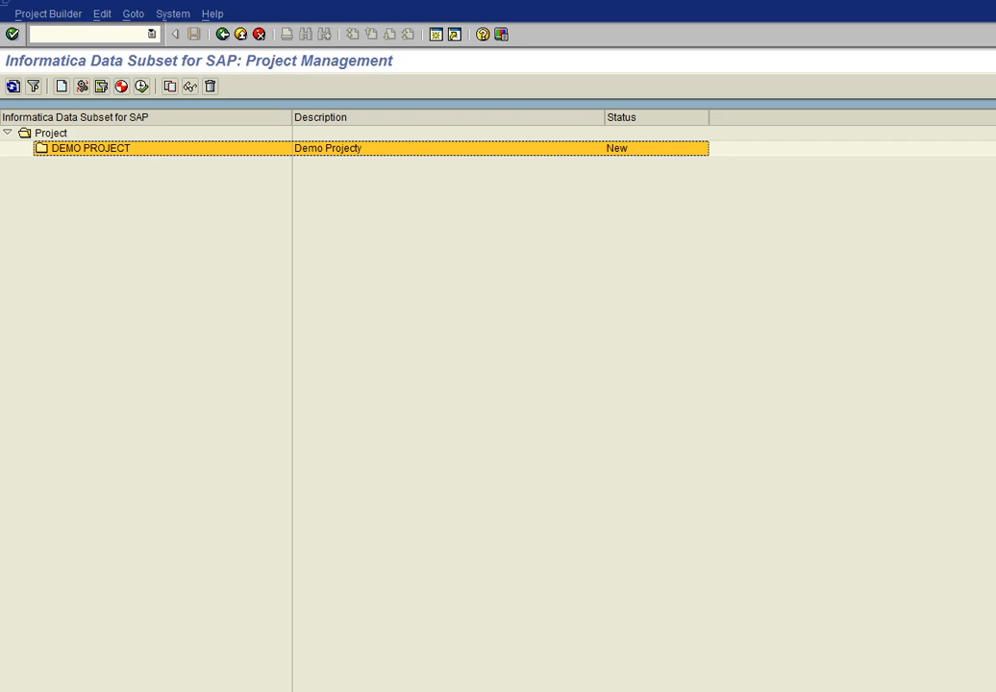
mouse_move(229, 73)
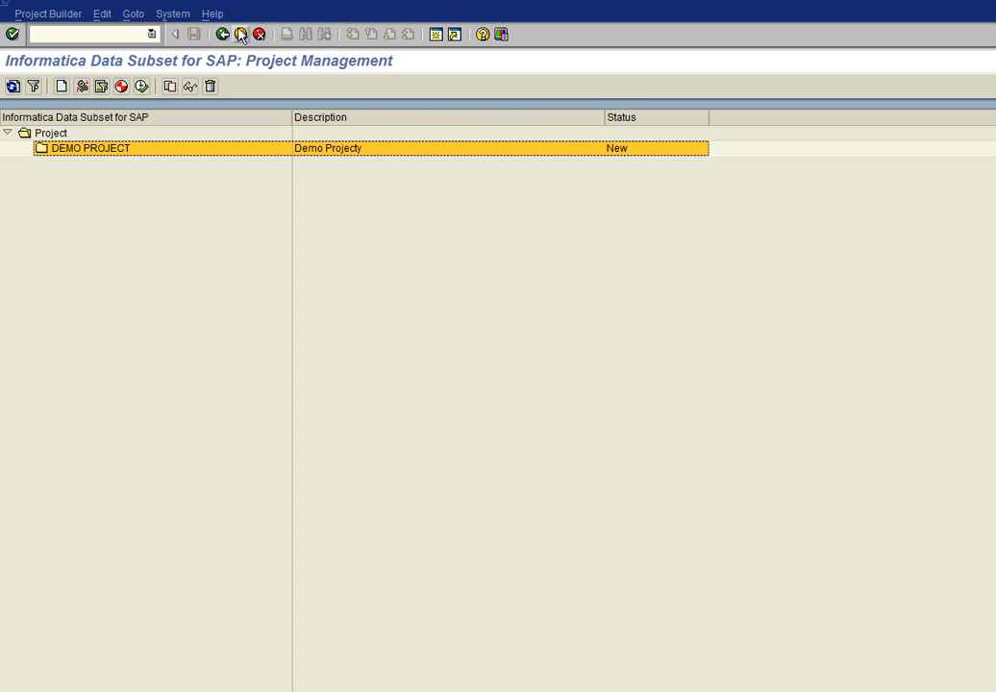
mouse_move(223, 31)
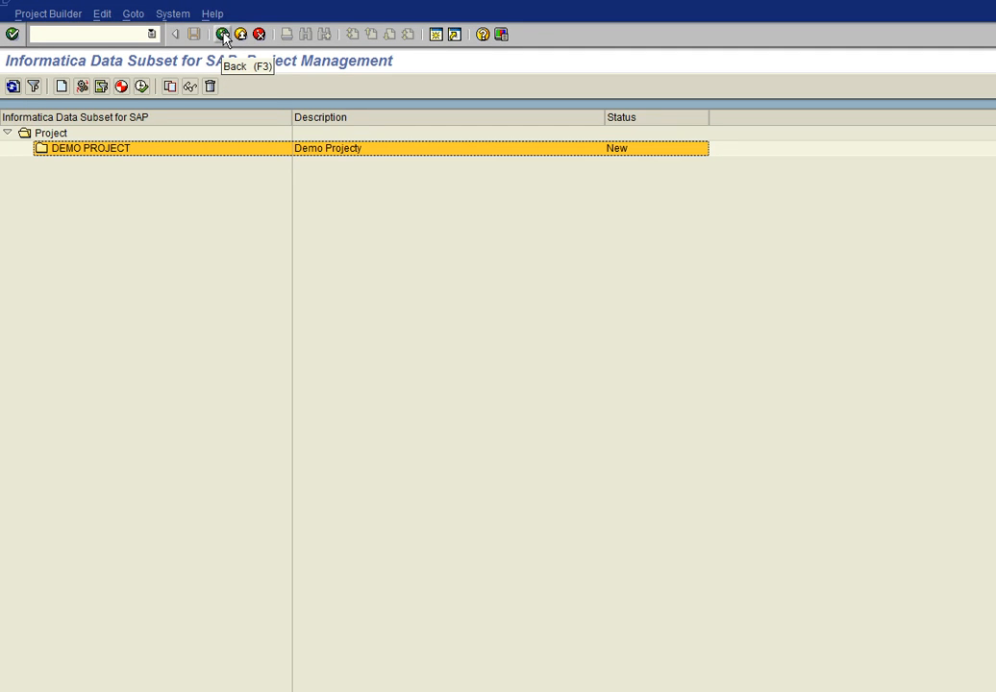
Step: Back in endpoint maintenance, select the Connection to UB0 CLNT 102 endpoint from the list
left_click(227, 31)
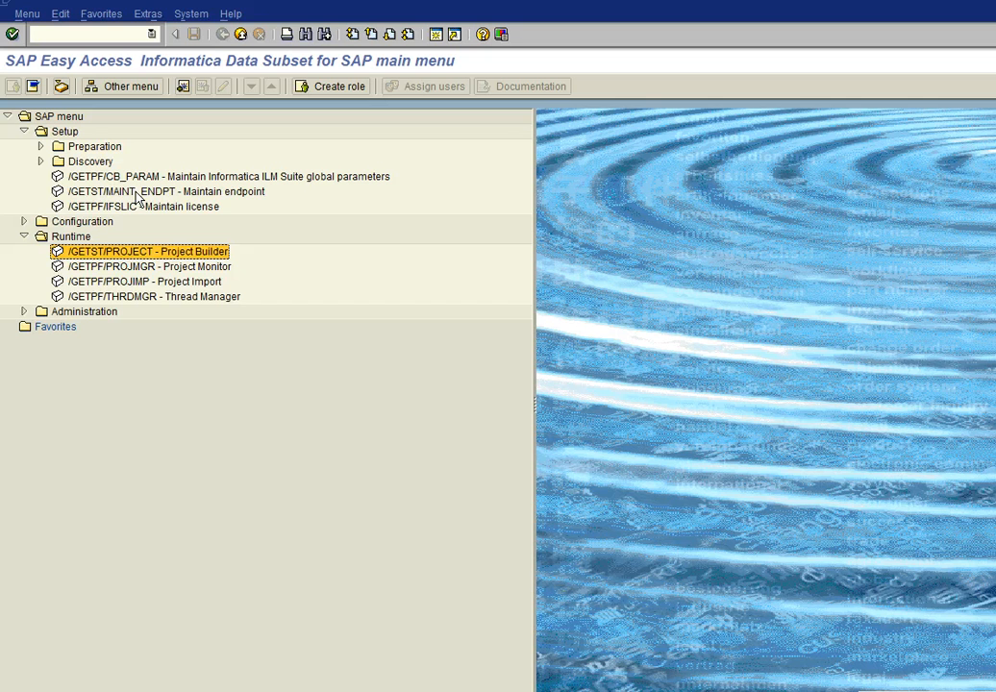
mouse_move(312, 225)
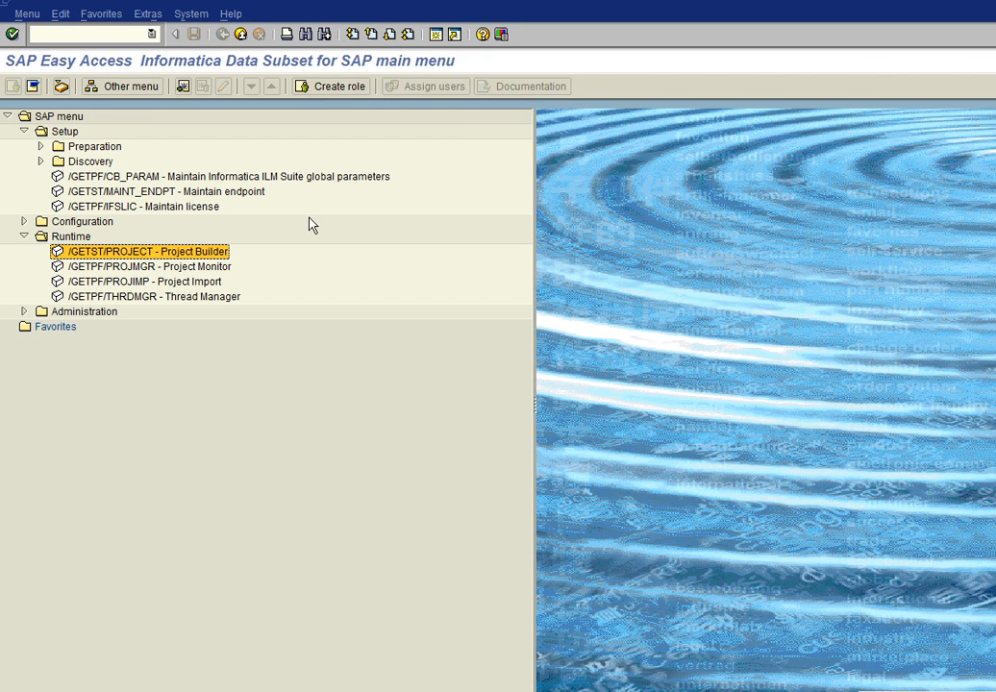
mouse_move(171, 204)
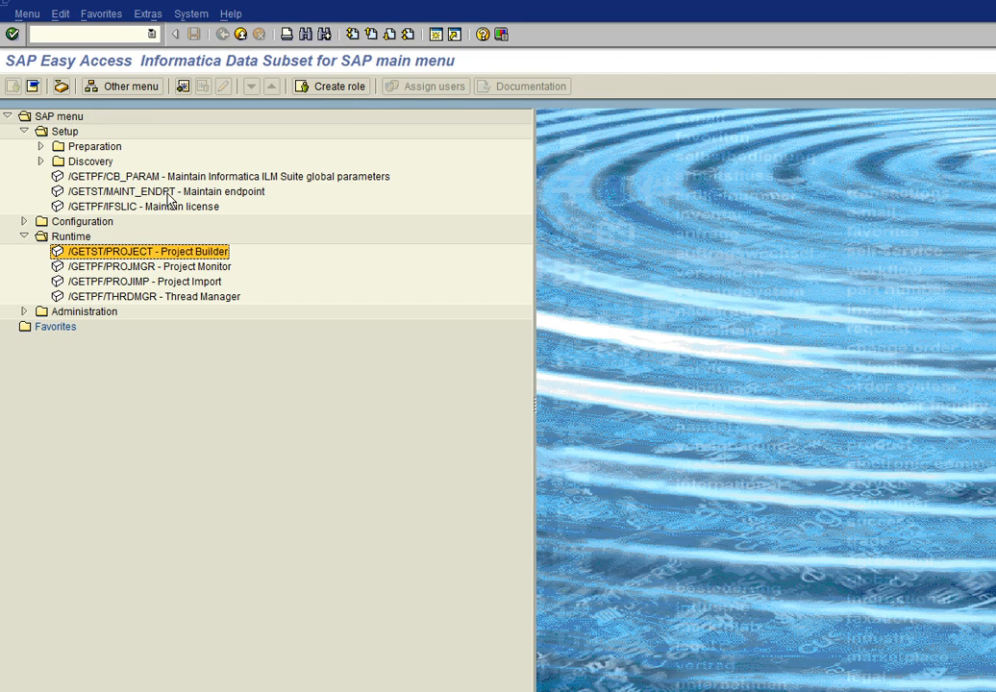
double_click(161, 192)
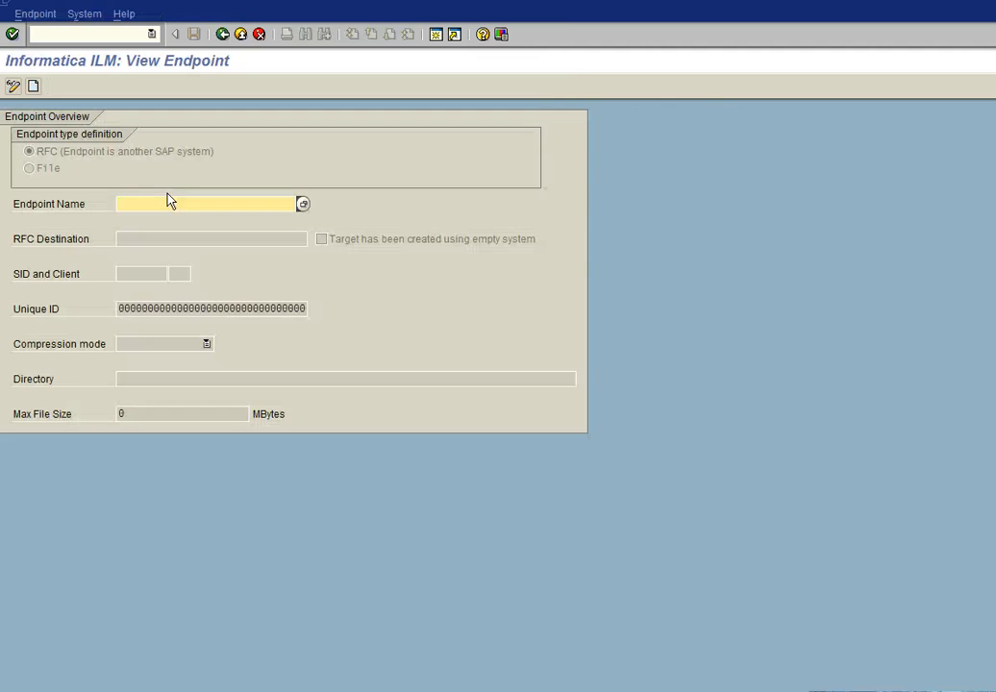
mouse_move(304, 210)
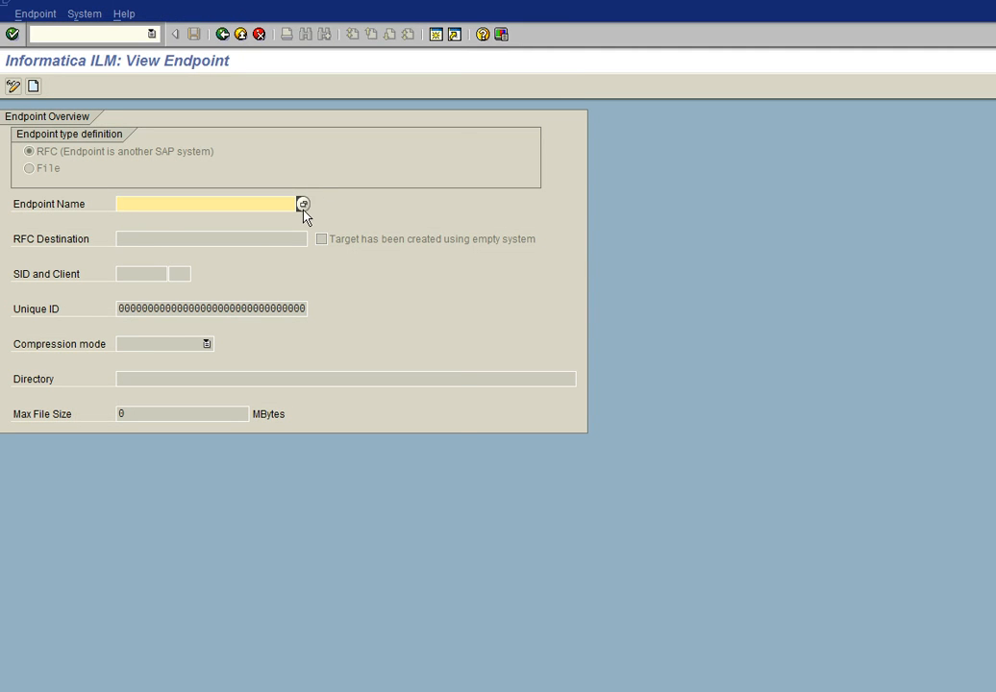
left_click(302, 204)
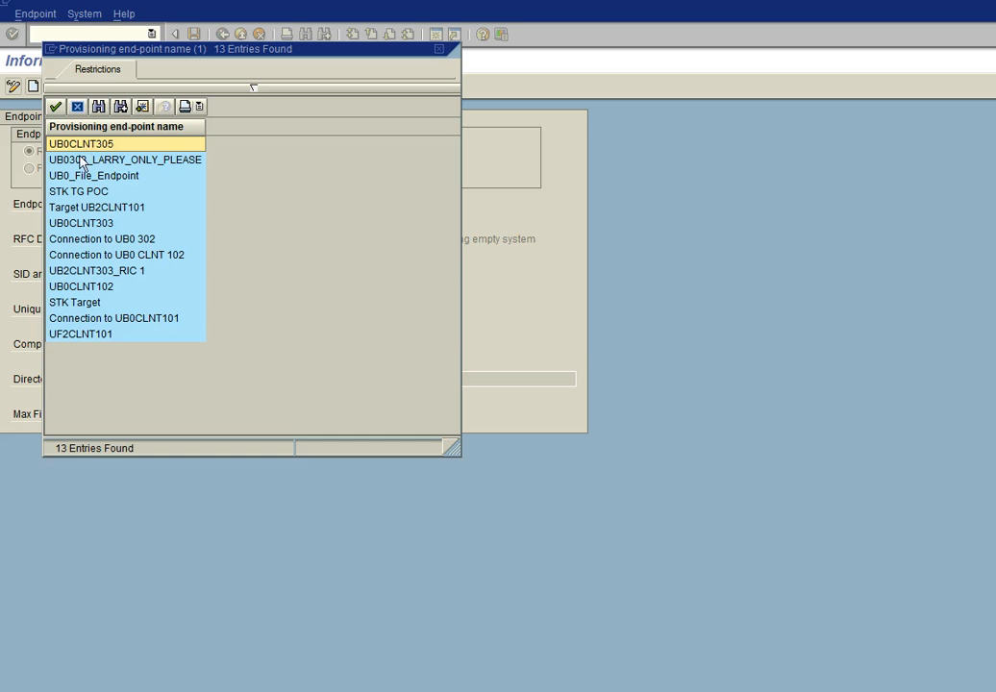
mouse_move(104, 261)
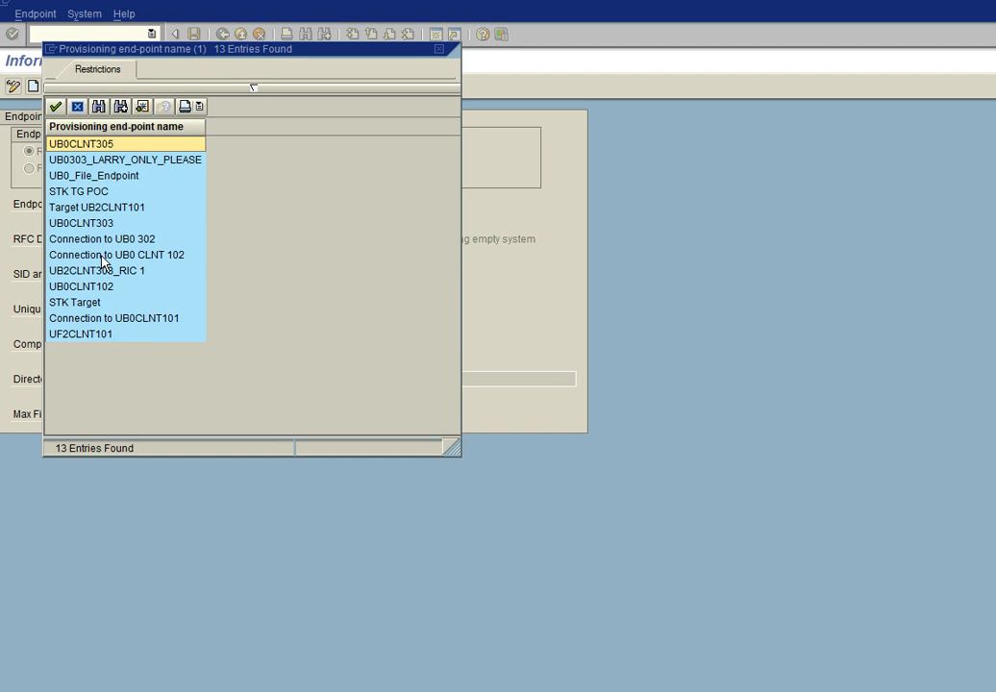
double_click(116, 254)
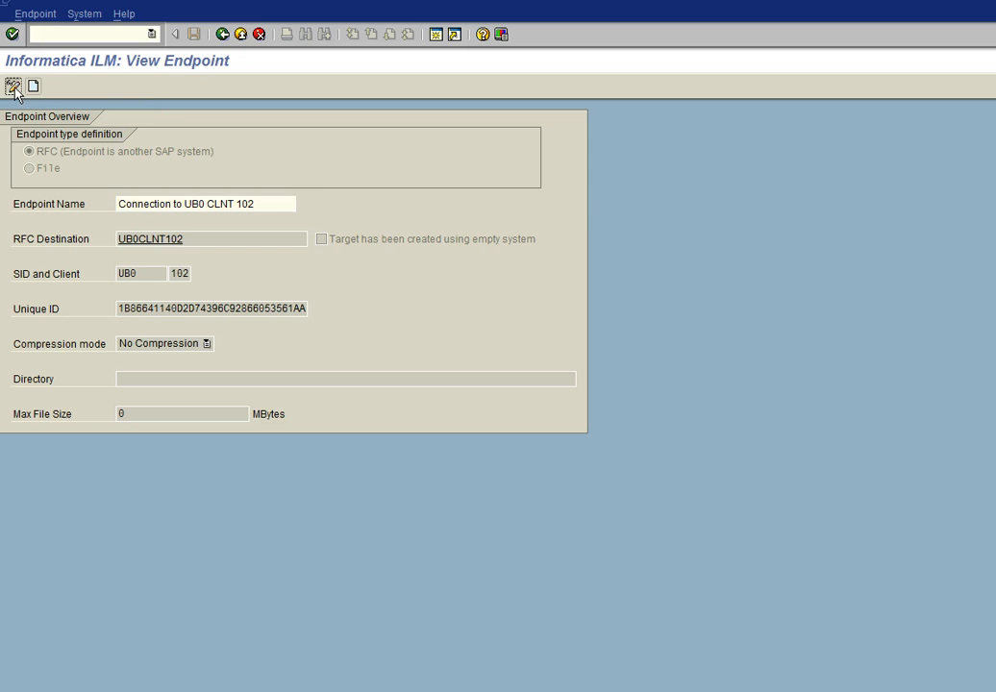
Step: Switch to change mode and attempt deletion, refused because DEMO PROJECT still uses it
left_click(13, 92)
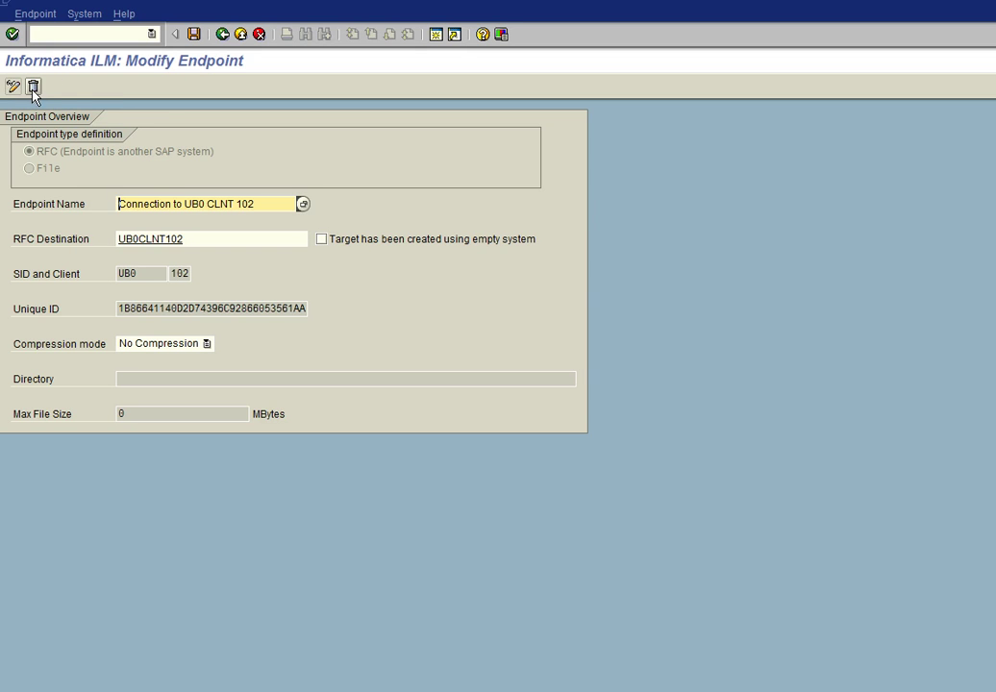
mouse_move(35, 88)
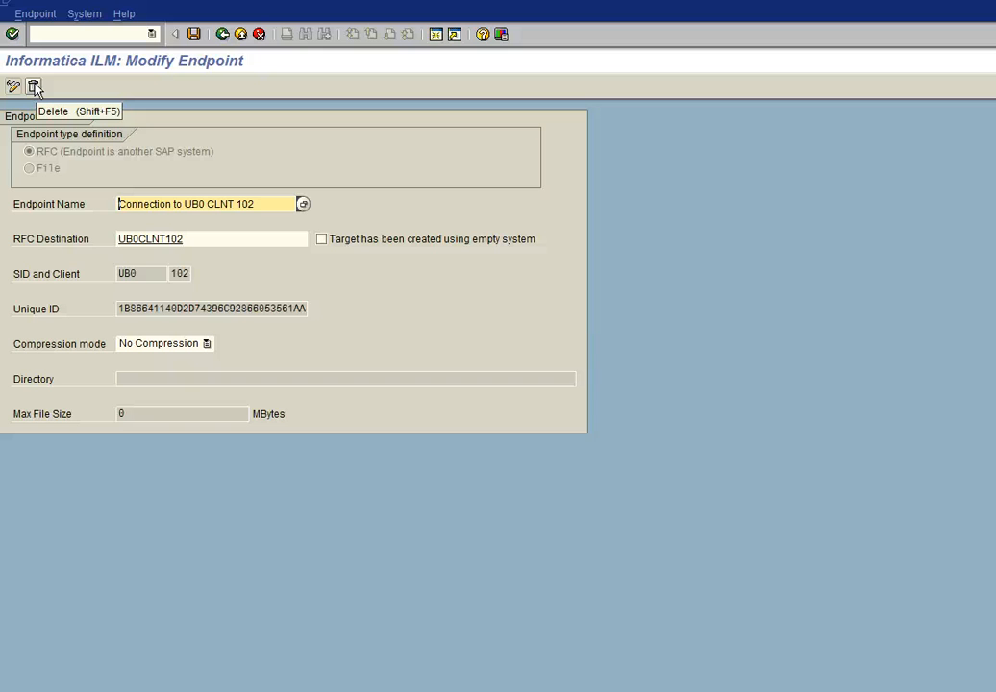
left_click(33, 84)
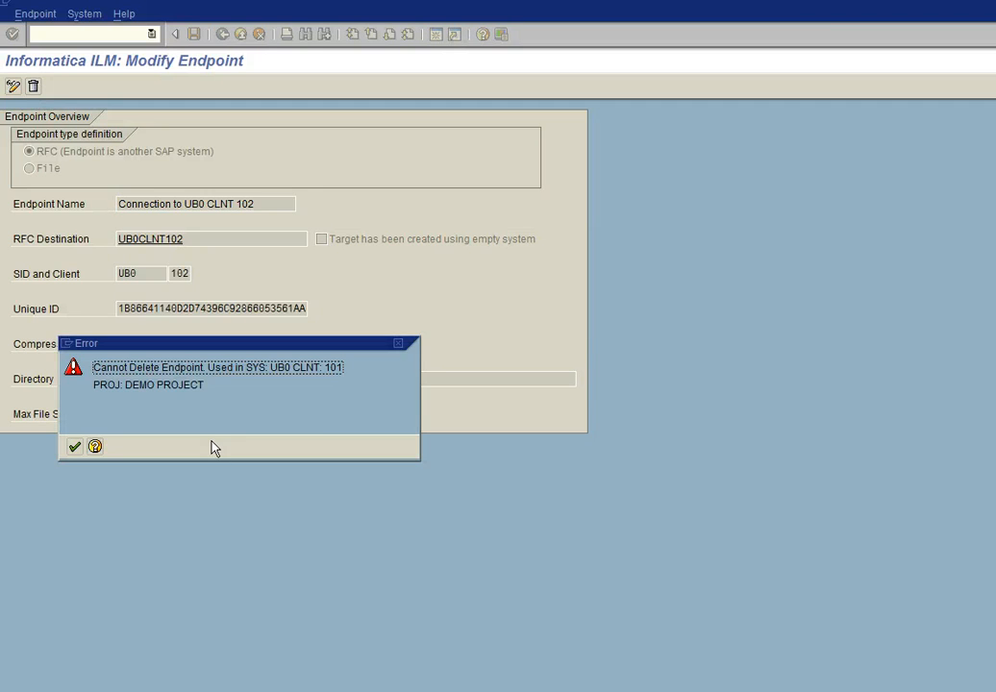
mouse_move(169, 392)
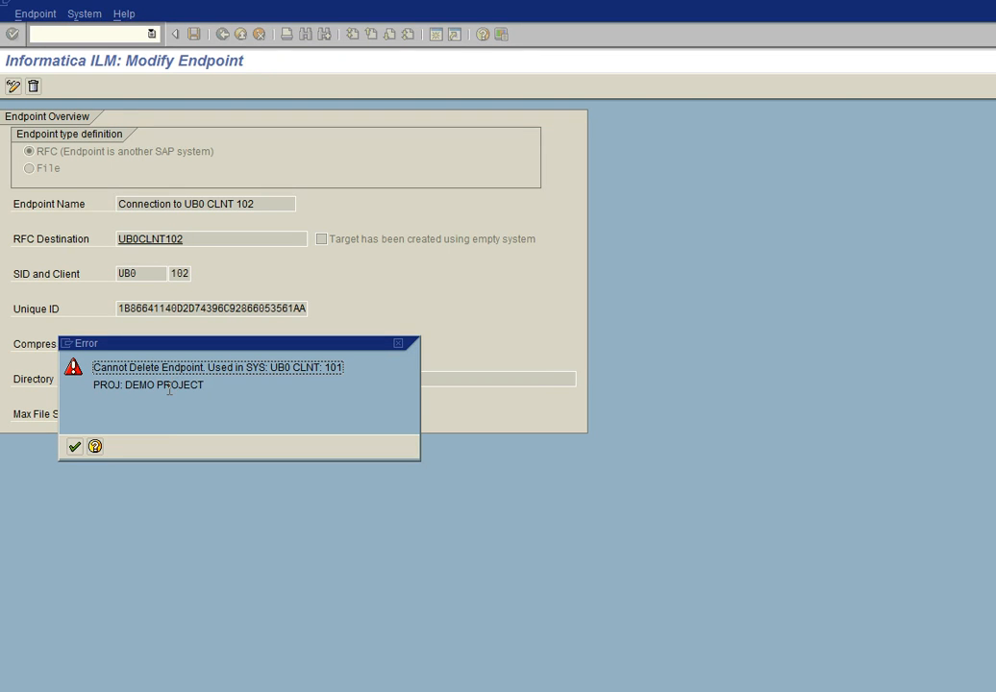
mouse_move(175, 398)
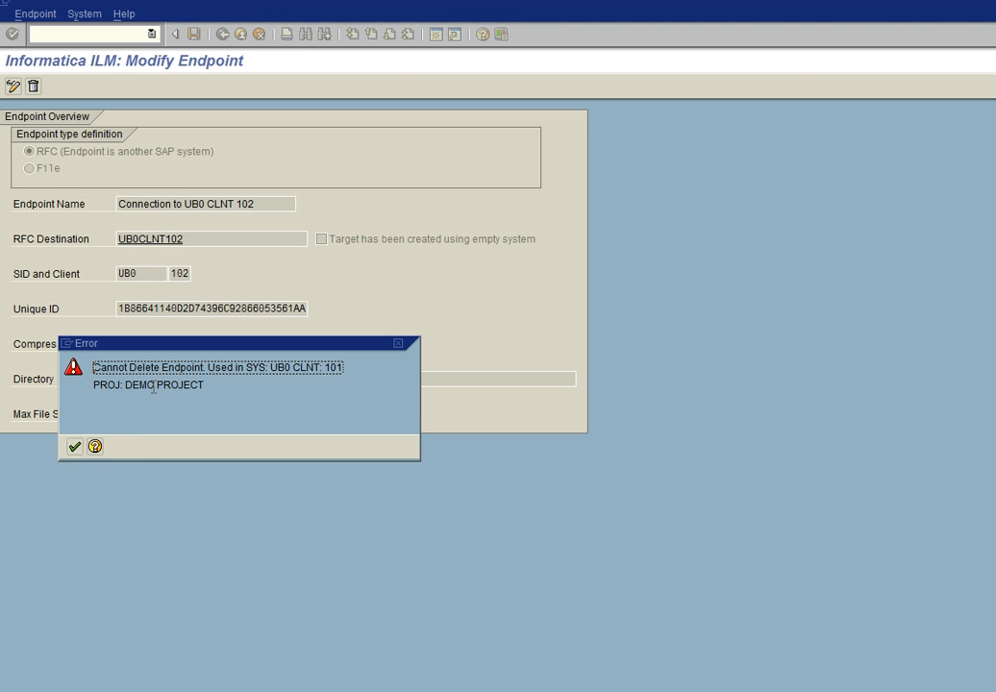
mouse_move(94, 469)
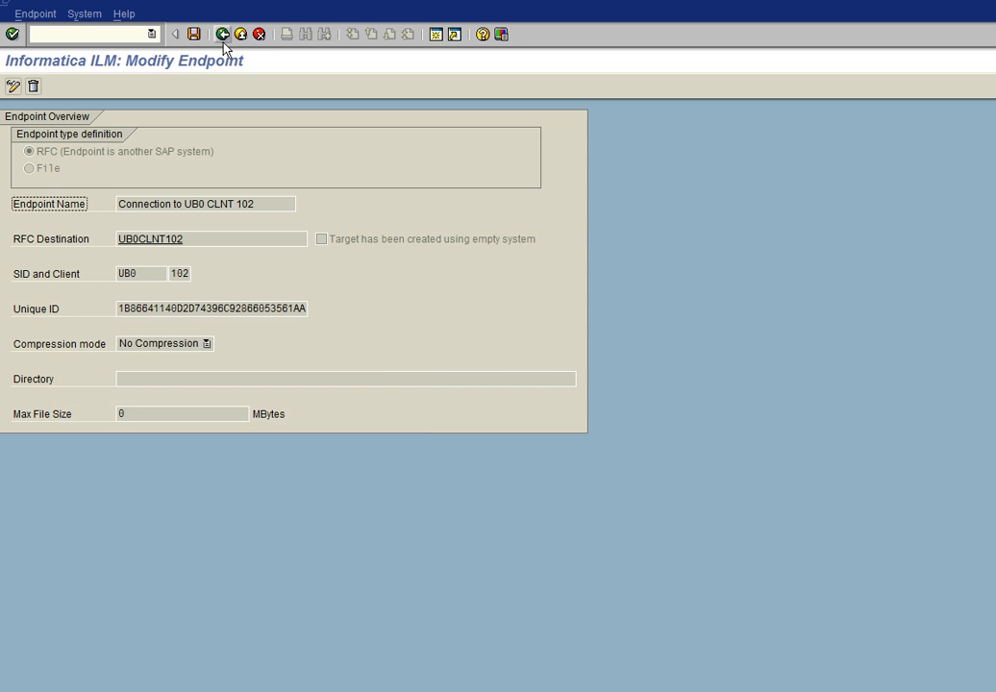
mouse_move(223, 30)
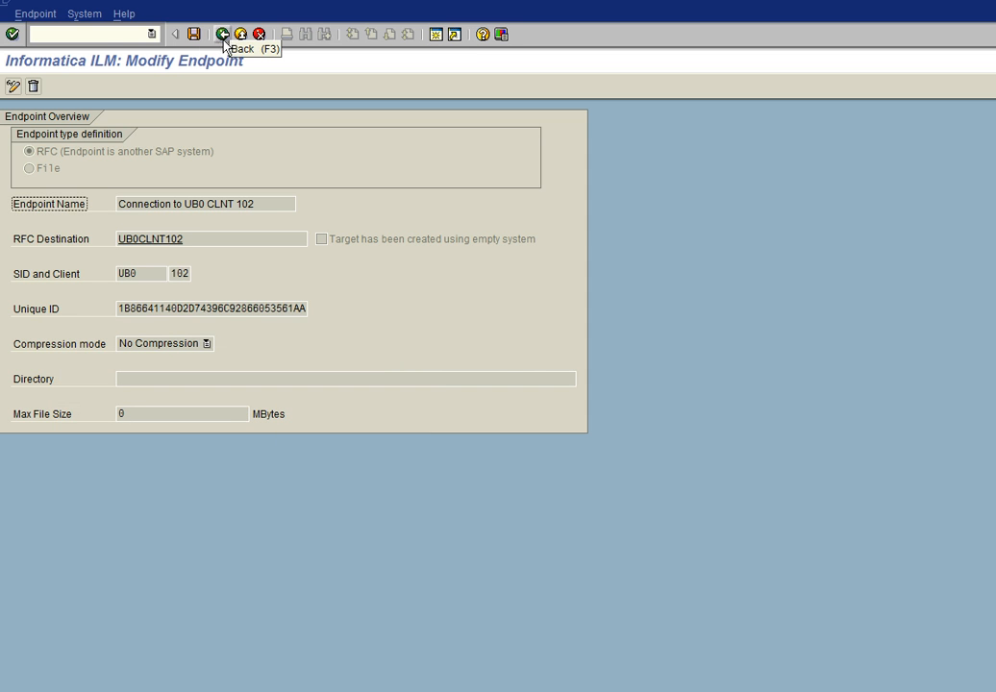
mouse_move(572, 119)
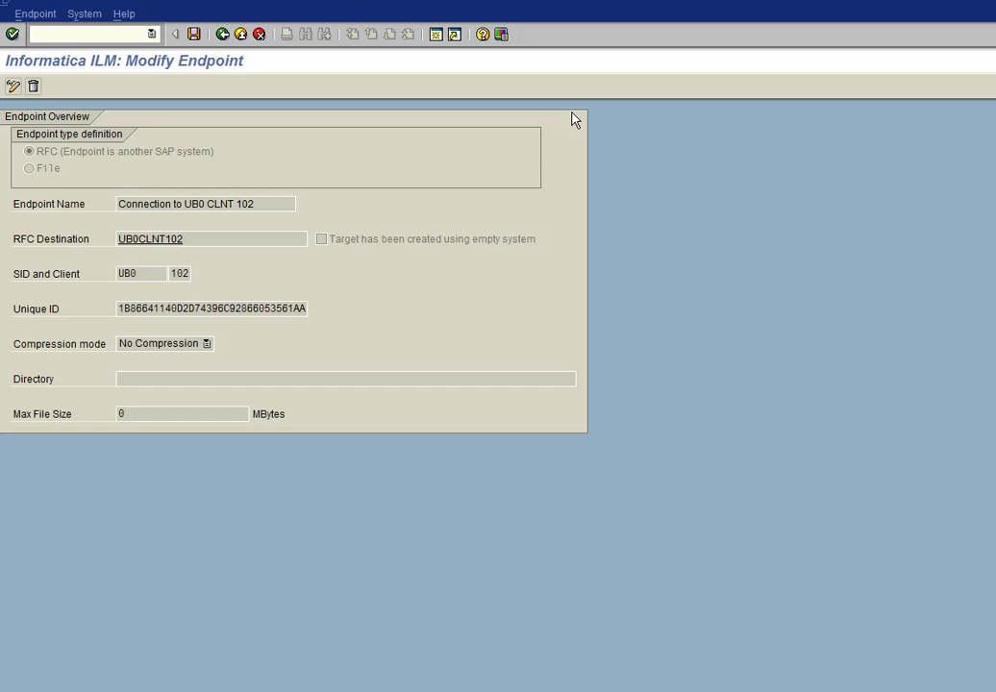
Step: Run transaction SE38 via /nse3 and choose /GETPF/DELETE_PROJECT from the Program history
type("/nse3")
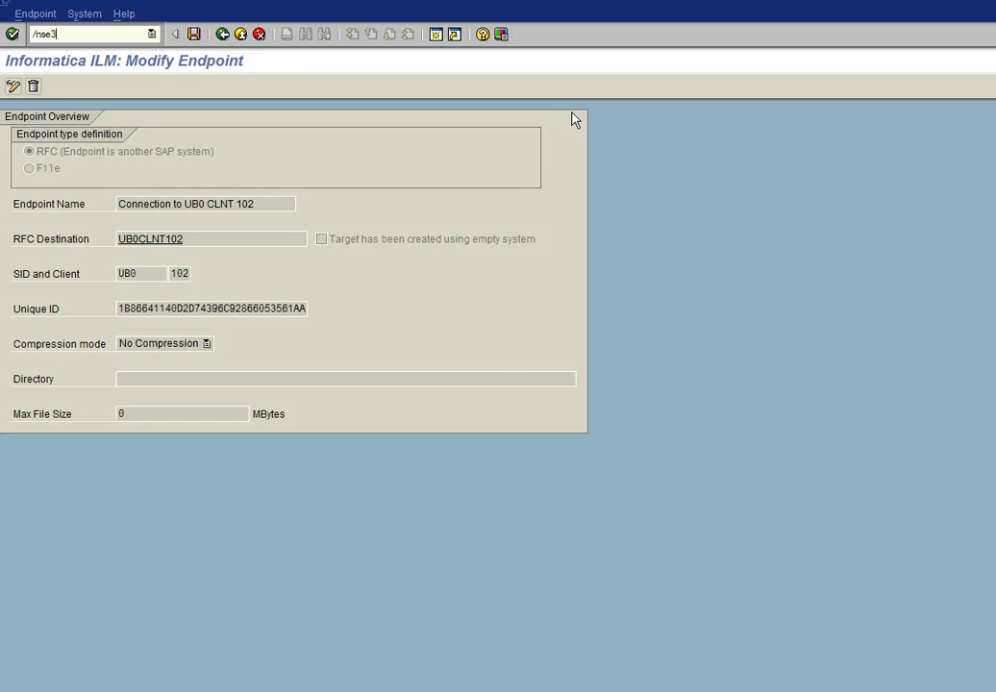
key("Enter")
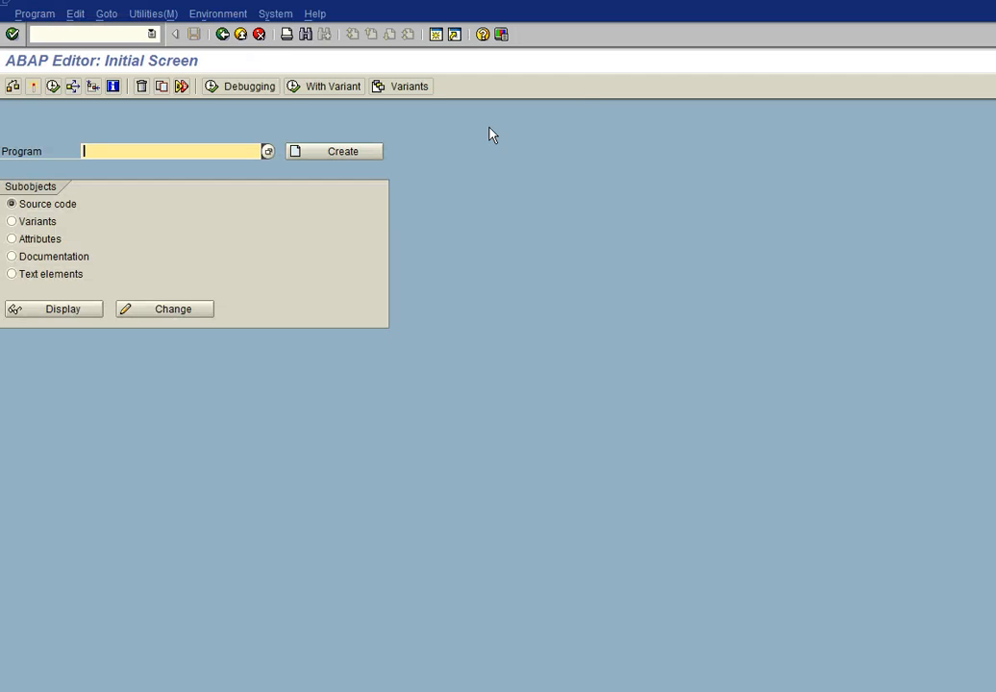
mouse_move(146, 224)
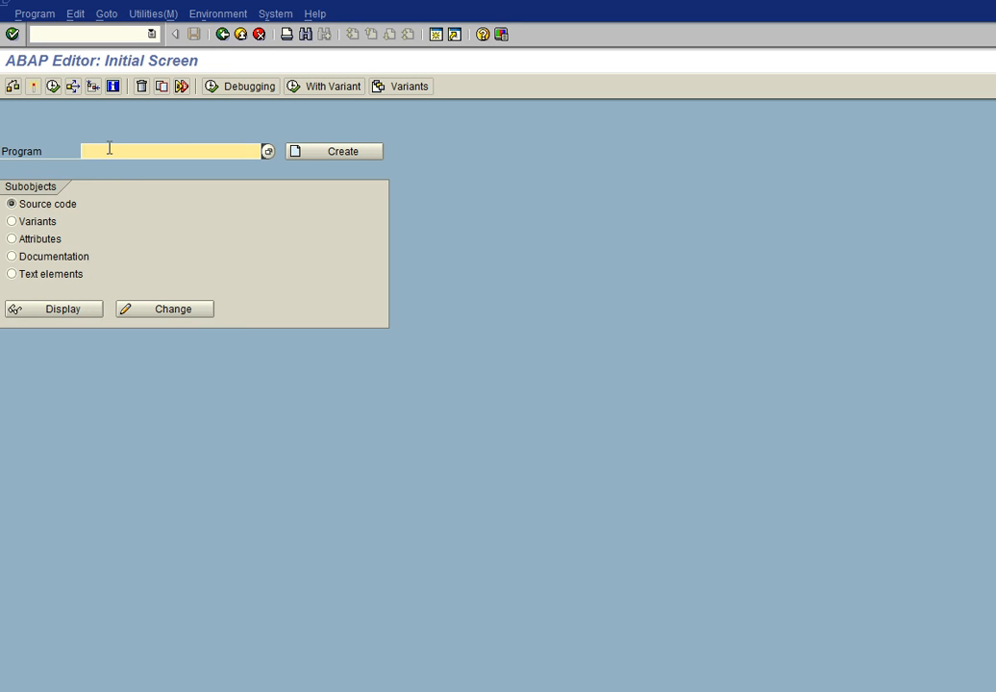
type("/")
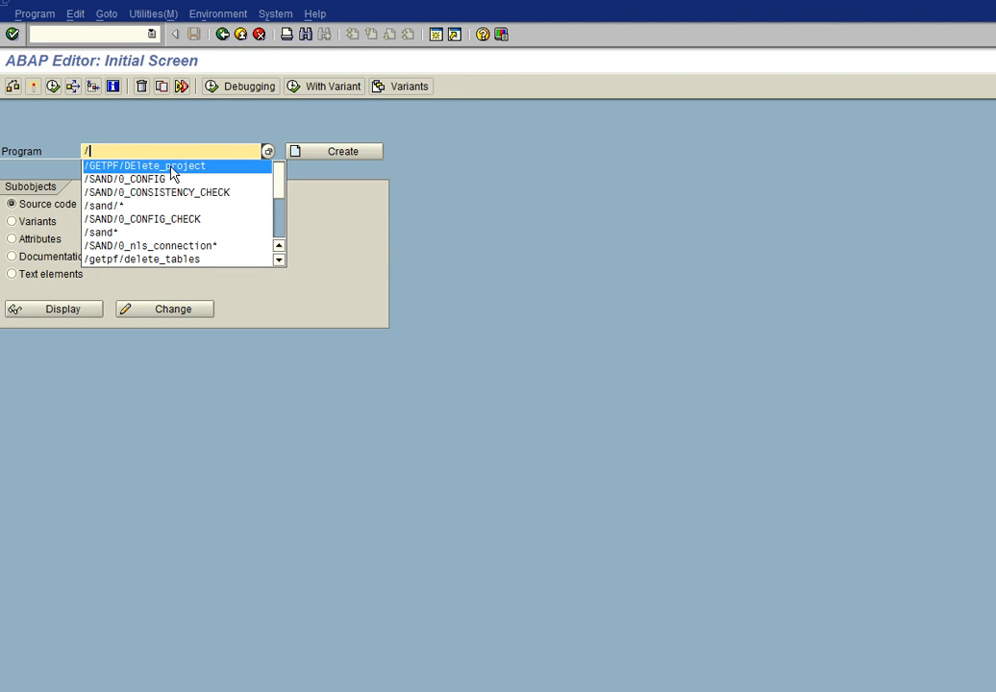
left_click(145, 165)
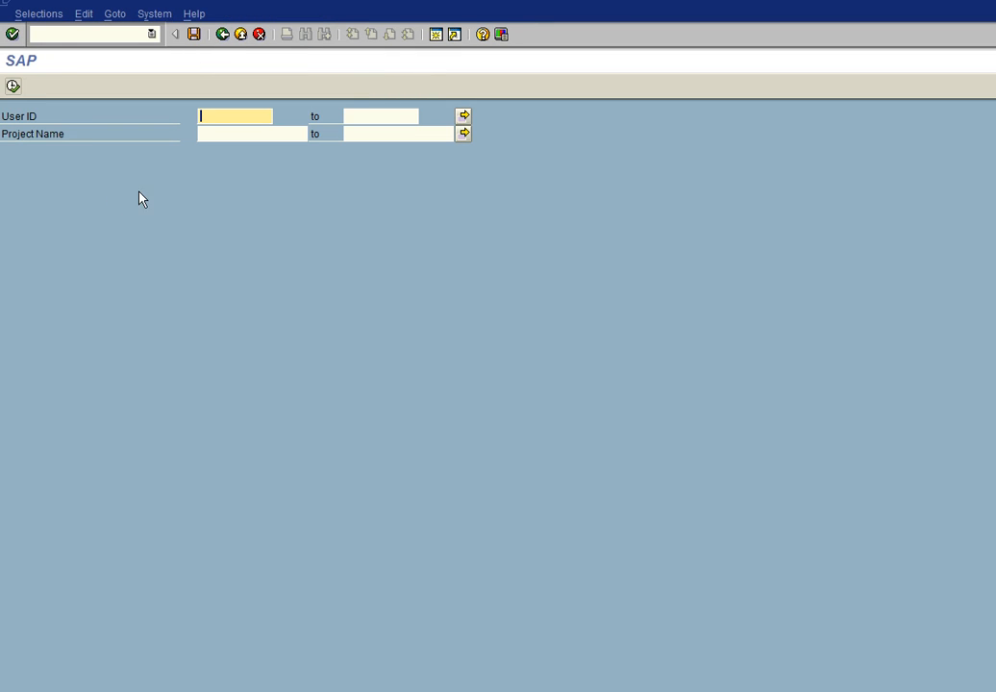
mouse_move(285, 169)
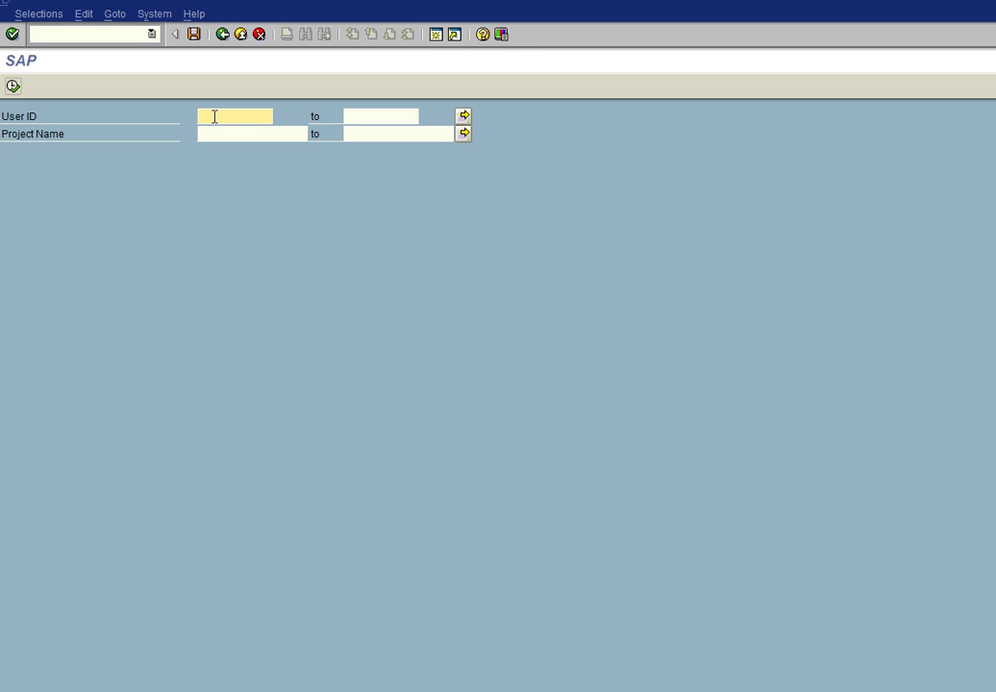
mouse_move(256, 121)
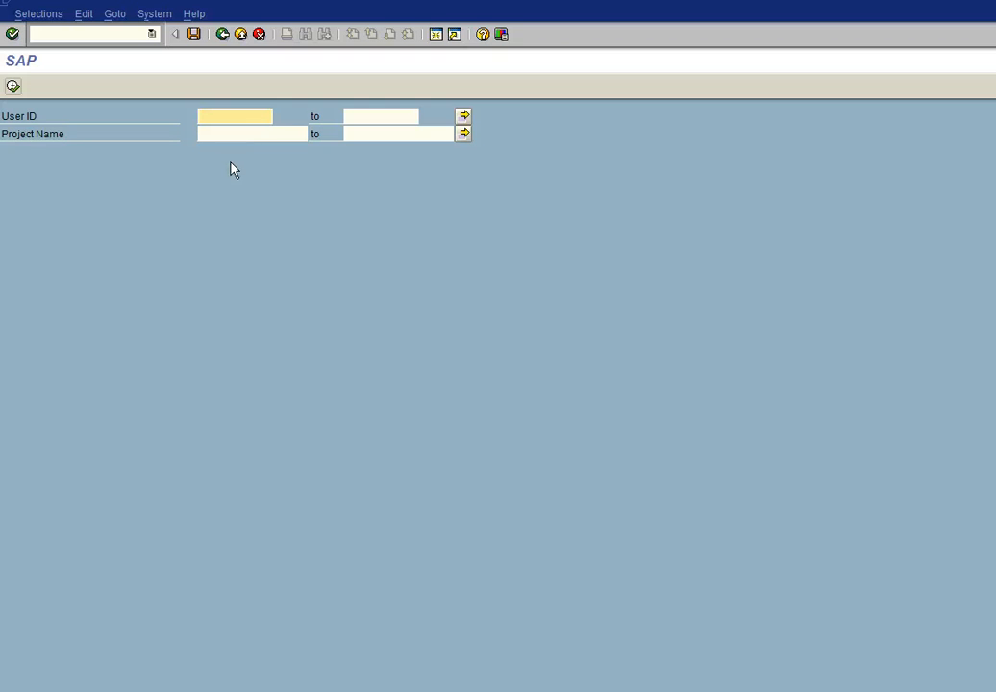
mouse_move(257, 207)
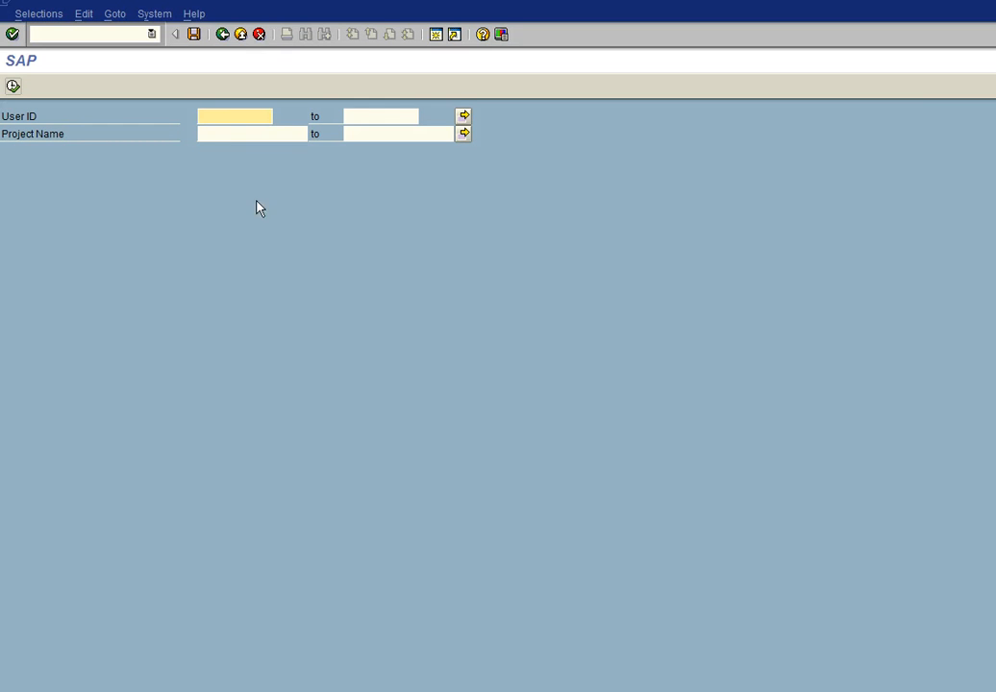
Step: Execute the deletion with User ID and Project Name empty and confirm deleting all projects
left_click(235, 115)
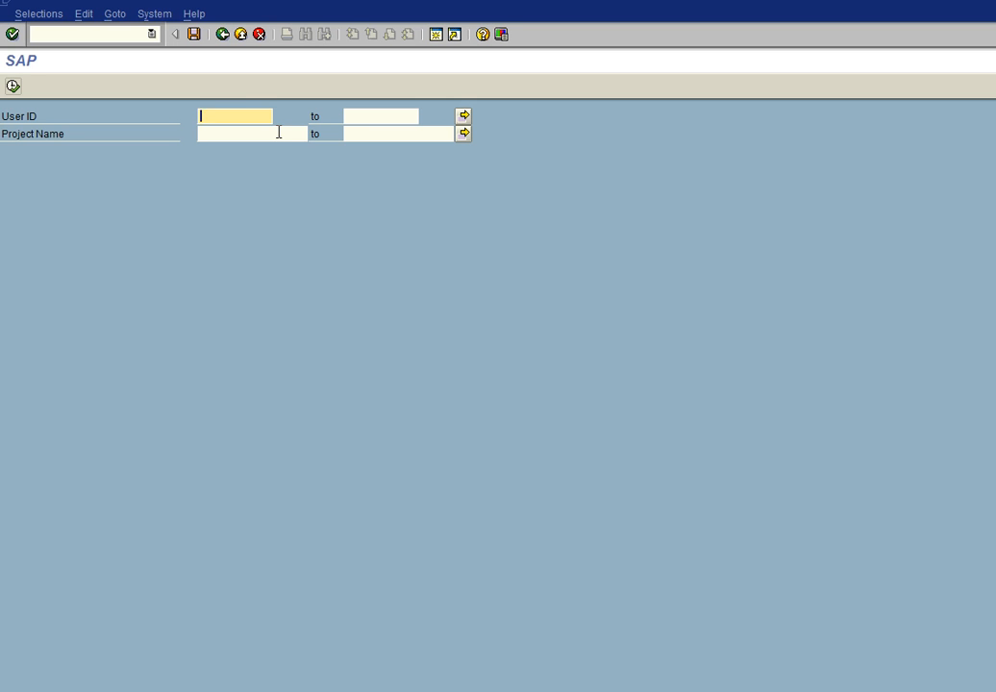
mouse_move(241, 100)
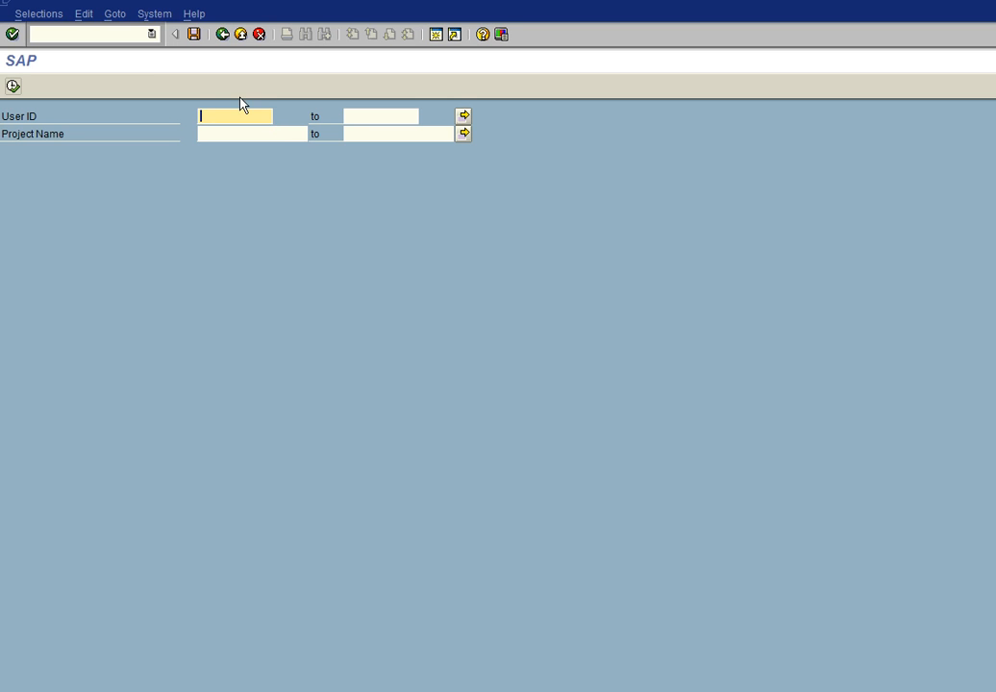
mouse_move(12, 88)
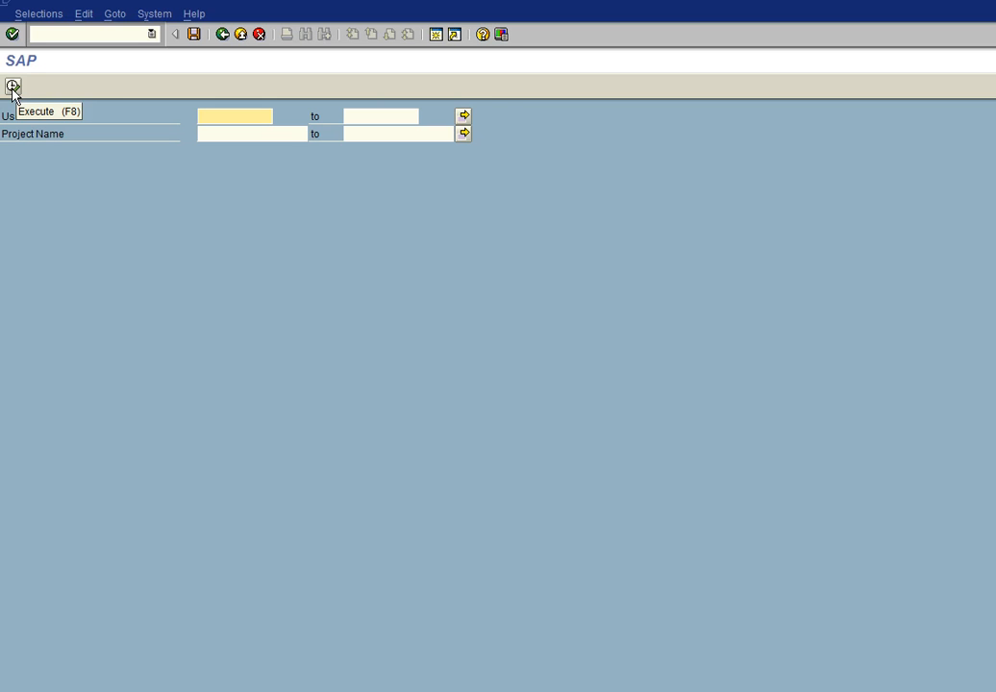
mouse_move(29, 100)
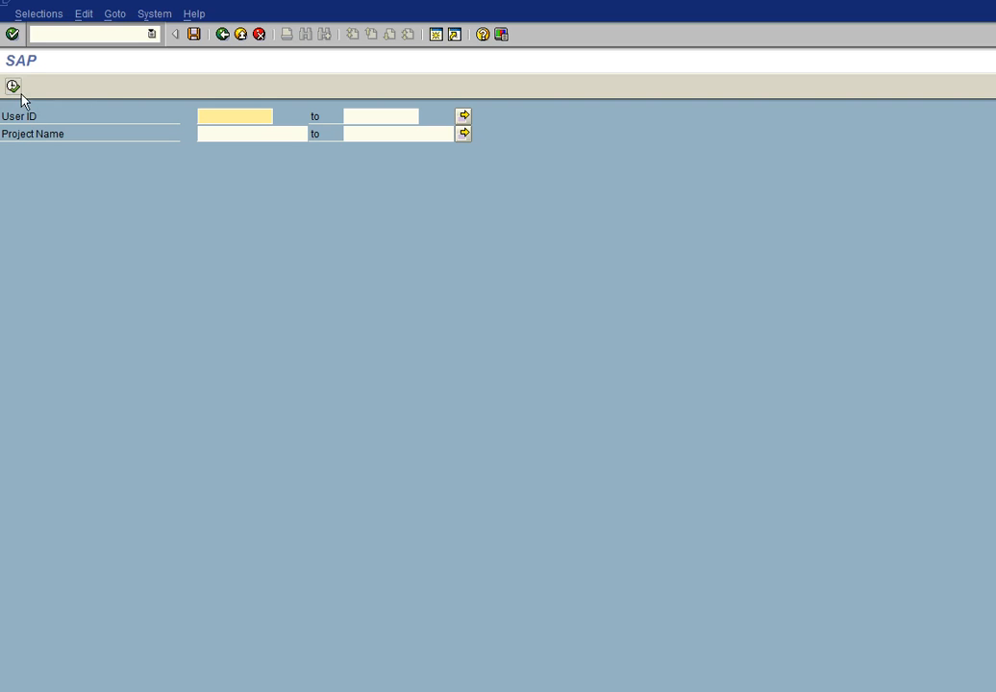
mouse_move(14, 89)
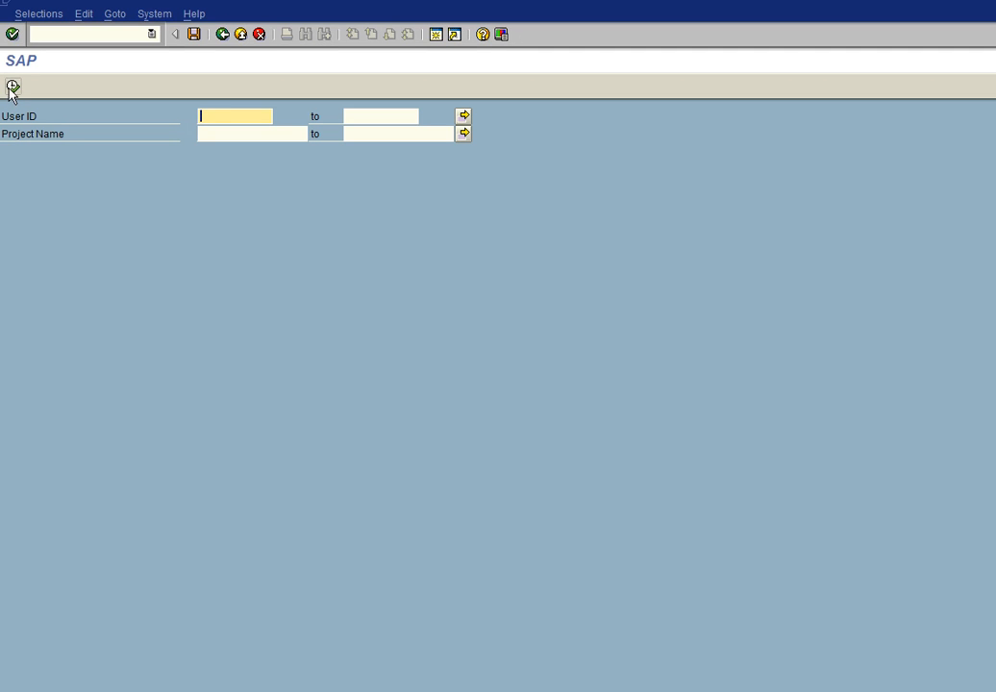
left_click(14, 90)
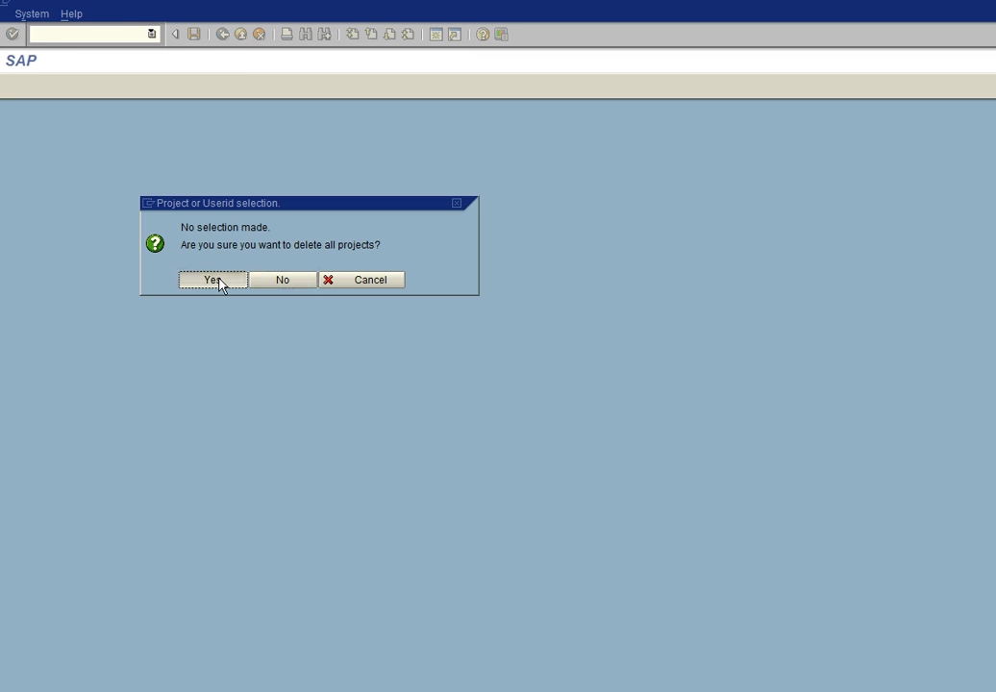
left_click(207, 279)
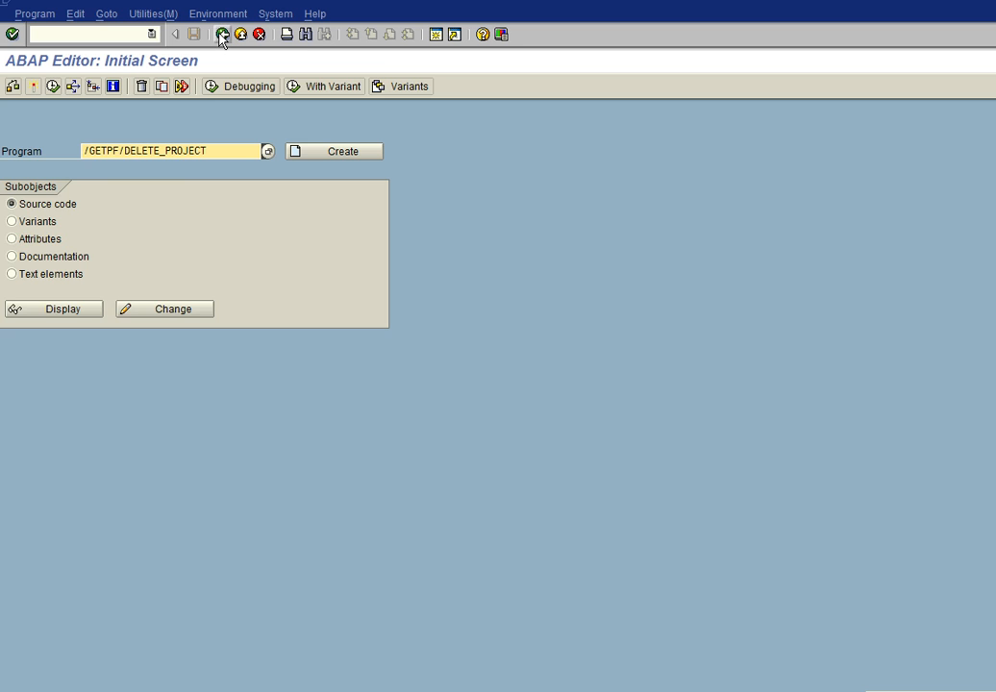
Step: In /GETSTF/MAINT_ENDPT, load the endpoint Connection to UB0 CLNT 102 via F4
left_click(219, 35)
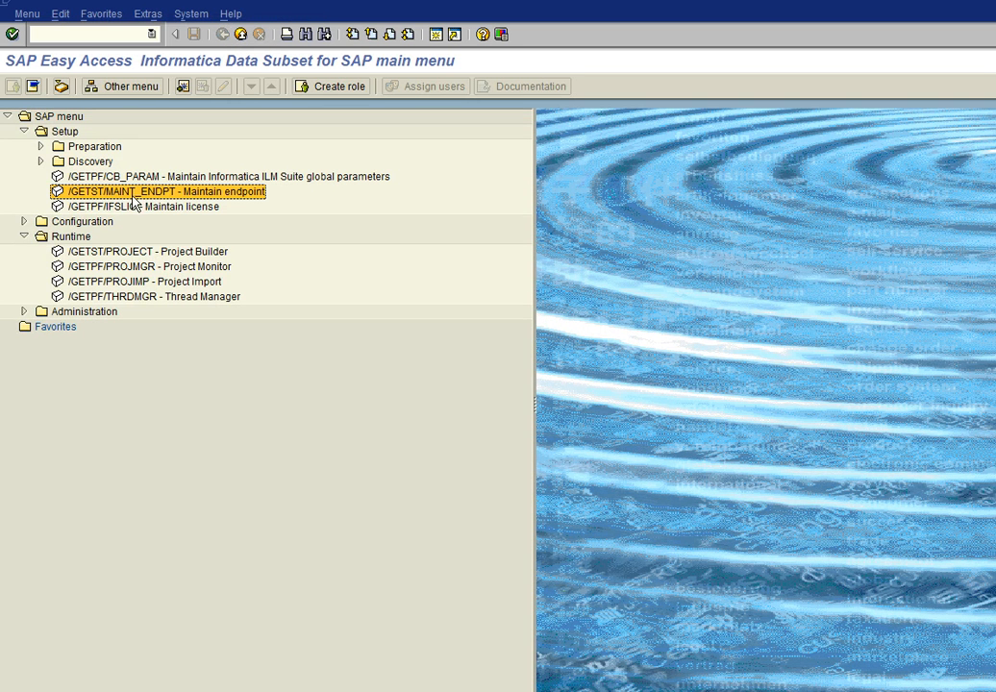
double_click(158, 193)
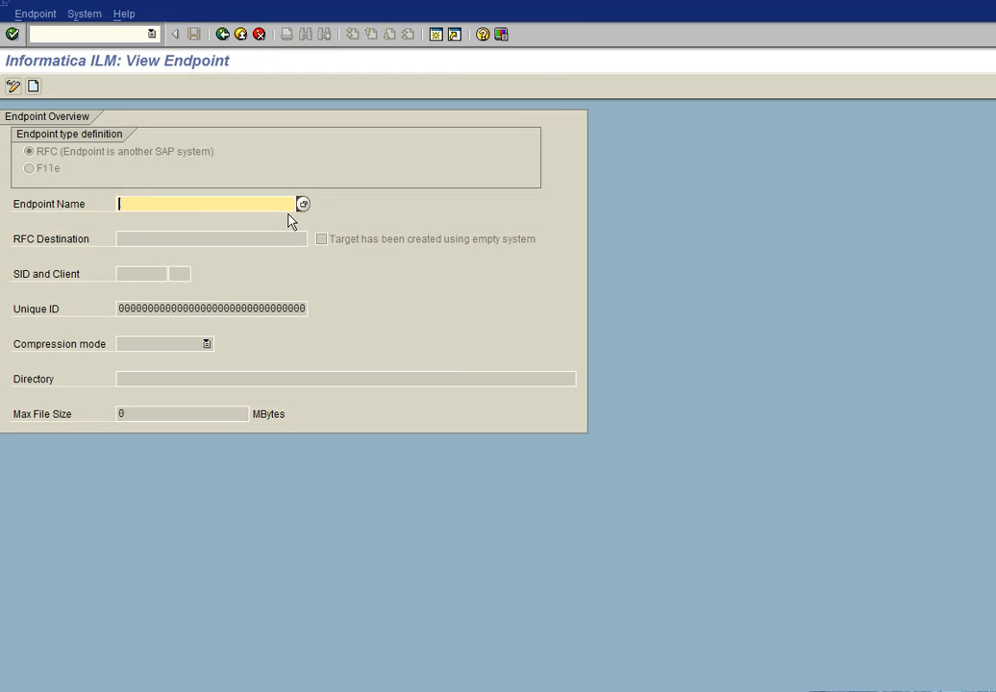
left_click(304, 204)
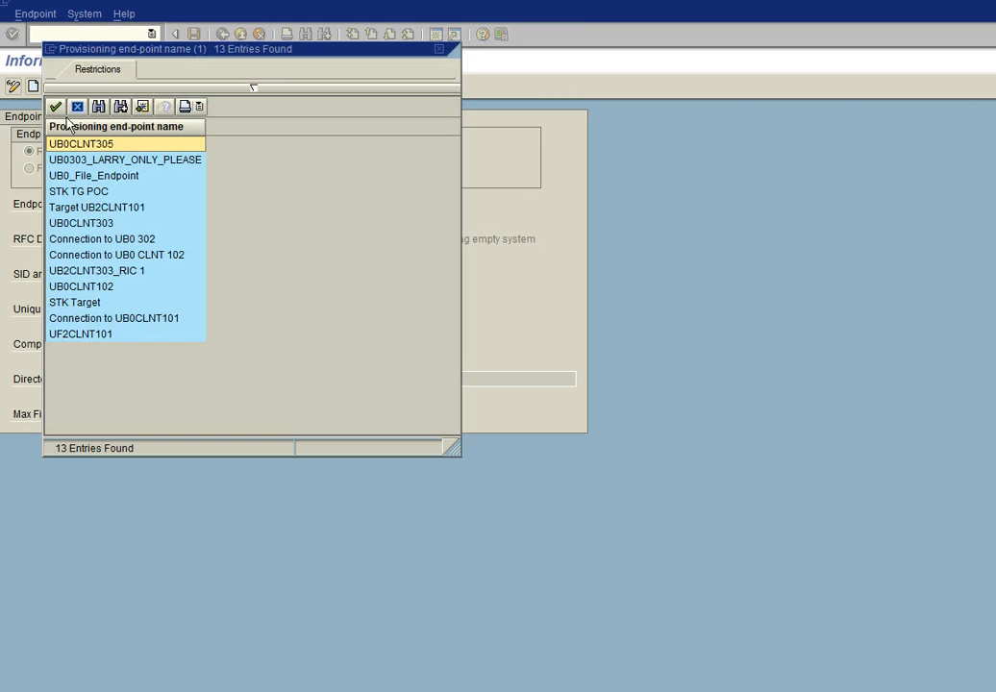
mouse_move(88, 323)
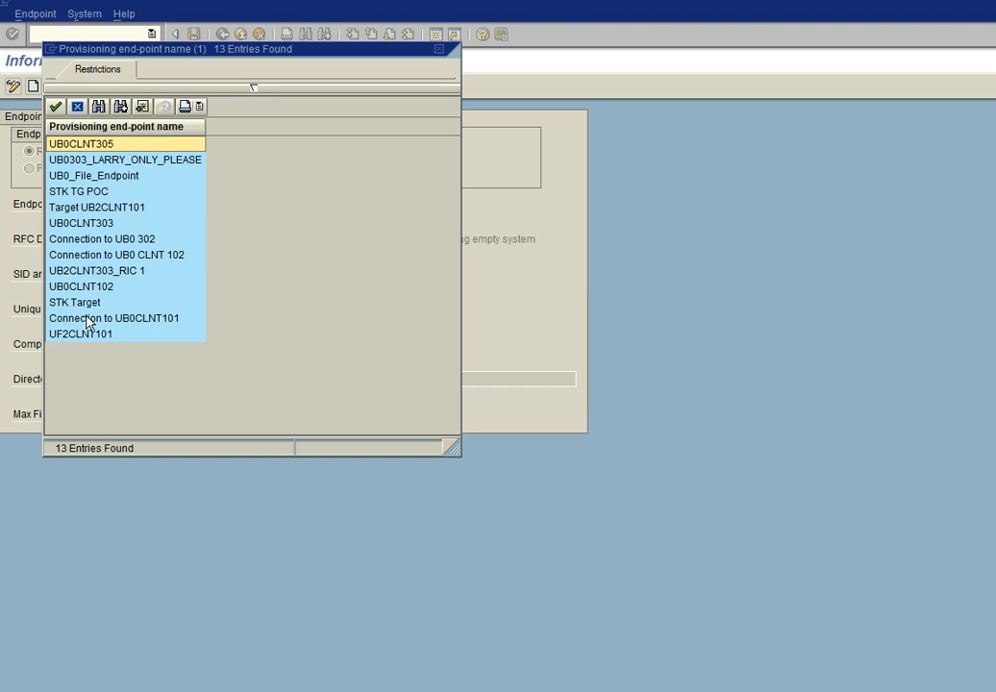
mouse_move(92, 277)
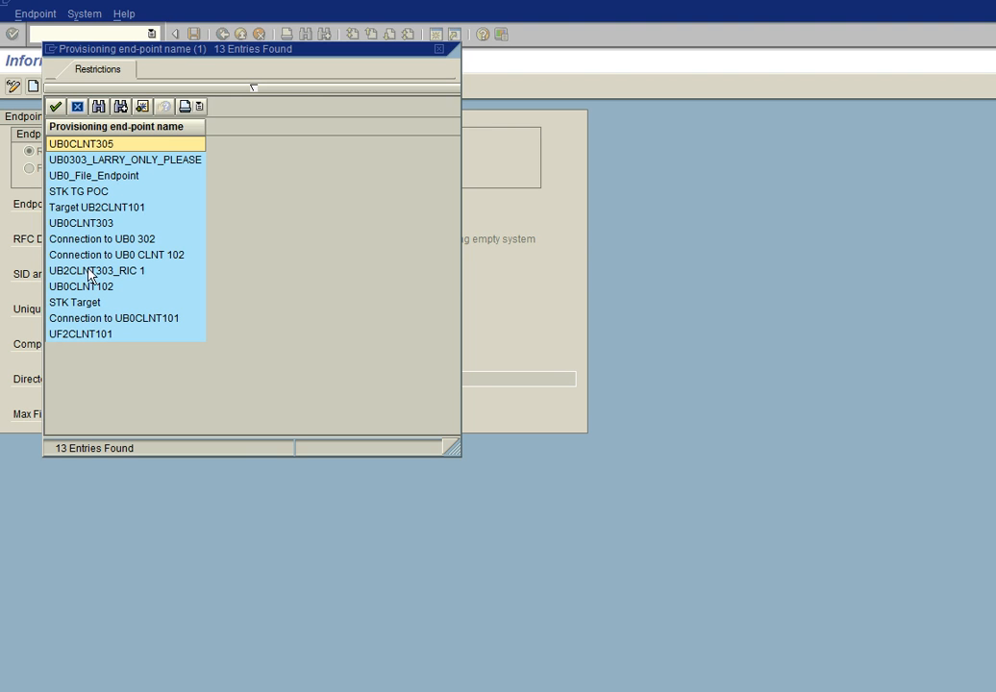
double_click(115, 254)
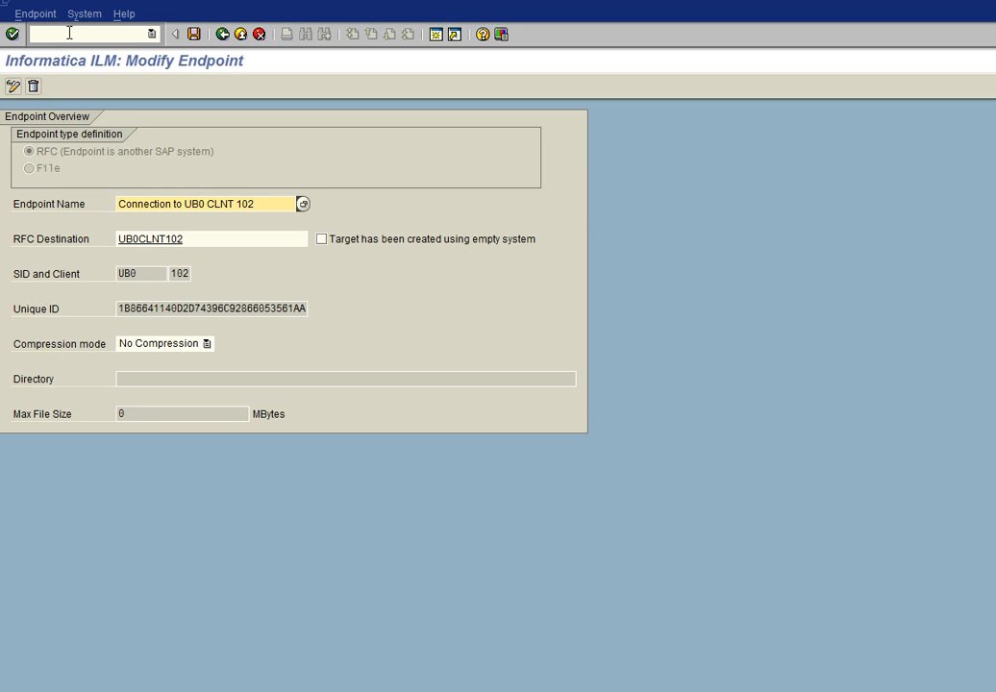
Step: Delete the loaded endpoint, confirm Yes, and return to the main menu
left_click(34, 85)
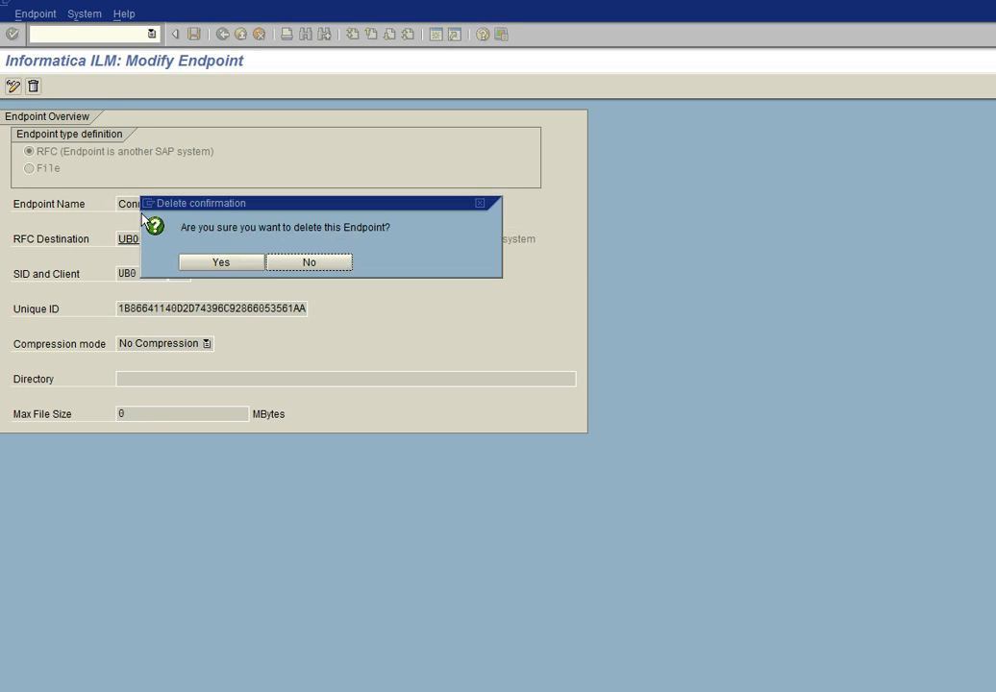
mouse_move(204, 277)
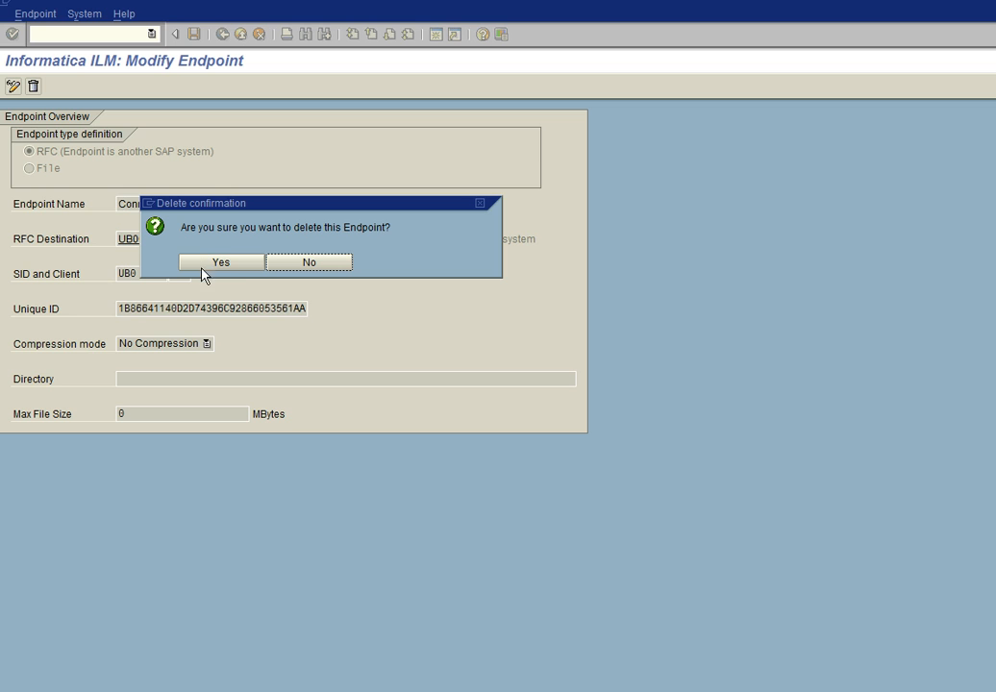
mouse_move(227, 269)
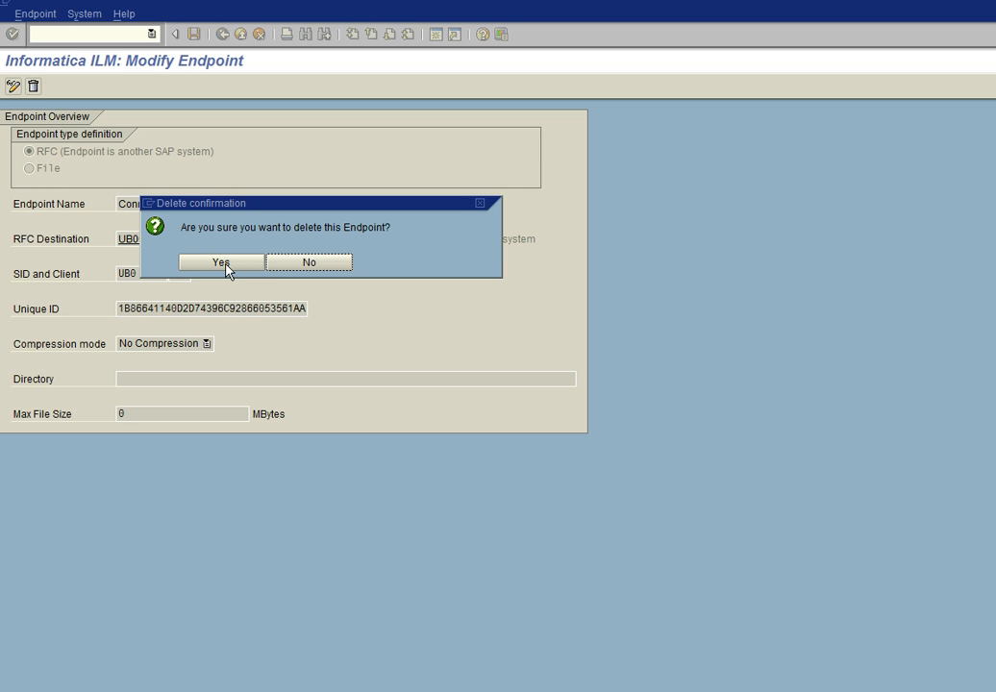
left_click(219, 261)
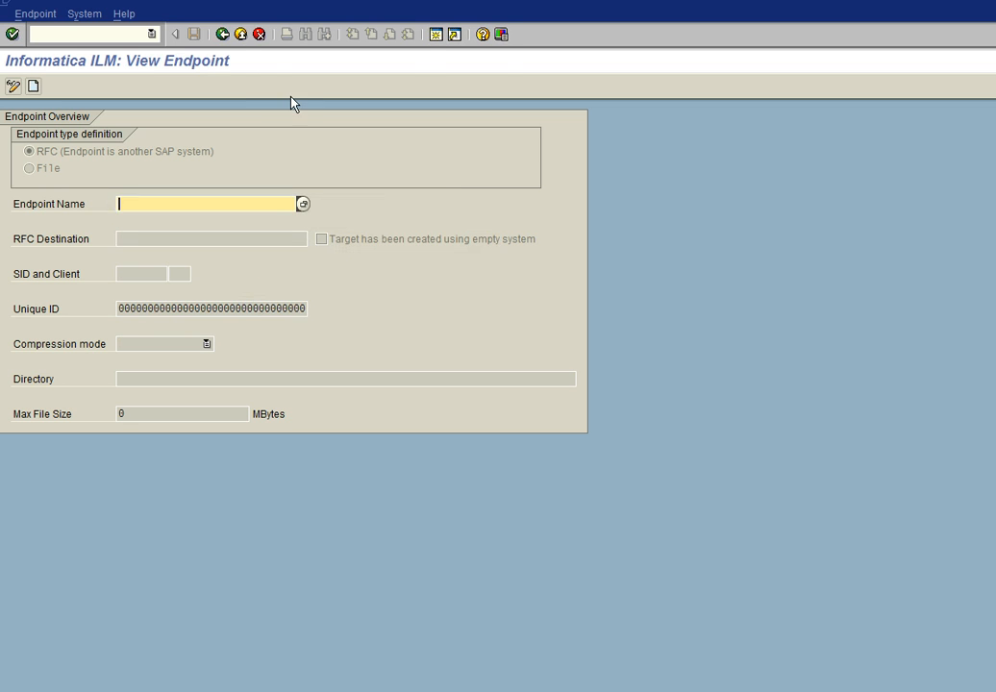
left_click(223, 33)
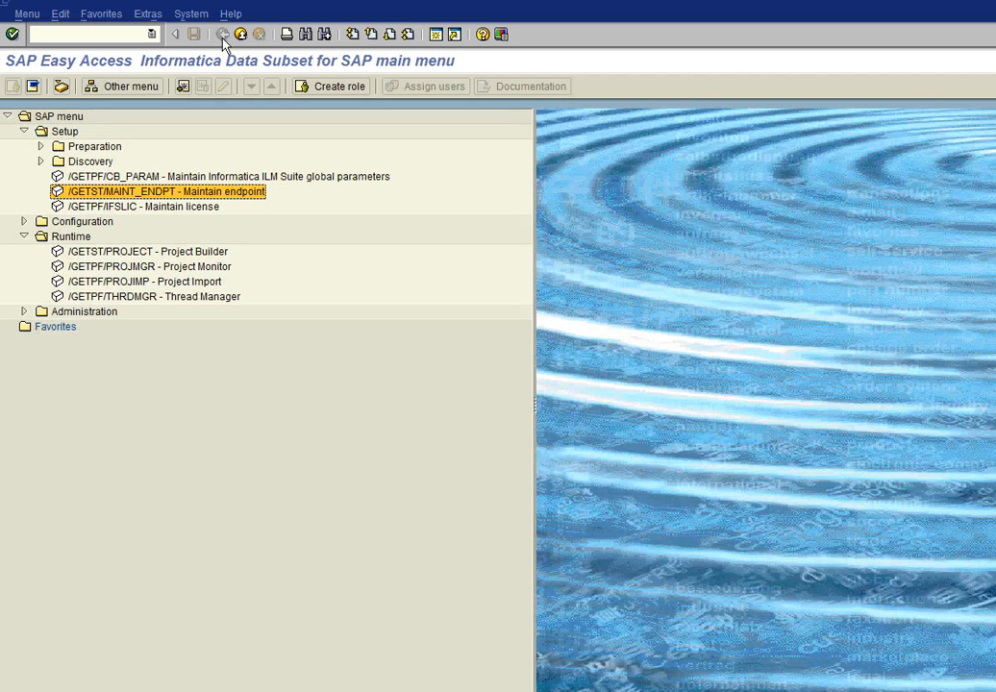